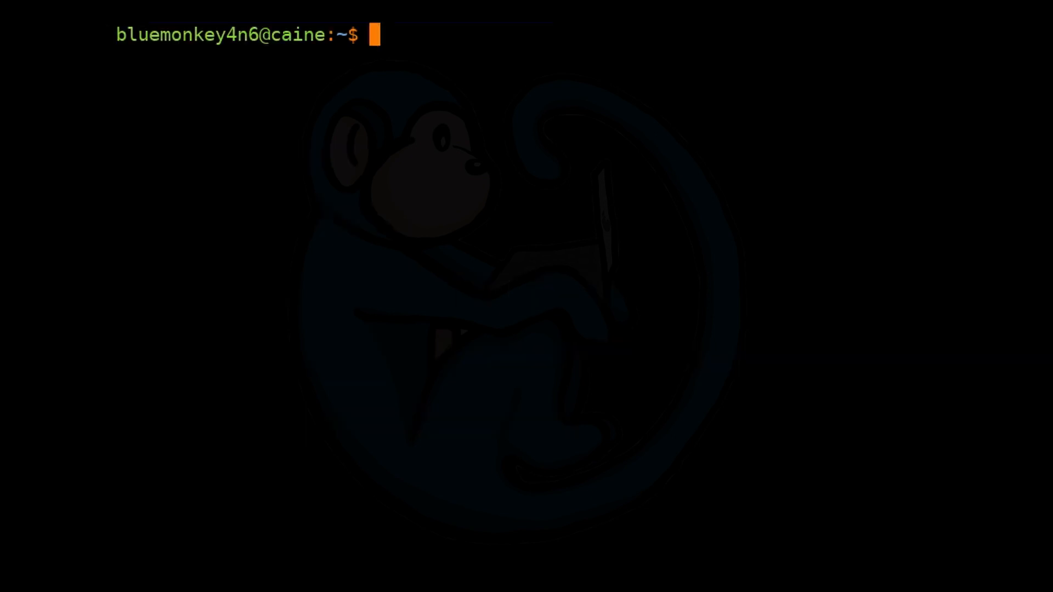
Check interfaces with ifconfig, then assign enp0s31f6 address 169.254.220.18 netmask 255.255.255.0 via sudo ifconfig
type("ifconfig")
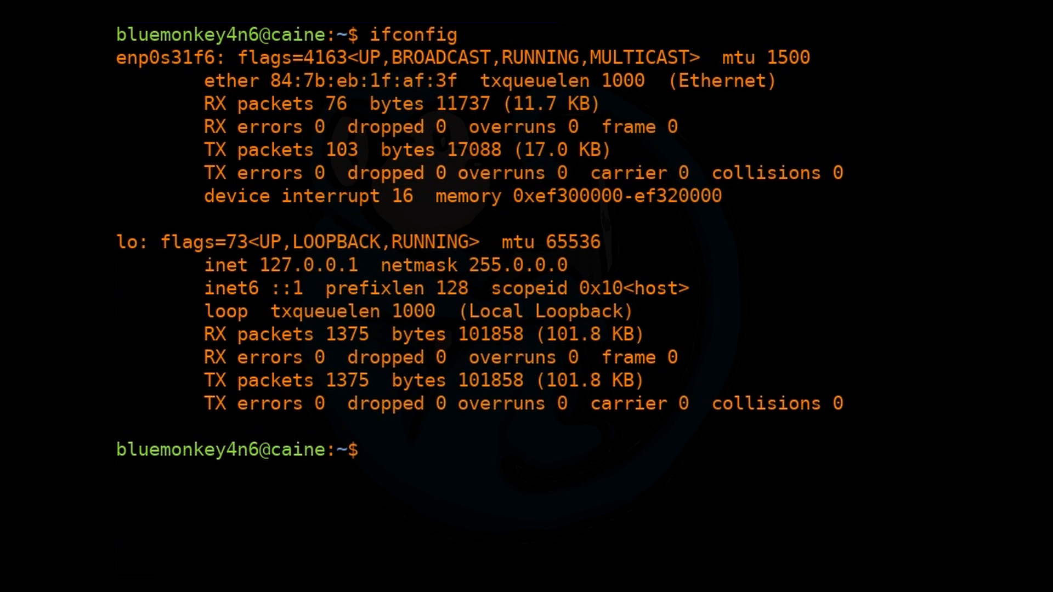
type("sudo ifco")
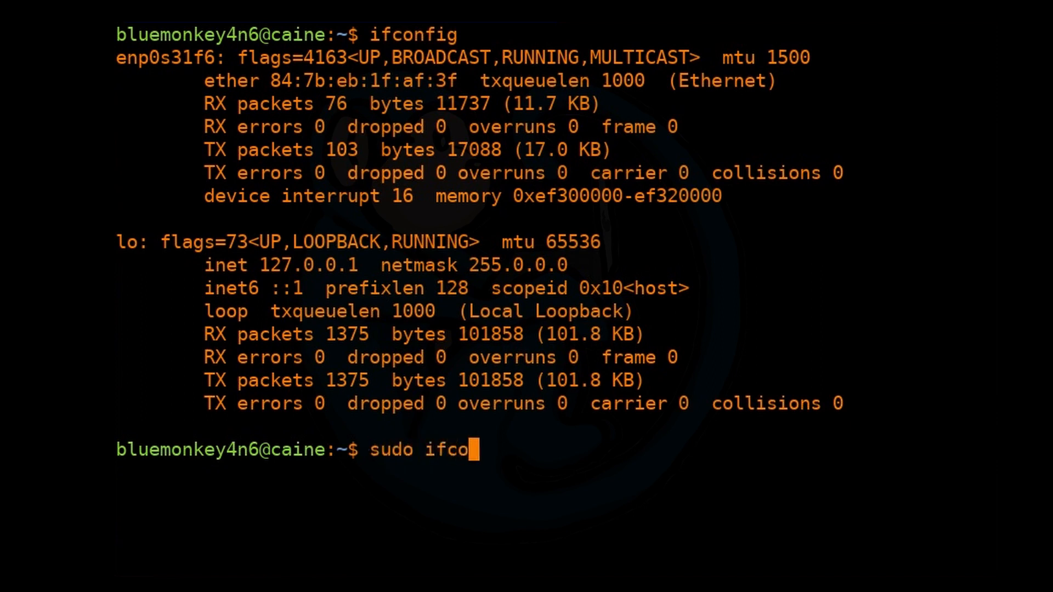
type("nfig")
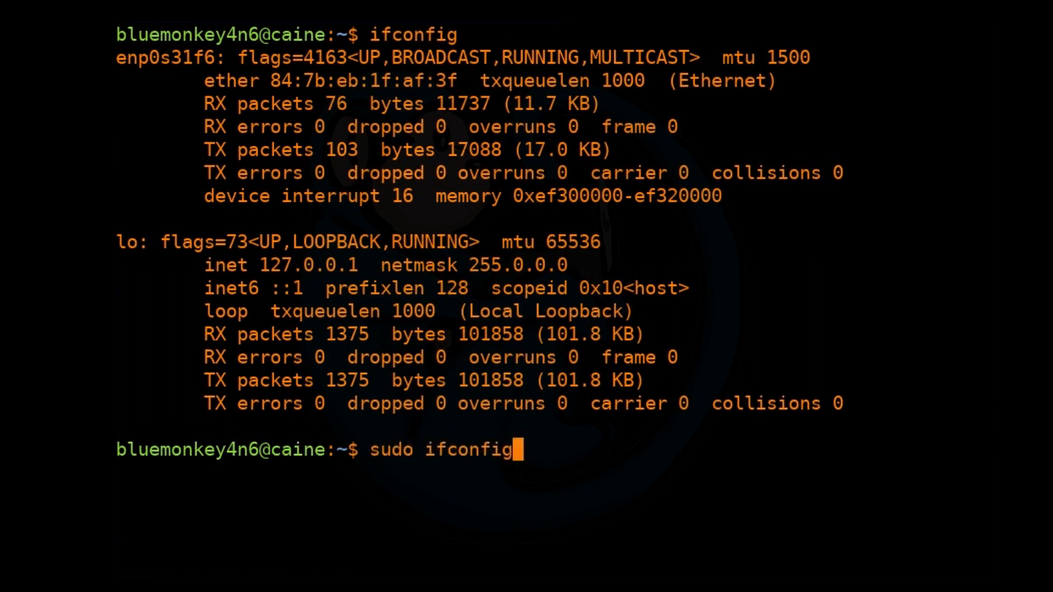
type("enp")
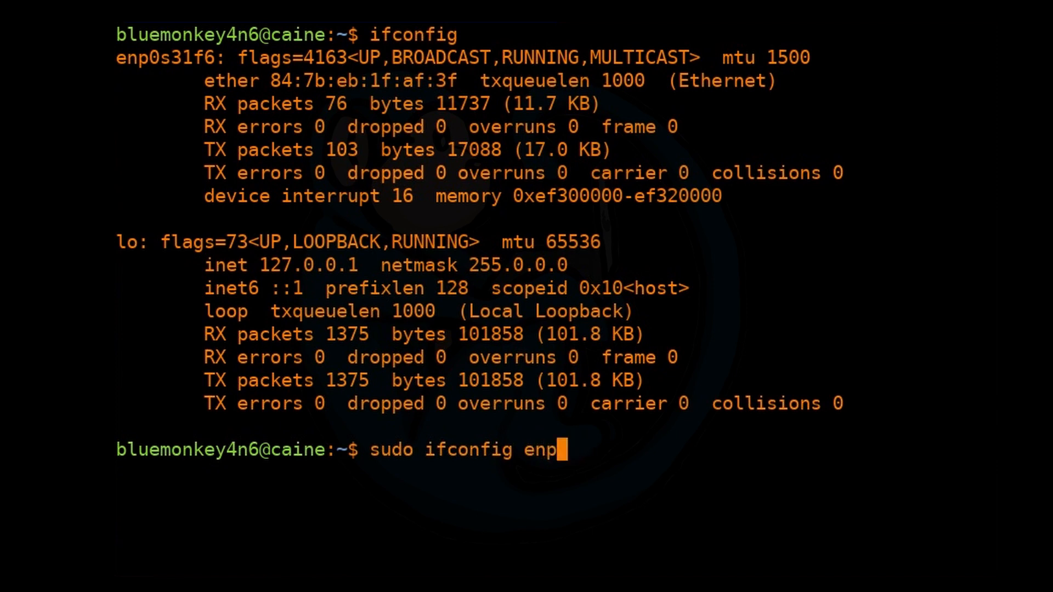
type("0s31f6")
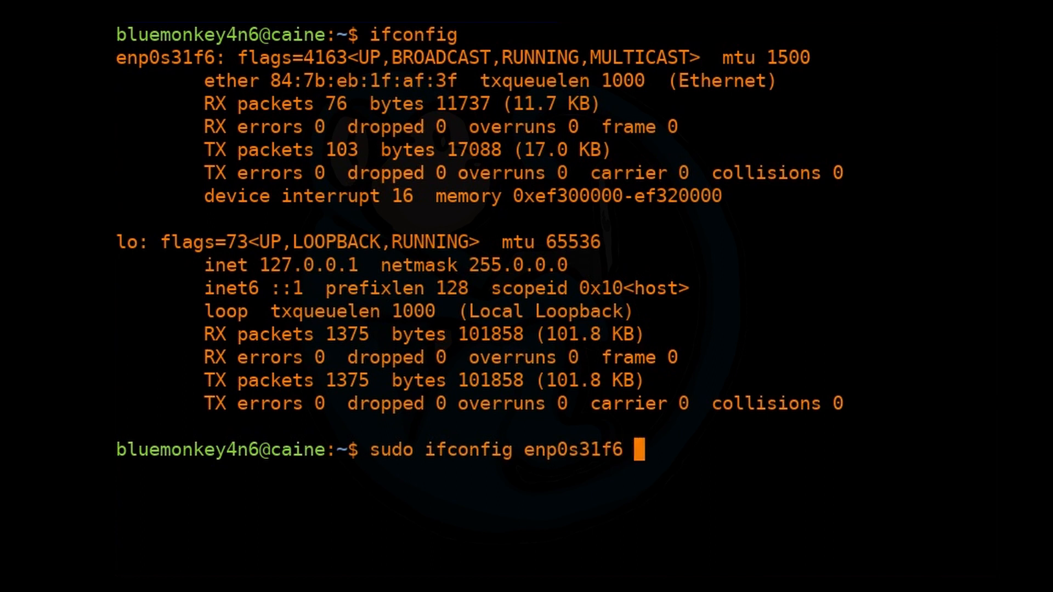
type("up 169.254.220.18")
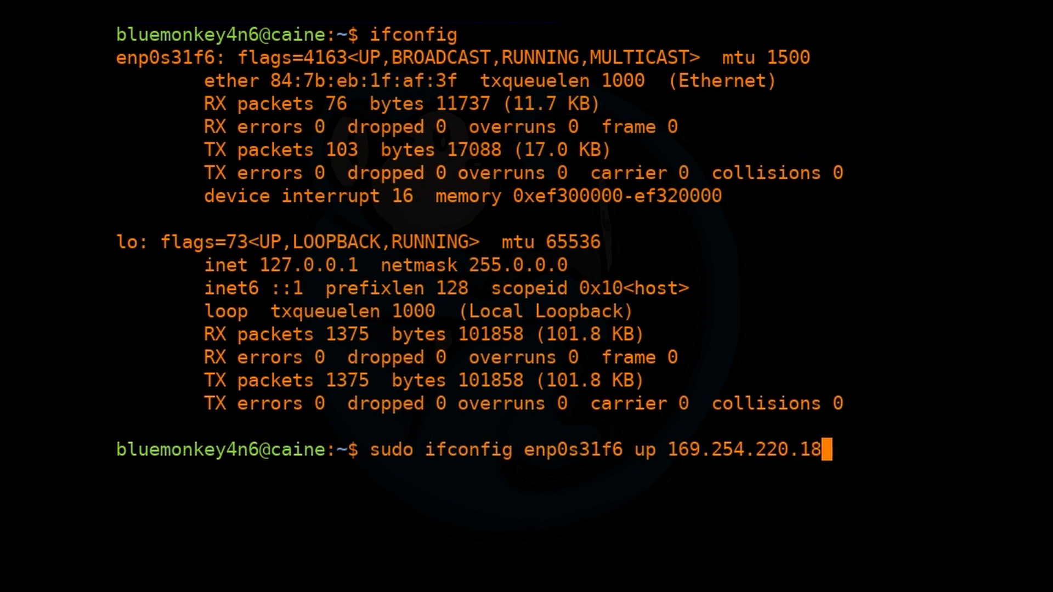
type("netmask 255")
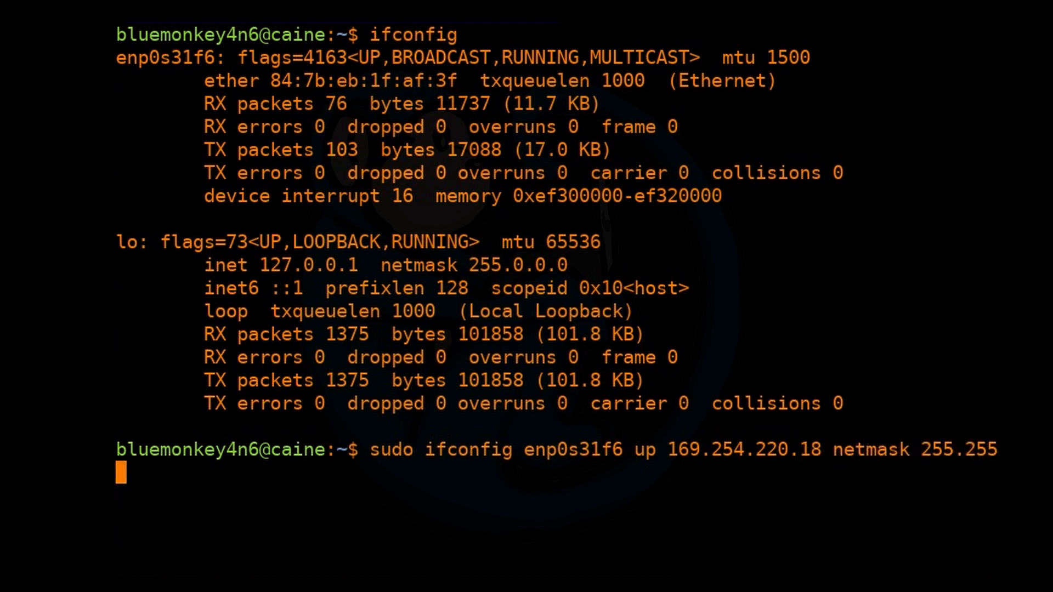
type(".255.0")
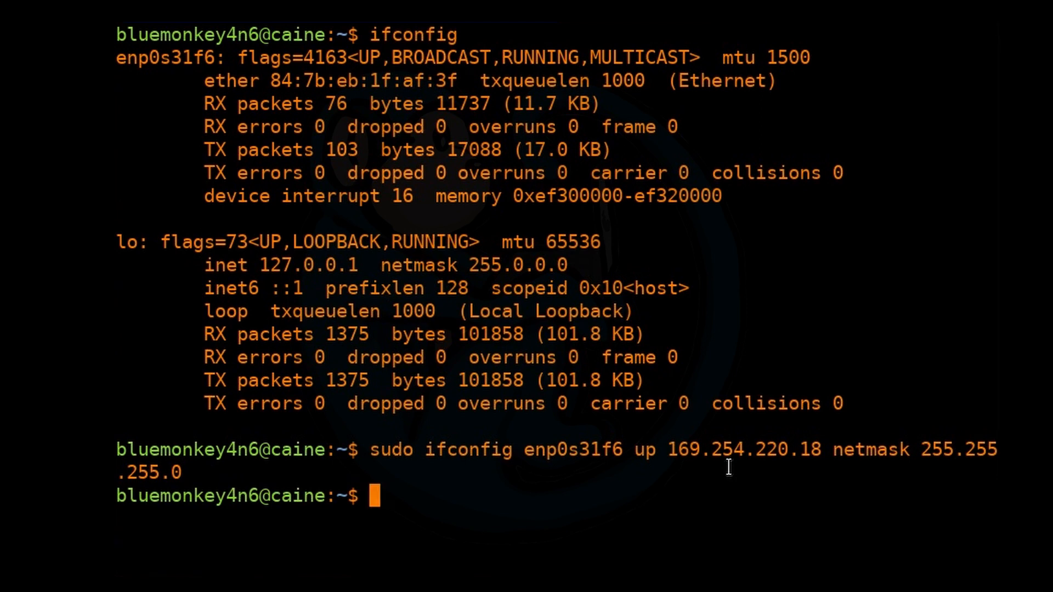
Verify the new address with ifconfig, then ping 169.254.220.11 and stop after two replies with 0% loss
type("ifc")
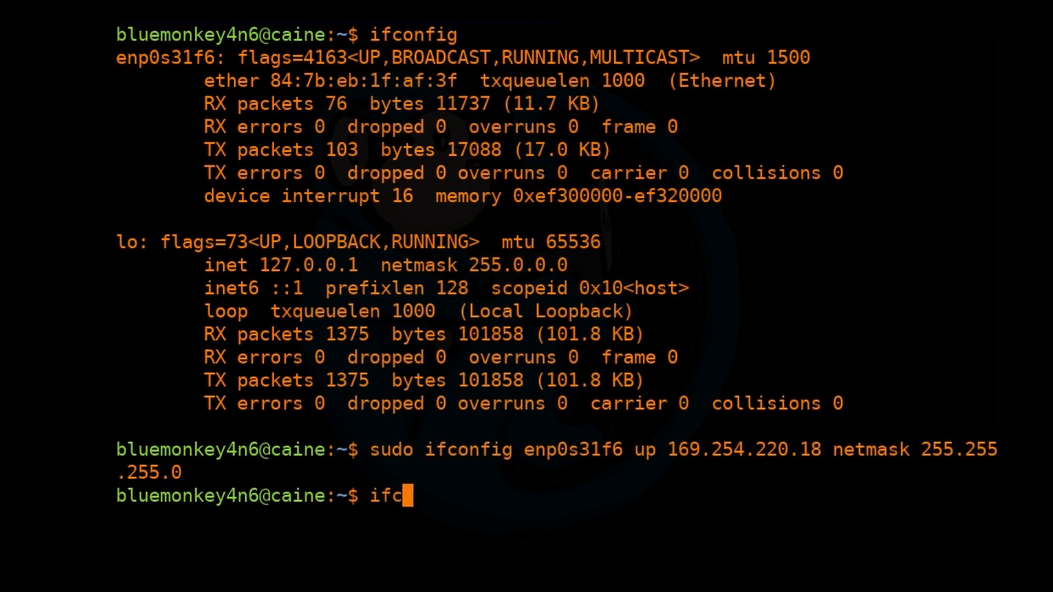
type("onfig")
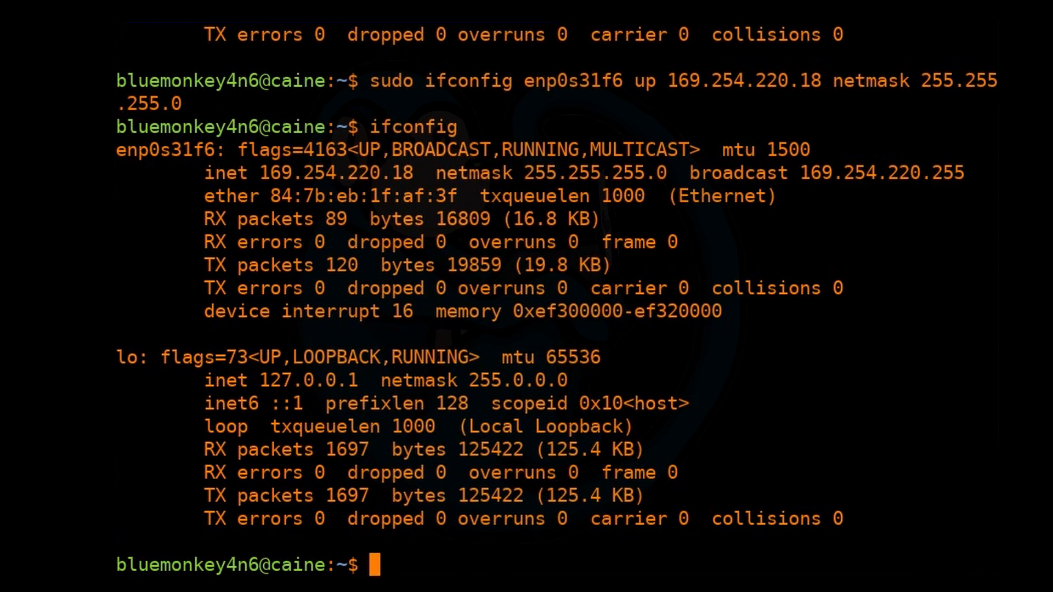
type("ping")
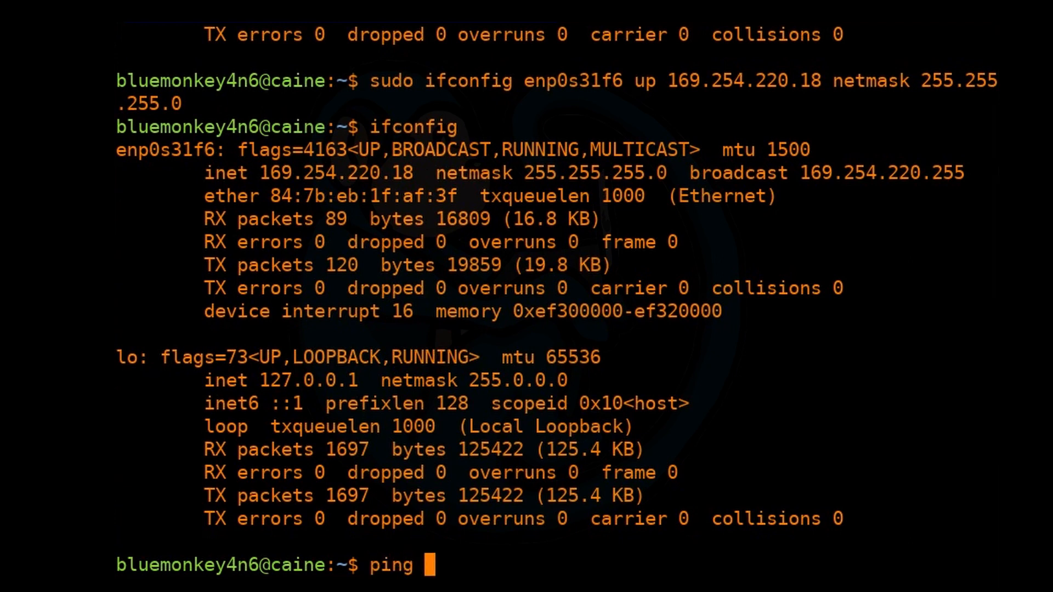
type("169.254.220.11")
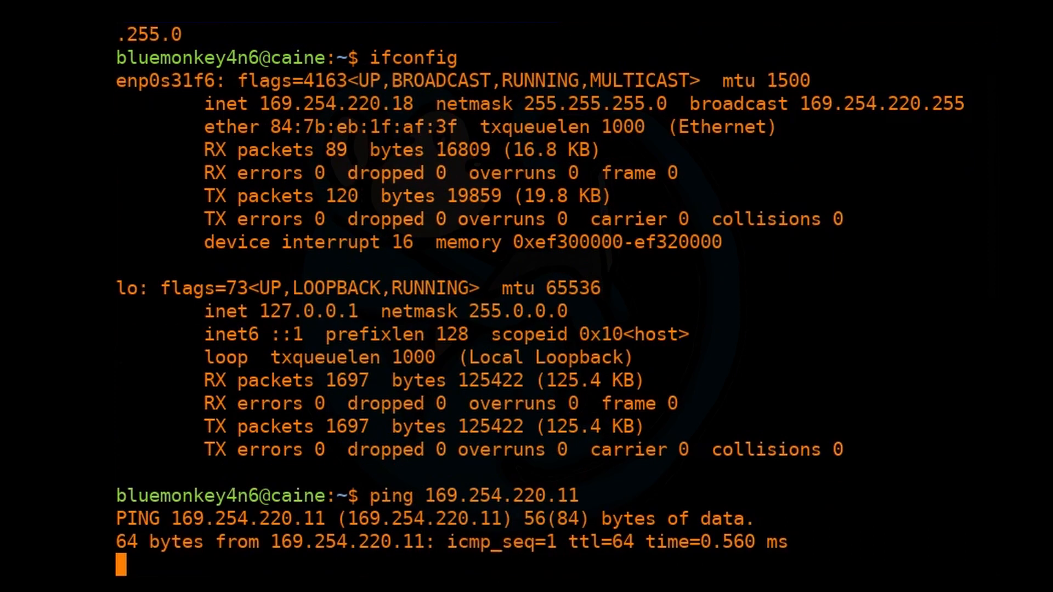
key("ctrl+c")
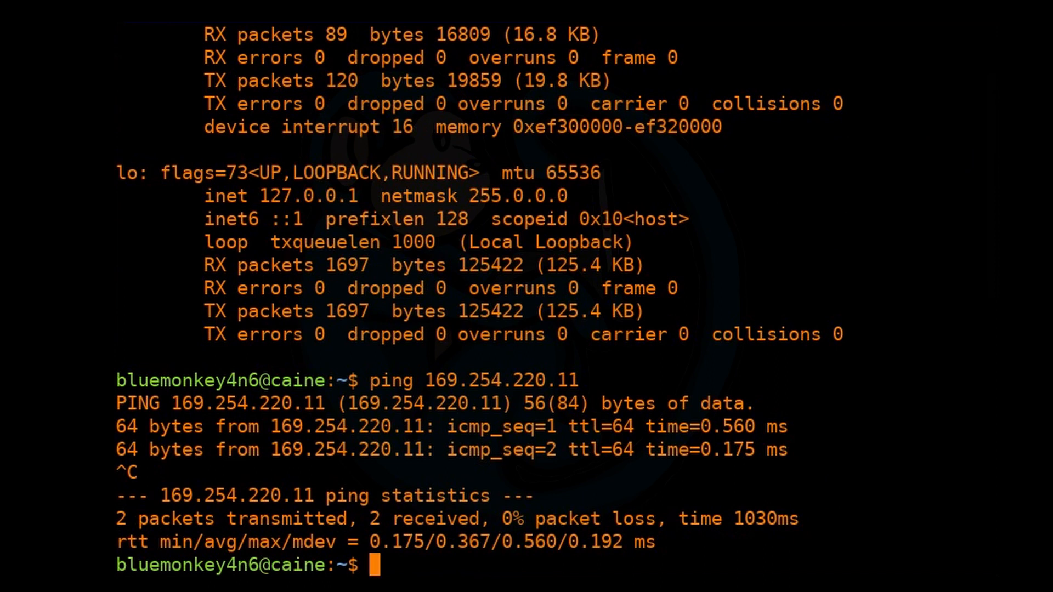
type("s")
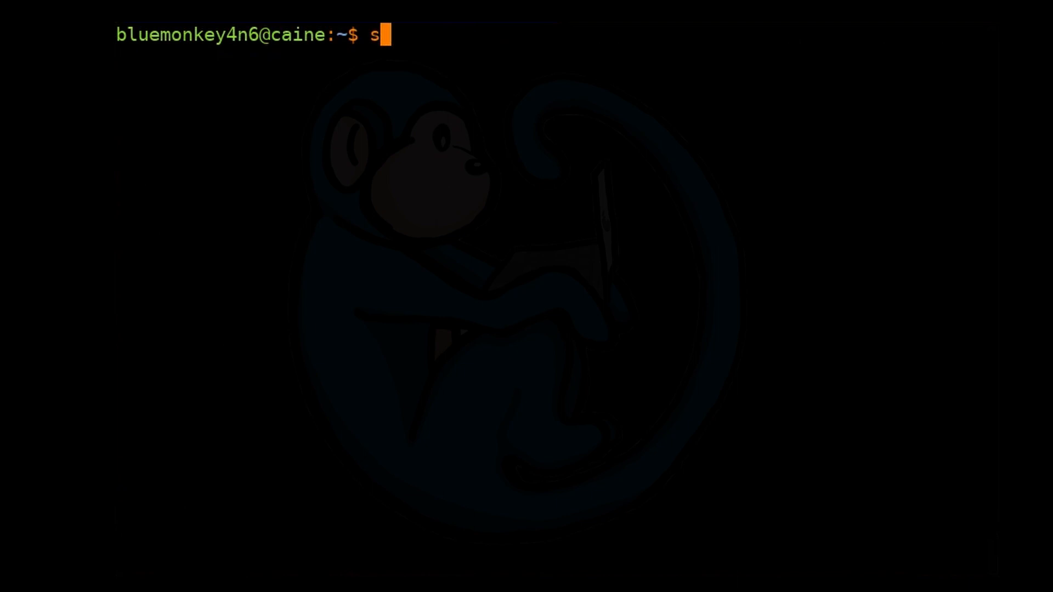
Open /etc/samba/smb.conf for editing with sudo vi
type("udo vi /e")
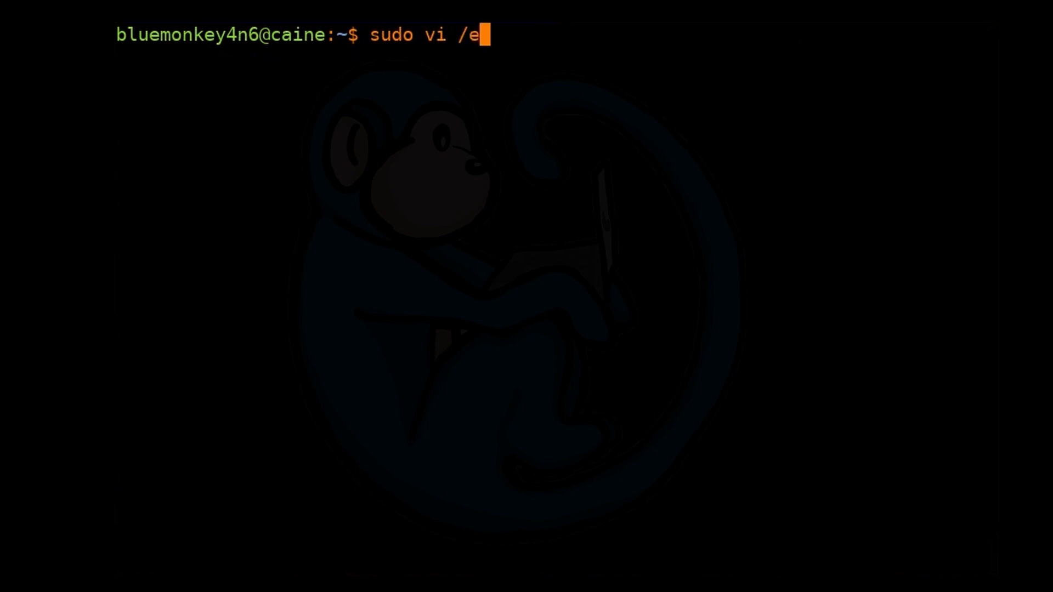
type("tc/samba/smb.conf")
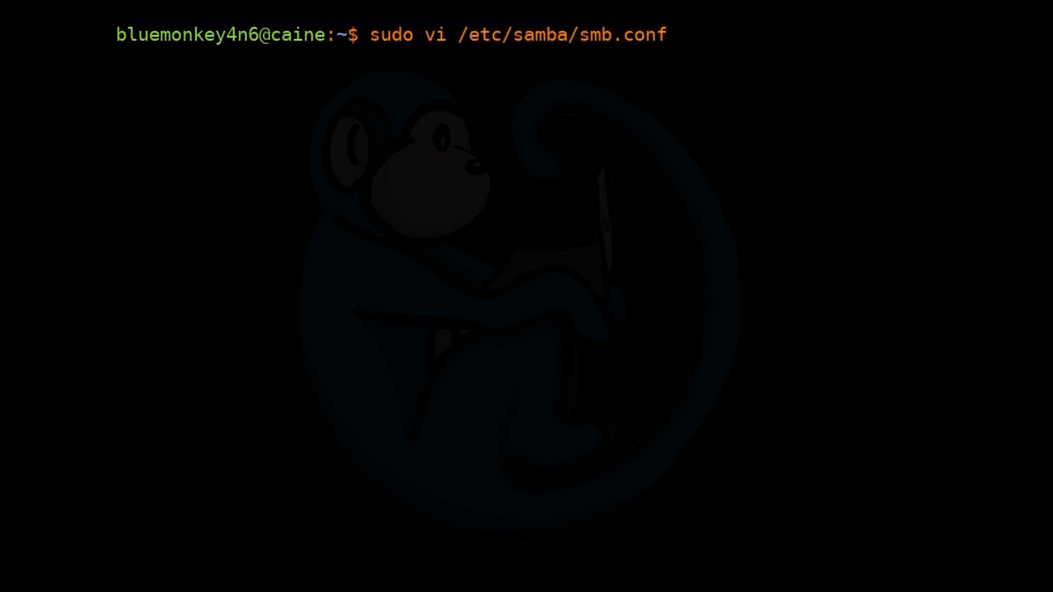
key("Return")
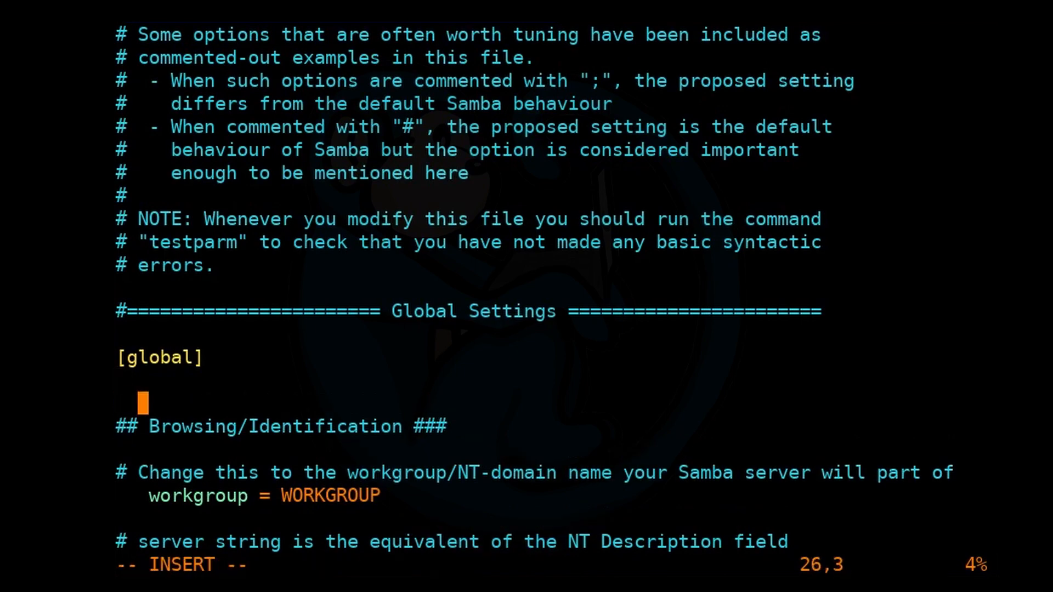
Insert client min protocol = NT1 and a client max protocol line under [global]
type("m")
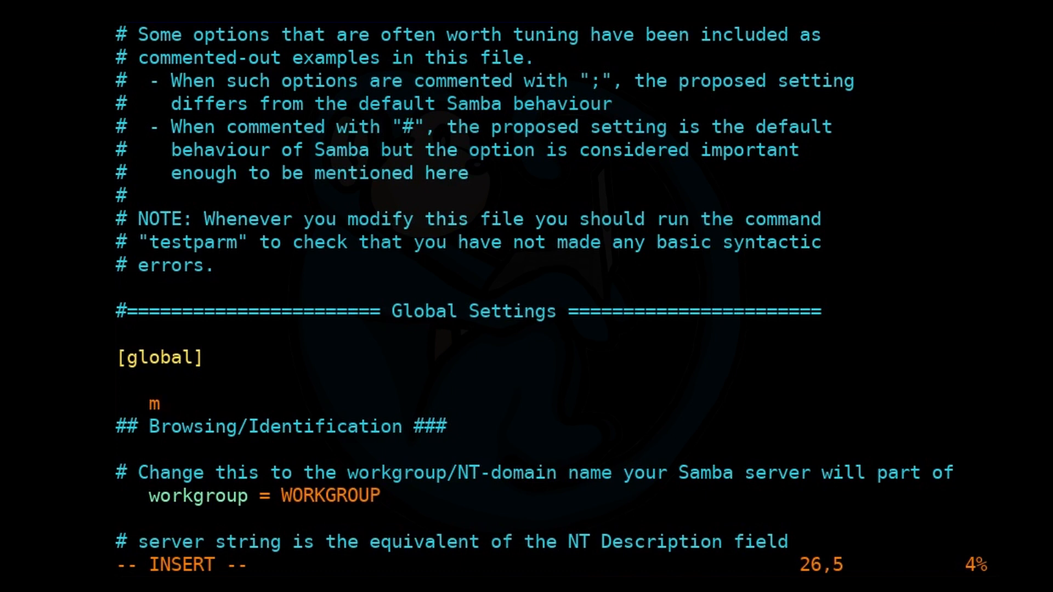
type("lient min pro")
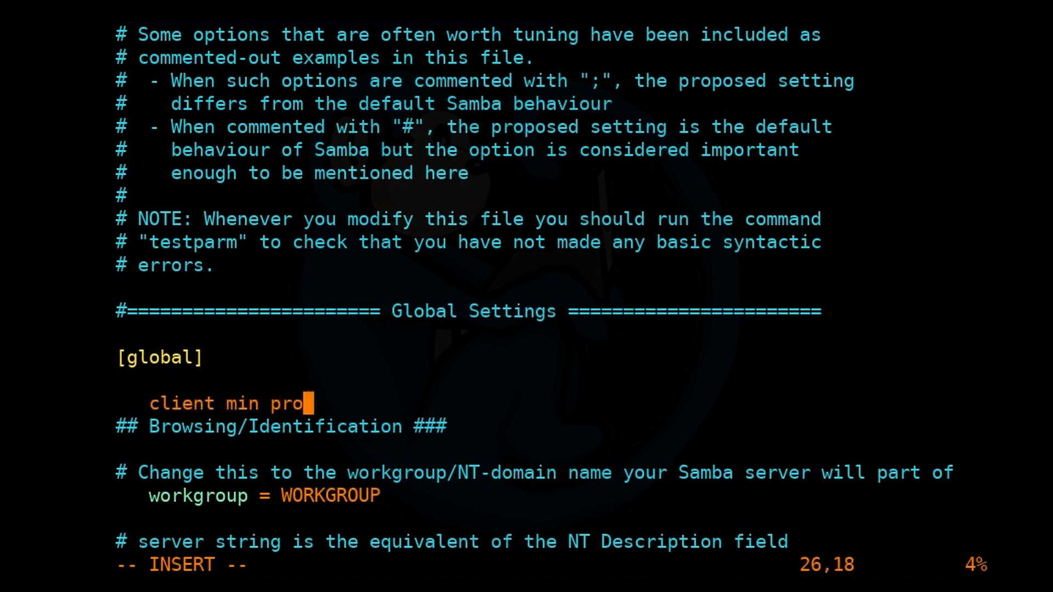
type("tocol = NT1")
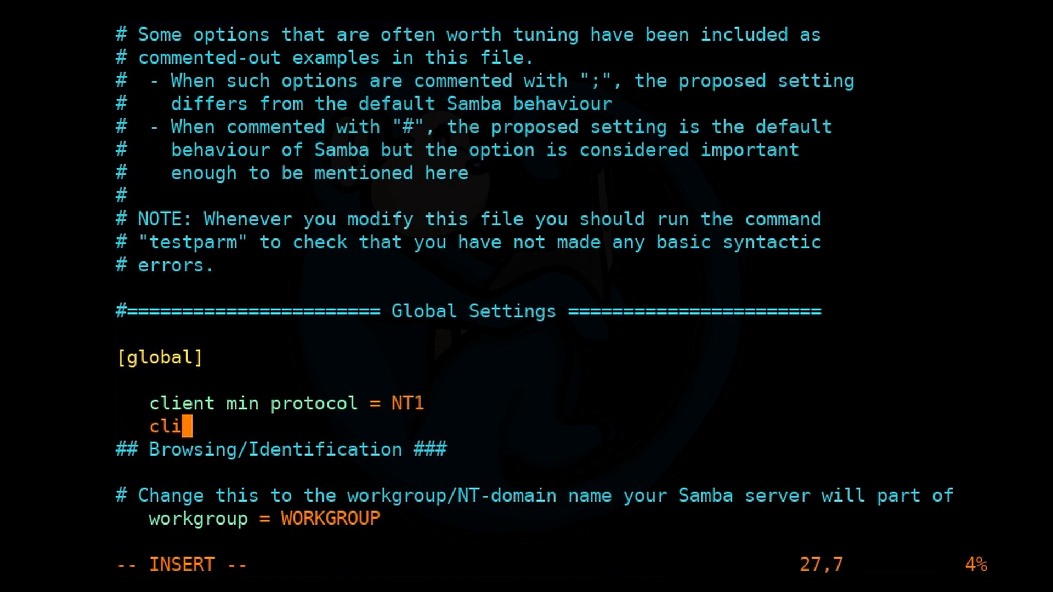
type("ent max proto")
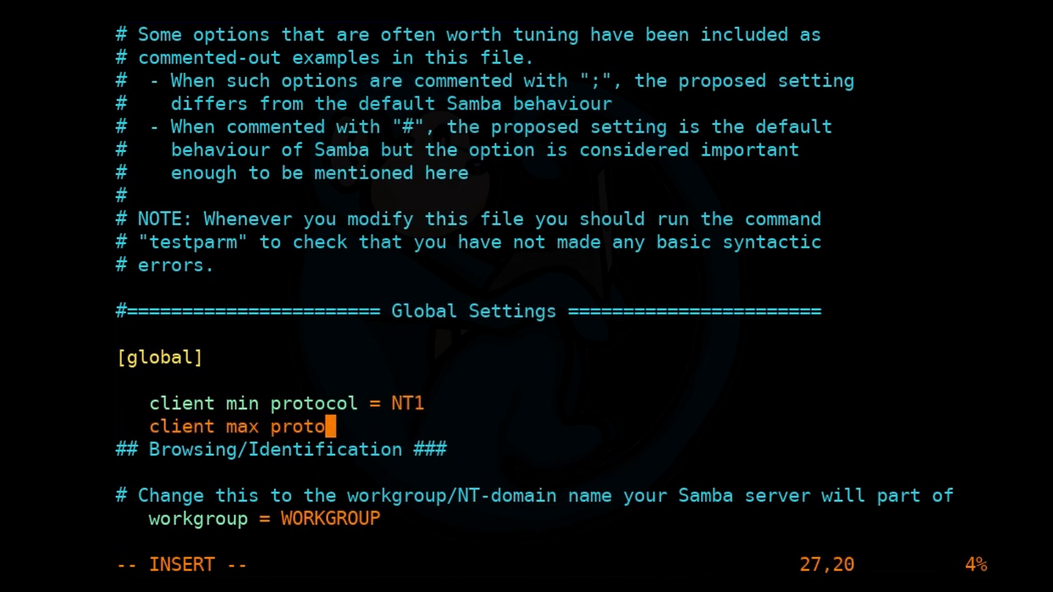
type("col =")
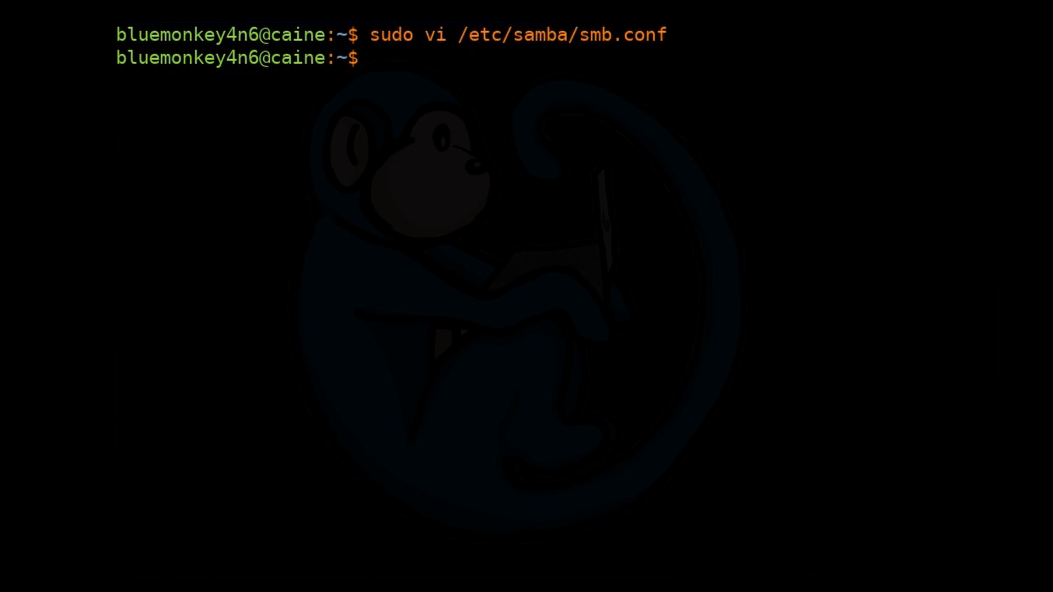
Run smbclient -L 169.254.220.11 -U hans to reveal the lp, info, hans and IPC$ shares
type("smb")
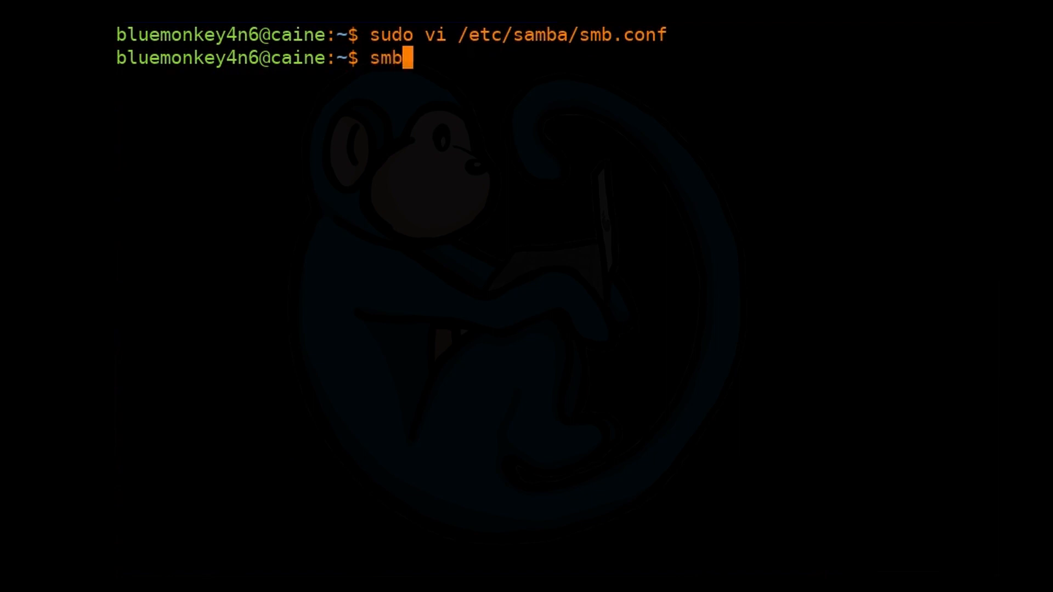
type("cl")
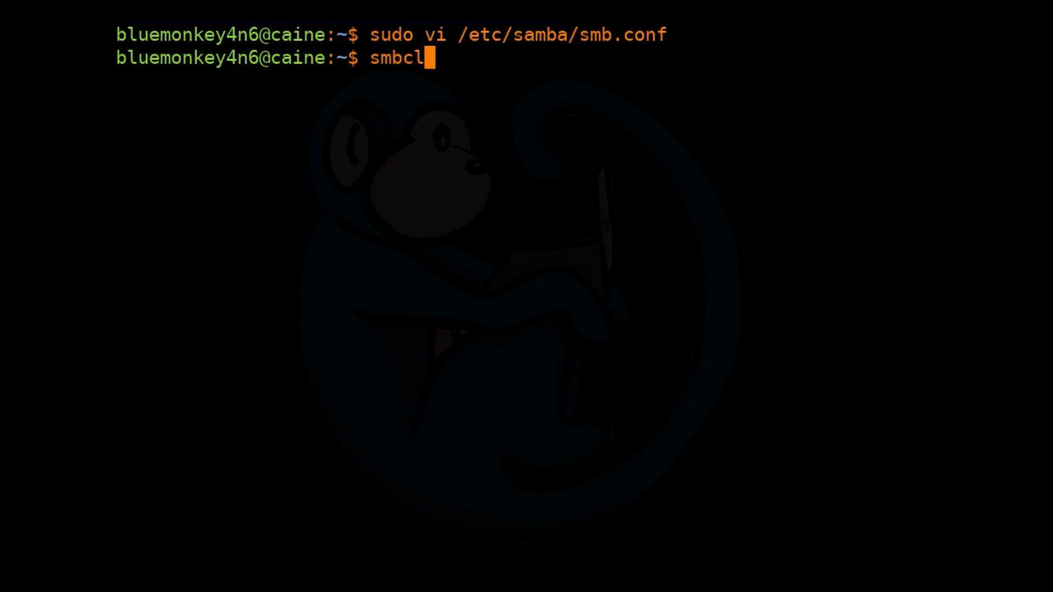
type("ient -")
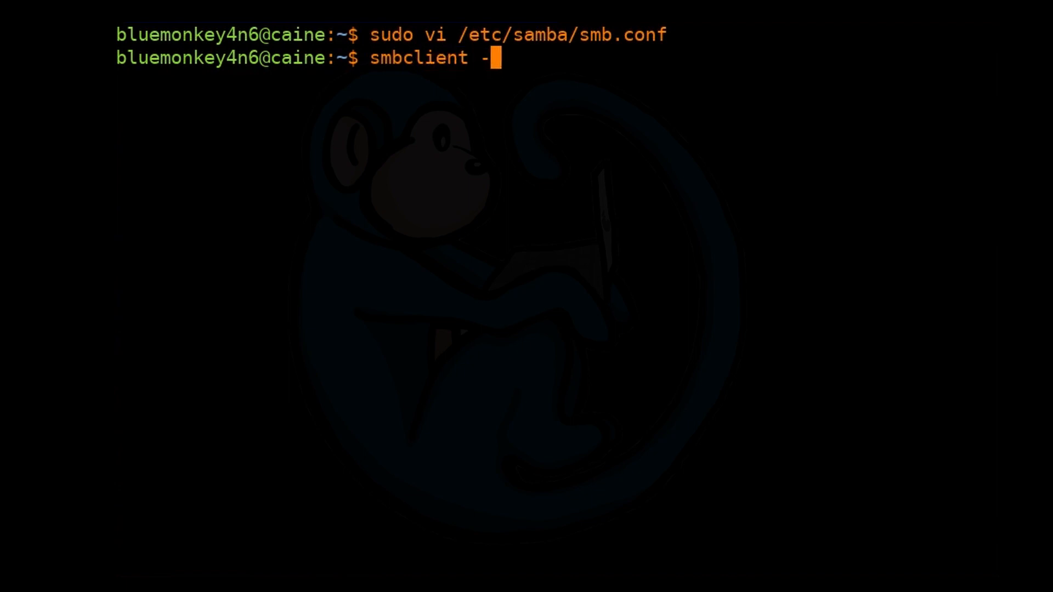
type("L")
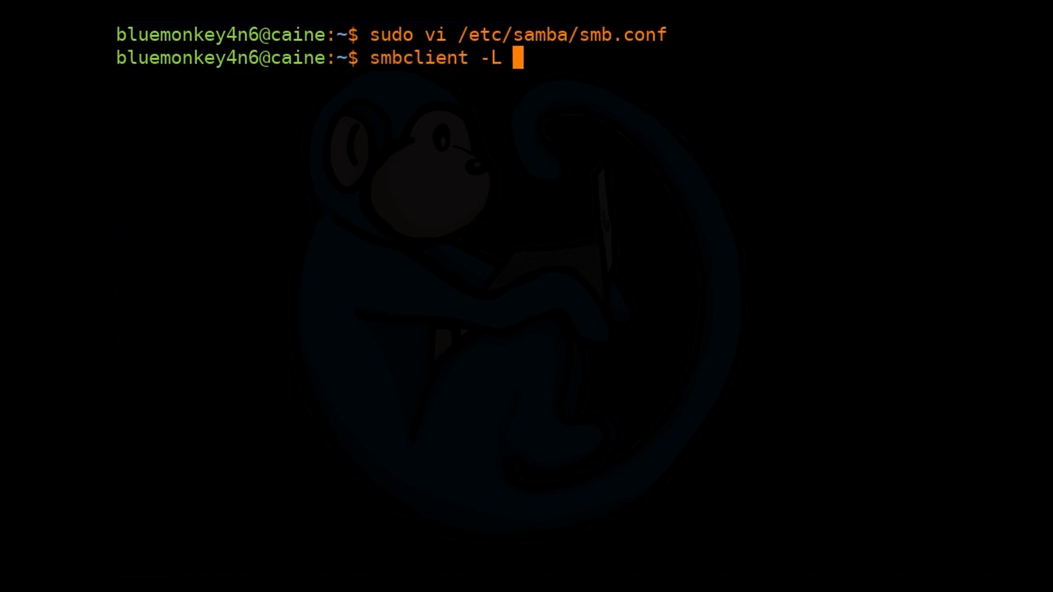
type("169.")
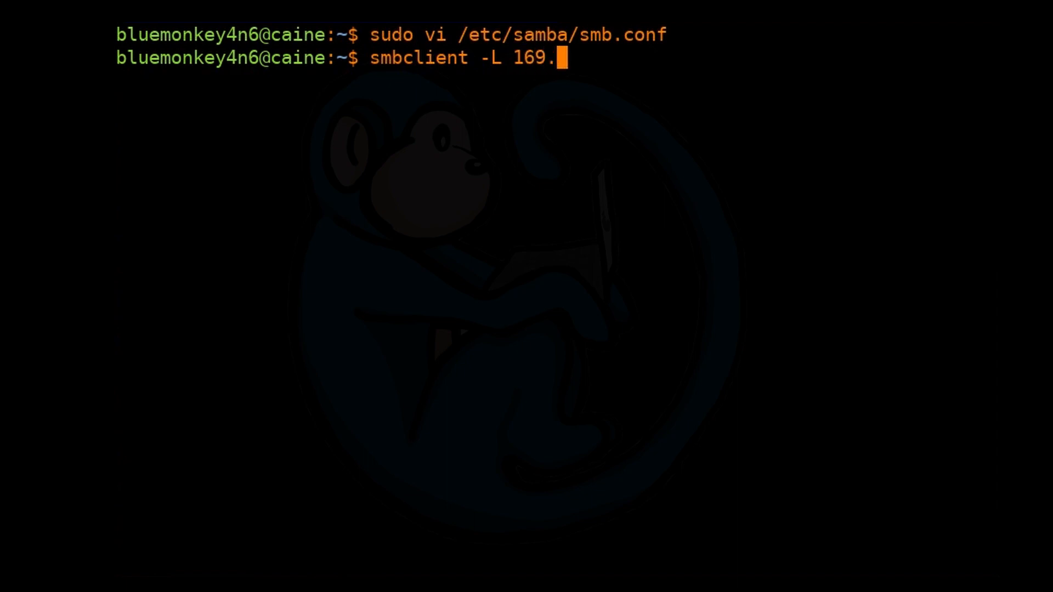
type("254")
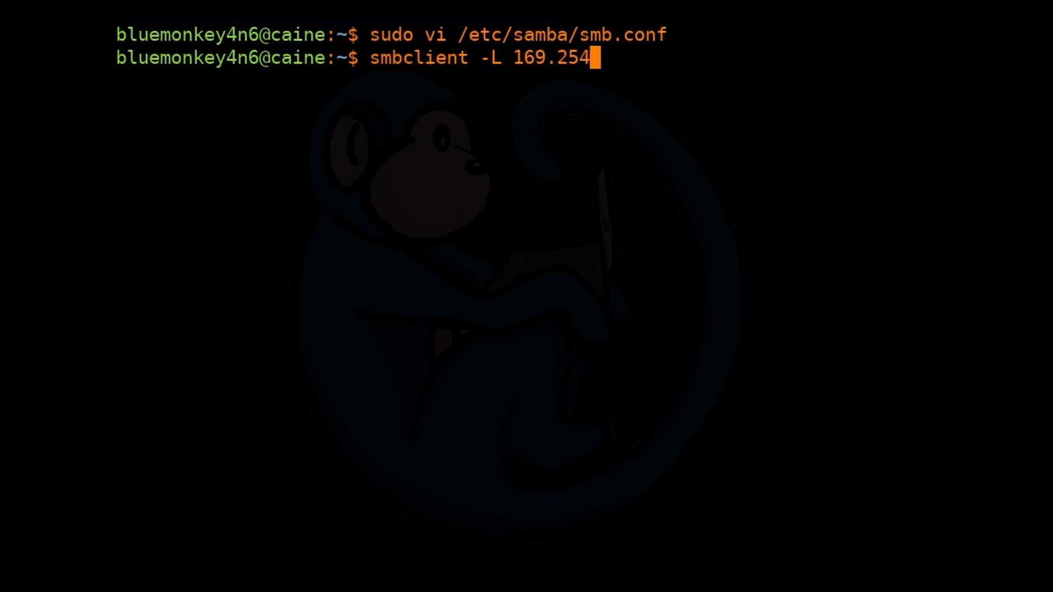
type(".220.")
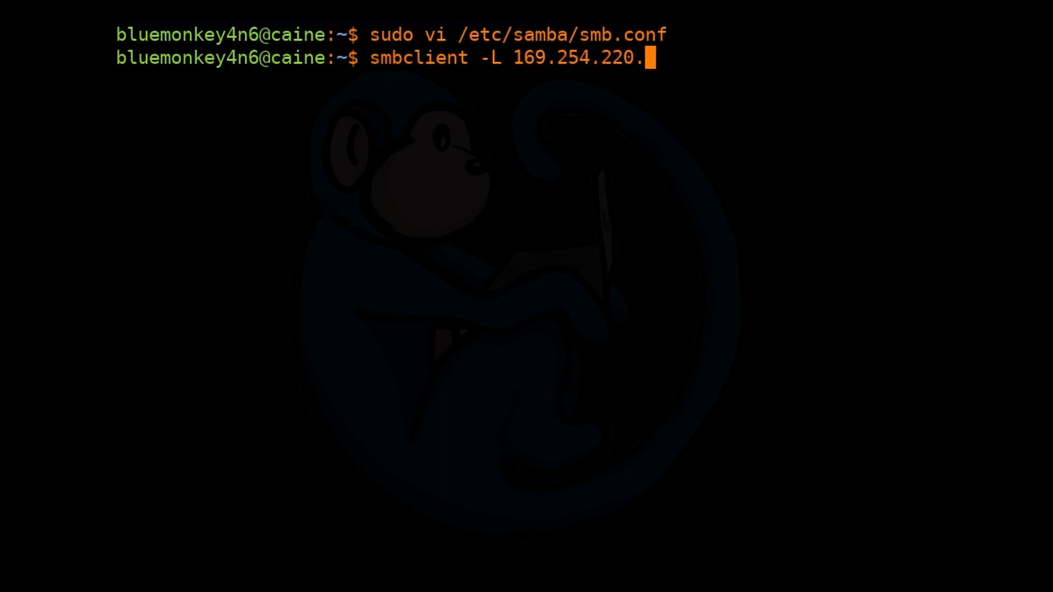
type("1")
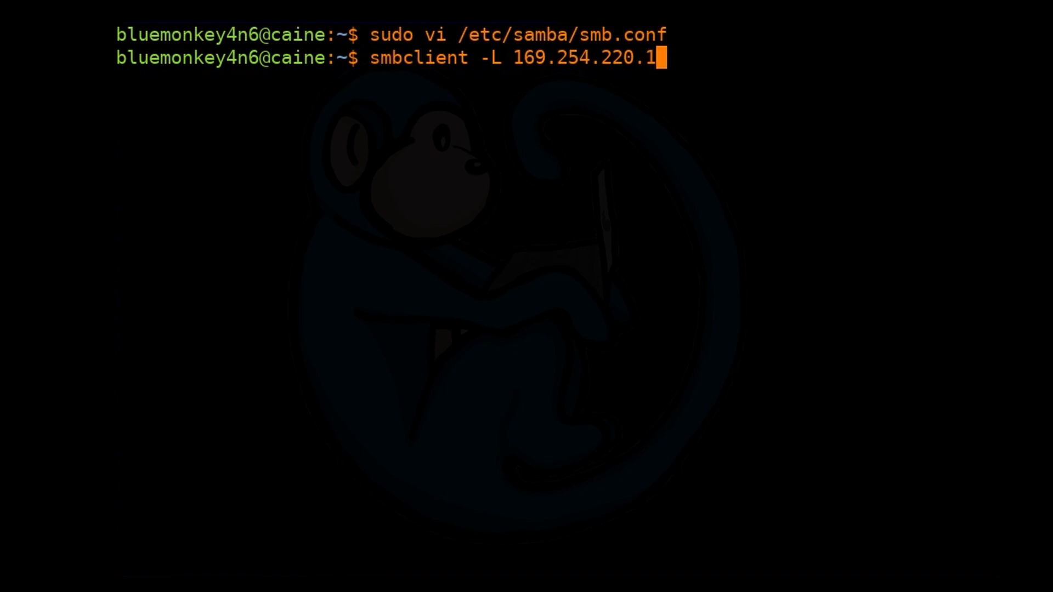
type("1 -")
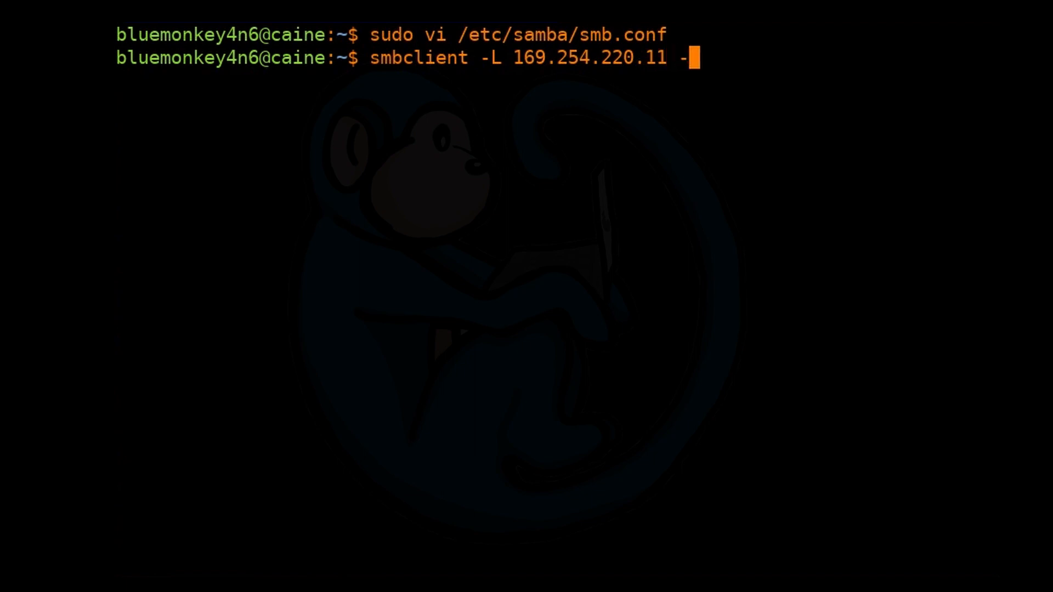
type("U ha")
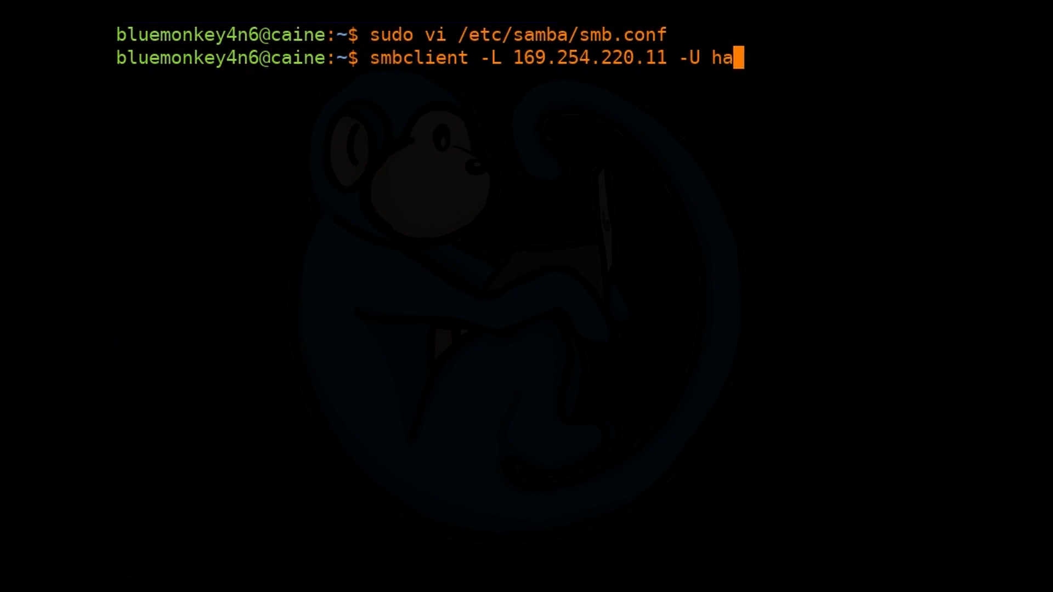
type("ns")
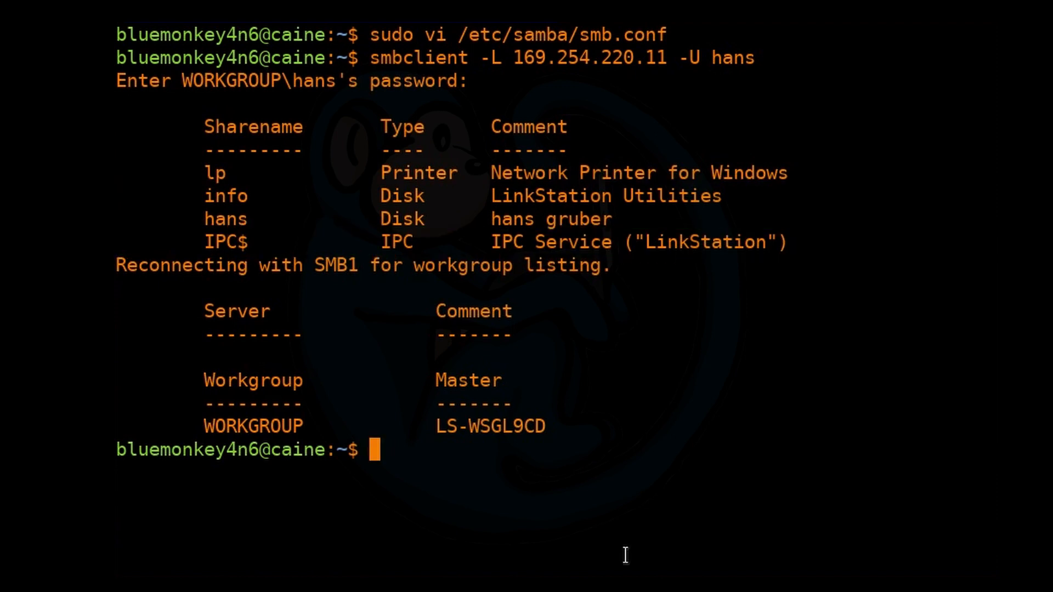
type("sudo")
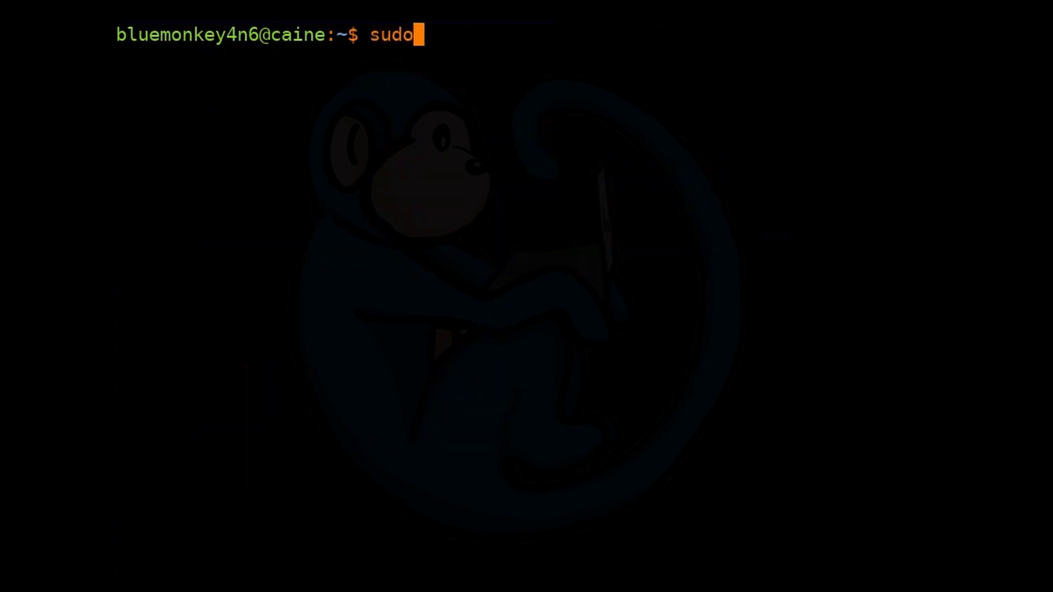
Create the /mnt/smb mount point with sudo mkdir
type("mkdir /m")
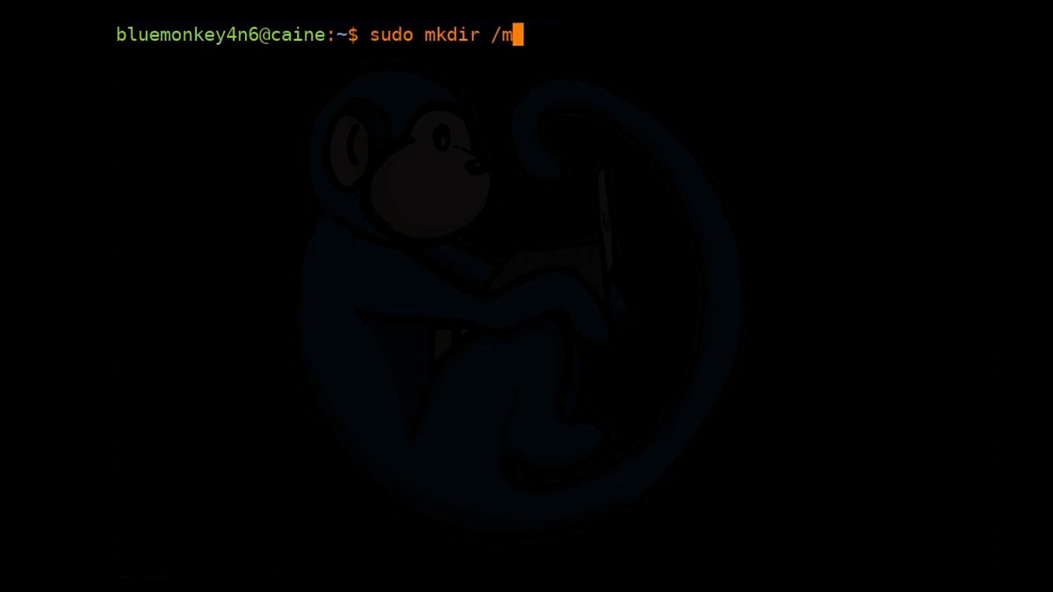
type("nt/smb")
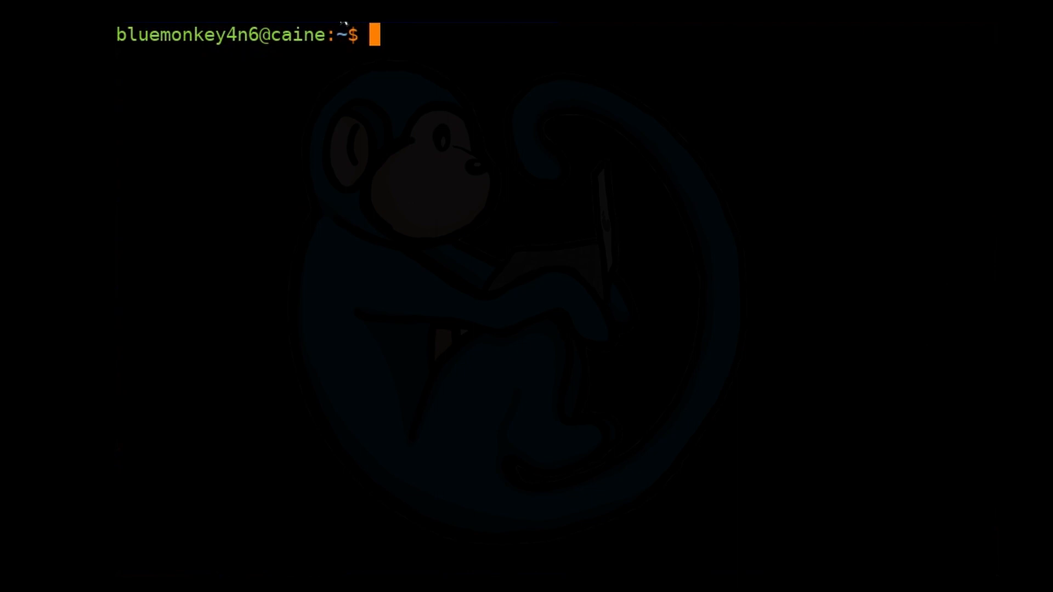
Start a sudo CIFS mount with options ro, username=hans and vers=1.0
type("sudo")
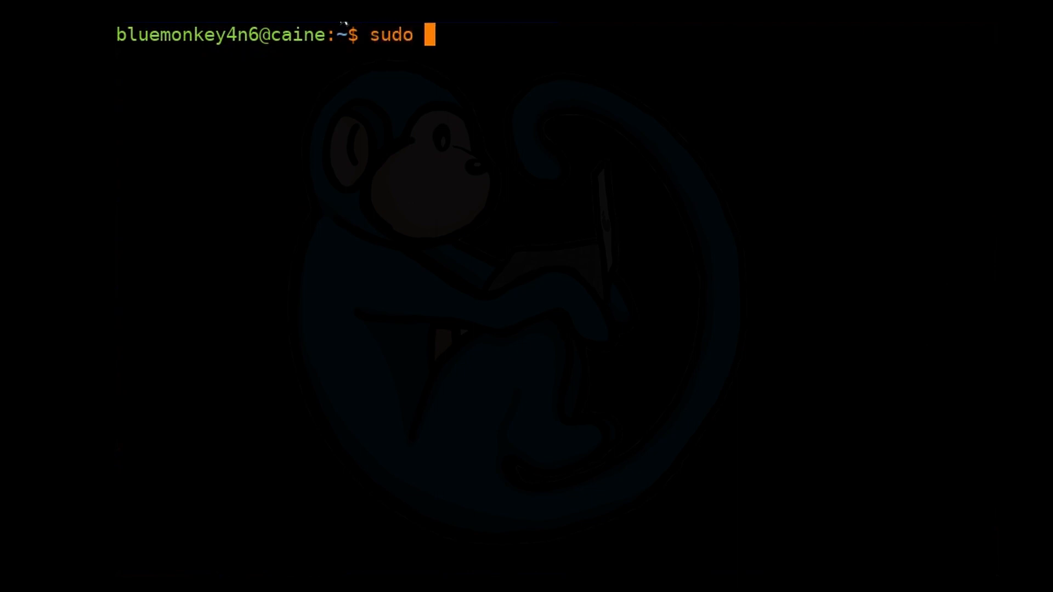
type("moun")
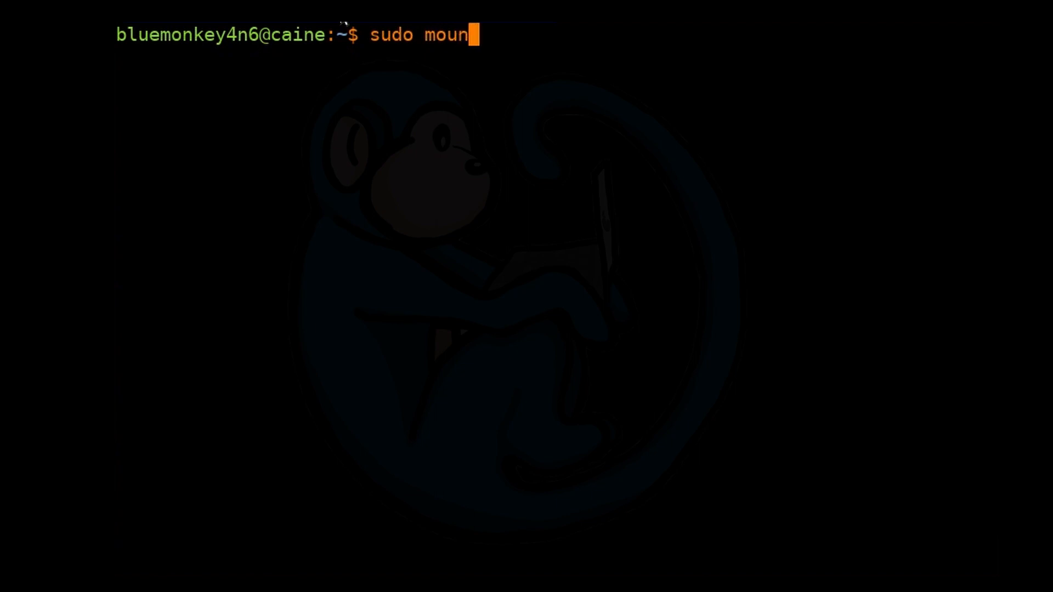
type("t -t")
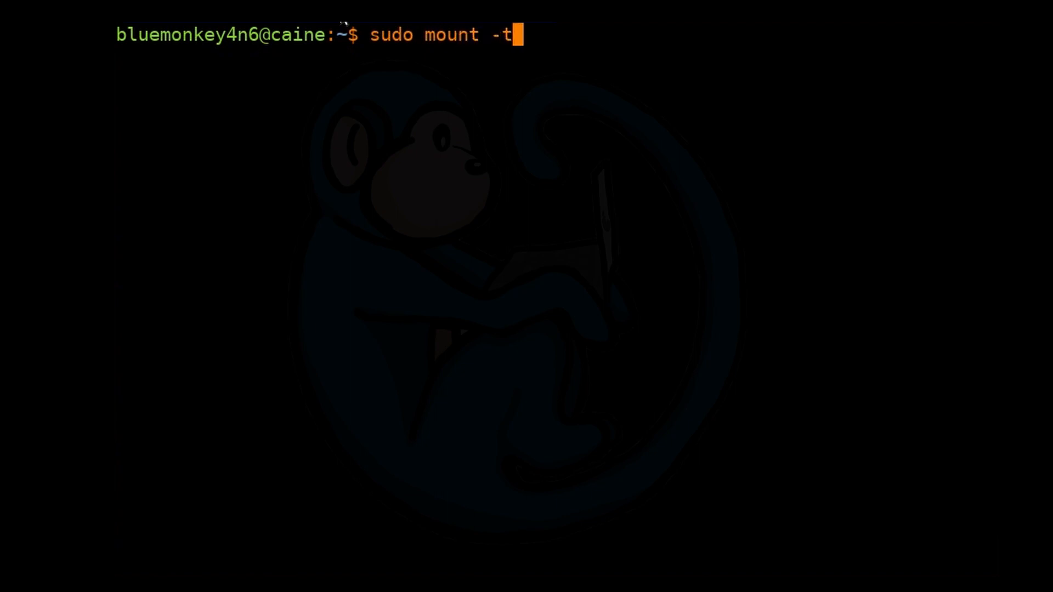
type("cifs -o")
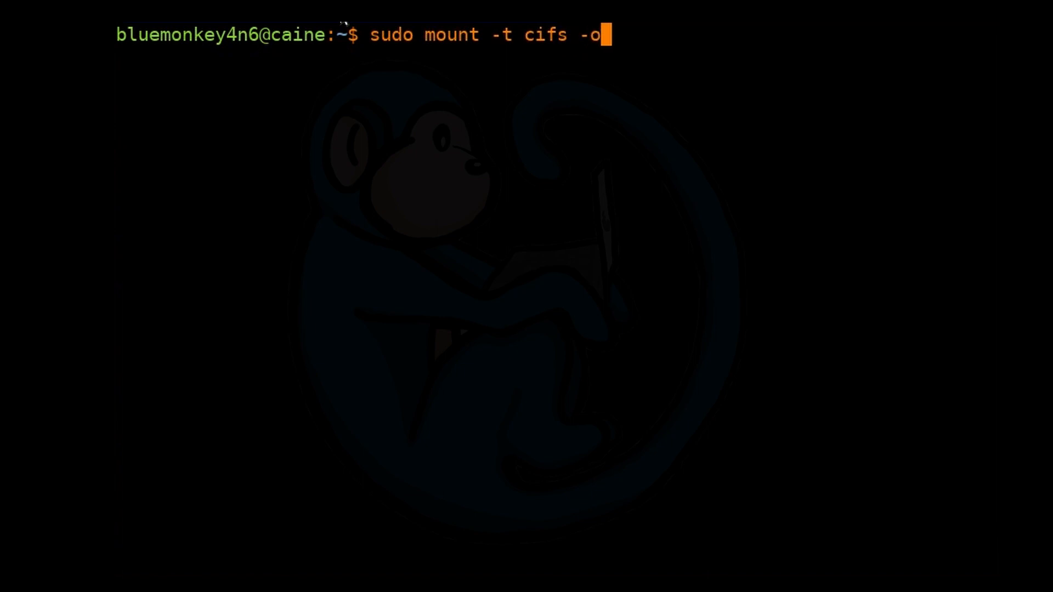
type("ro,u")
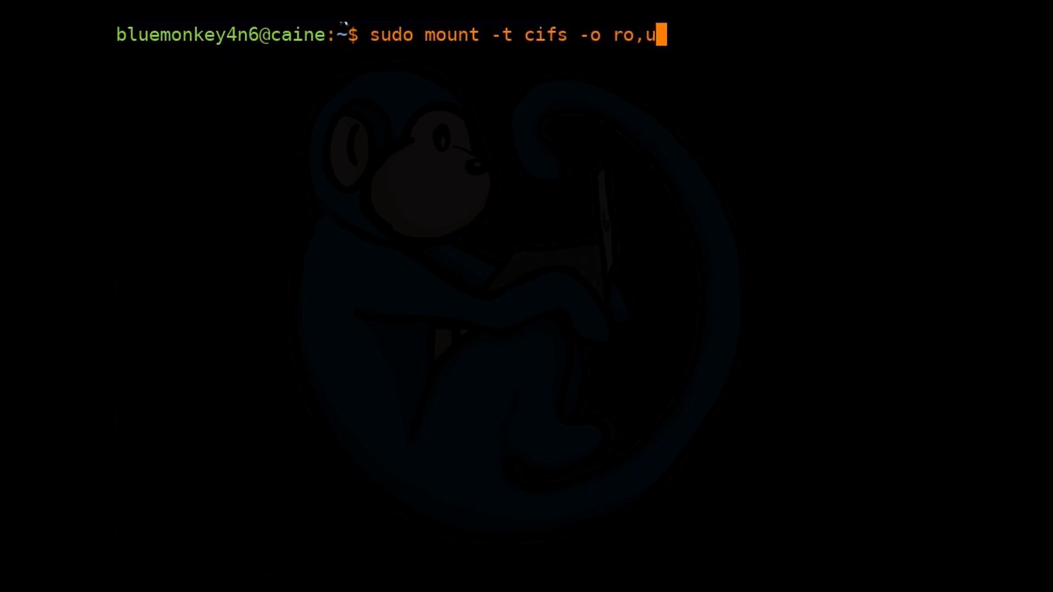
type("sername")
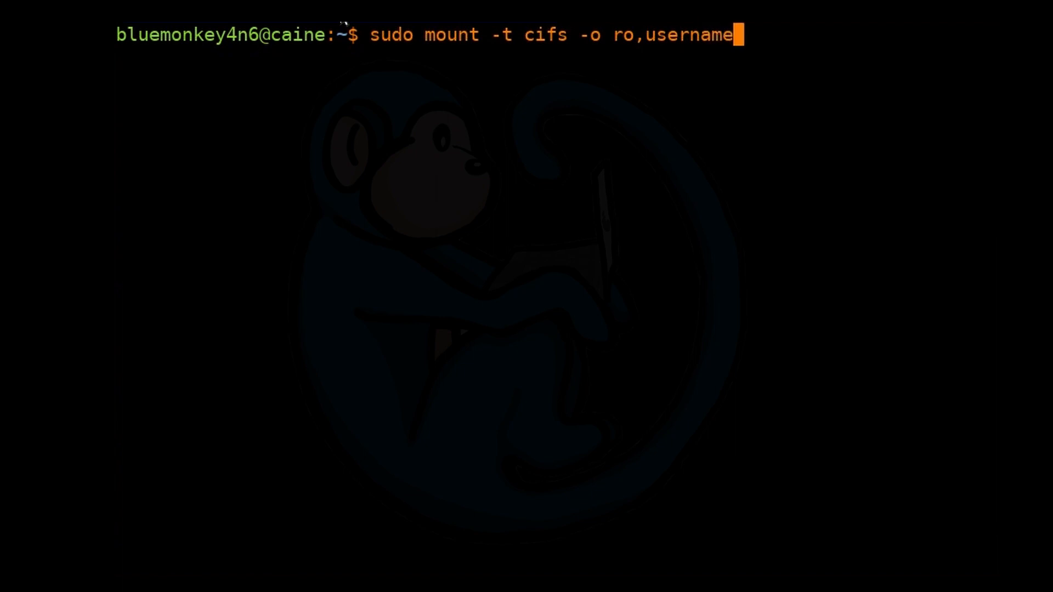
type("=")
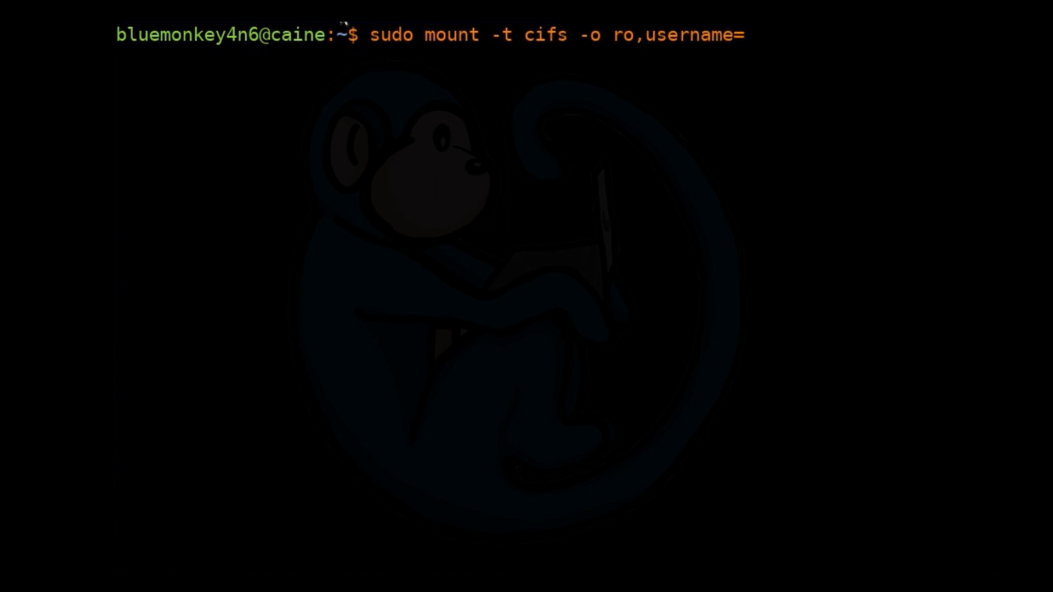
type("hans")
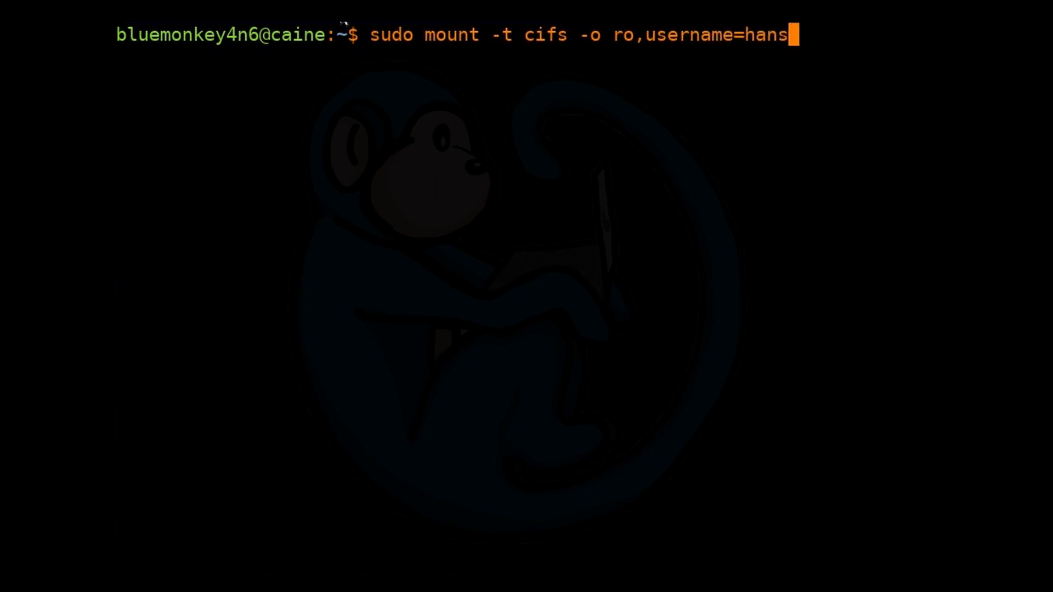
type(",vers")
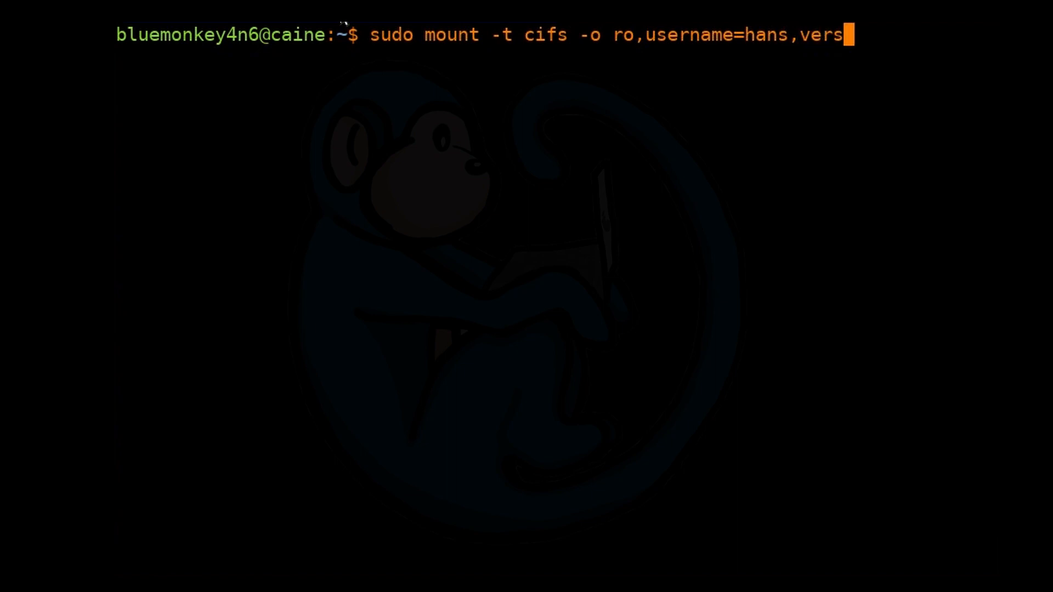
type("=")
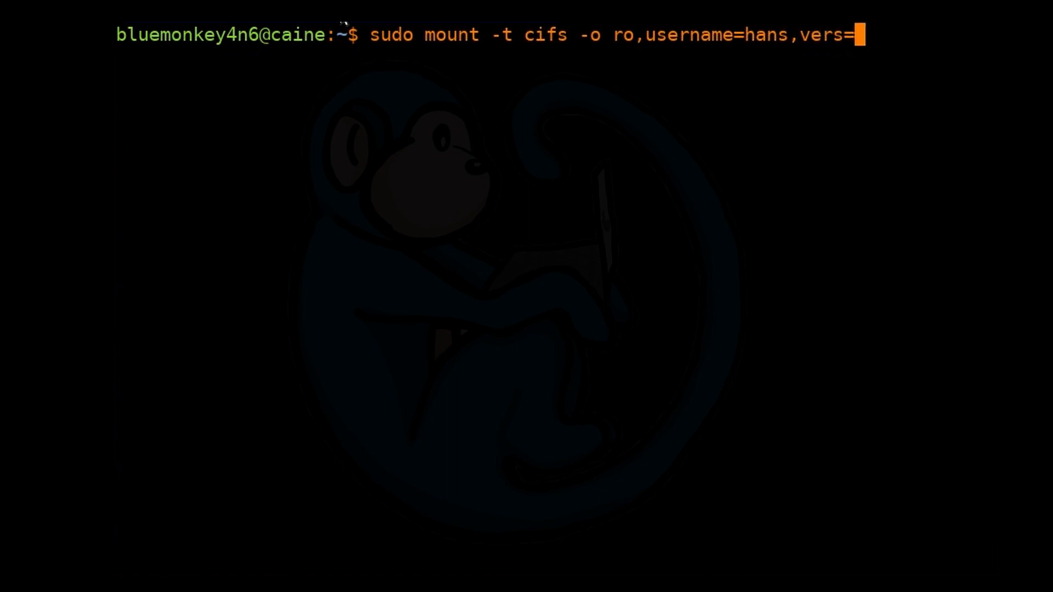
type("1.")
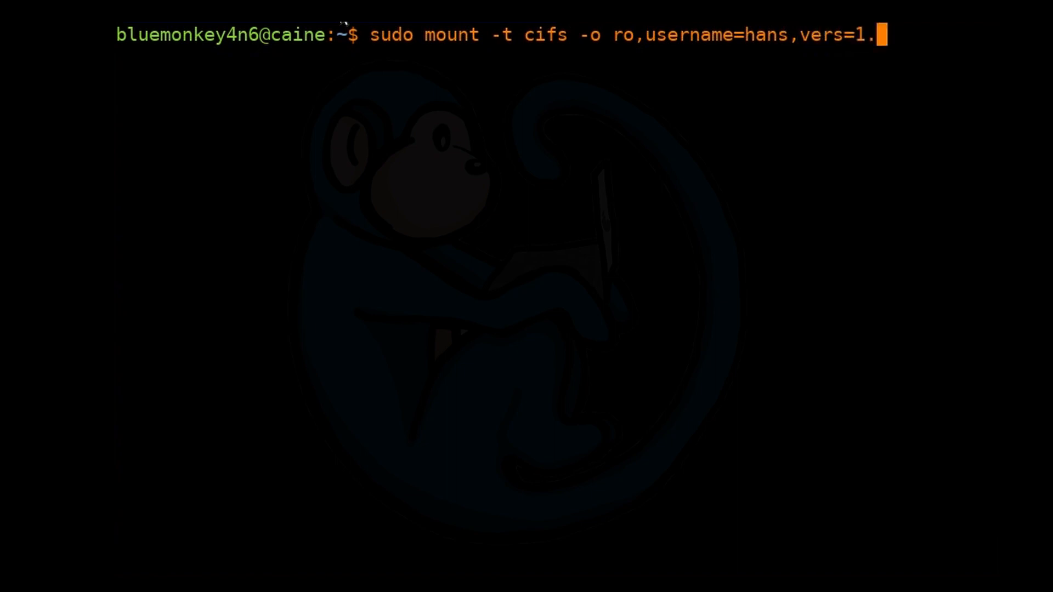
type("0")
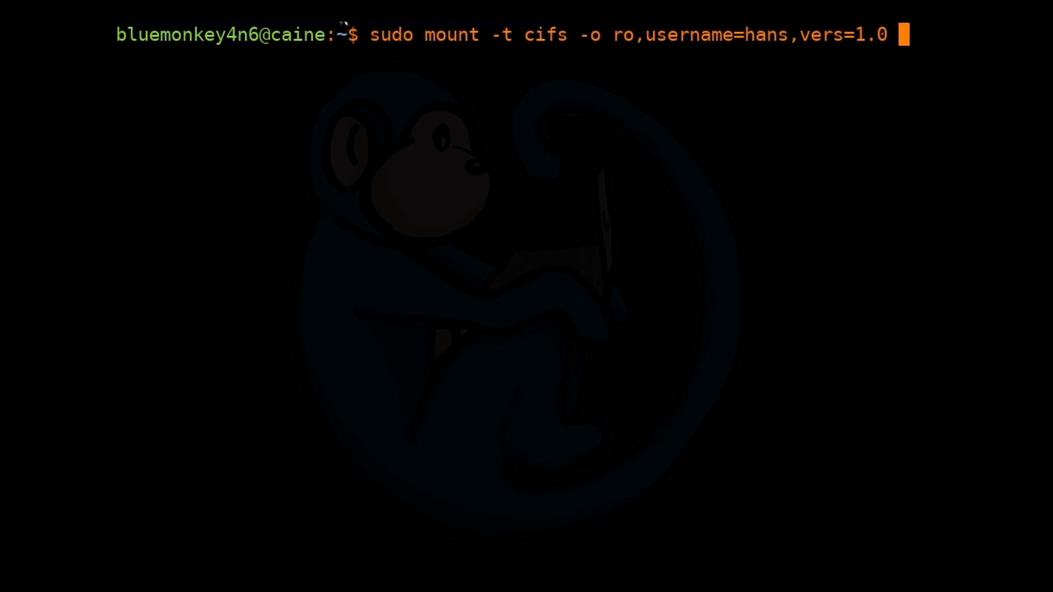
Mount //169.254.220.11/hans at /mnt/smb and supply hans's password
type("//1")
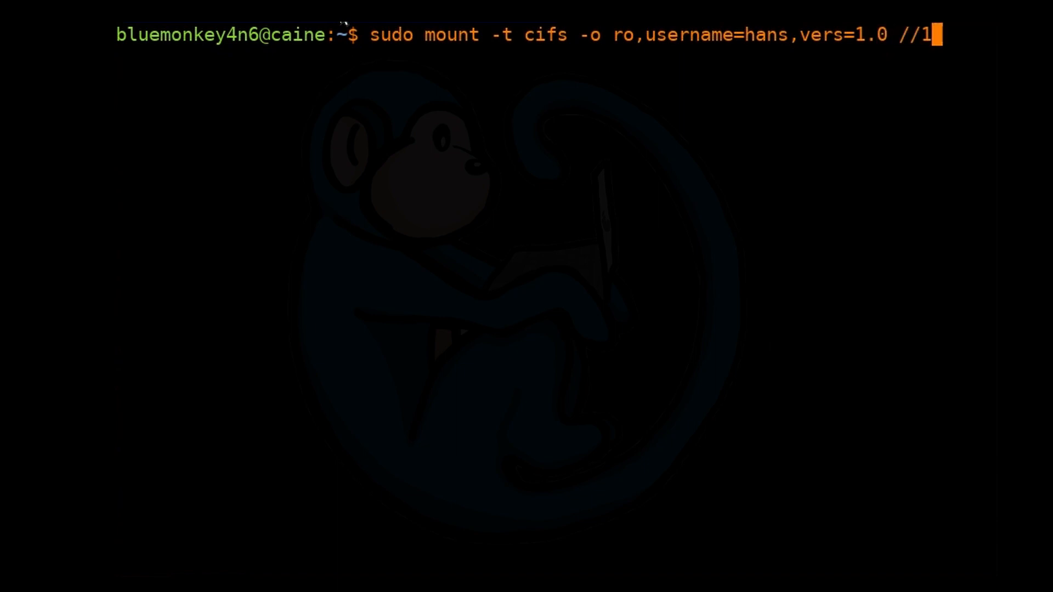
type("6")
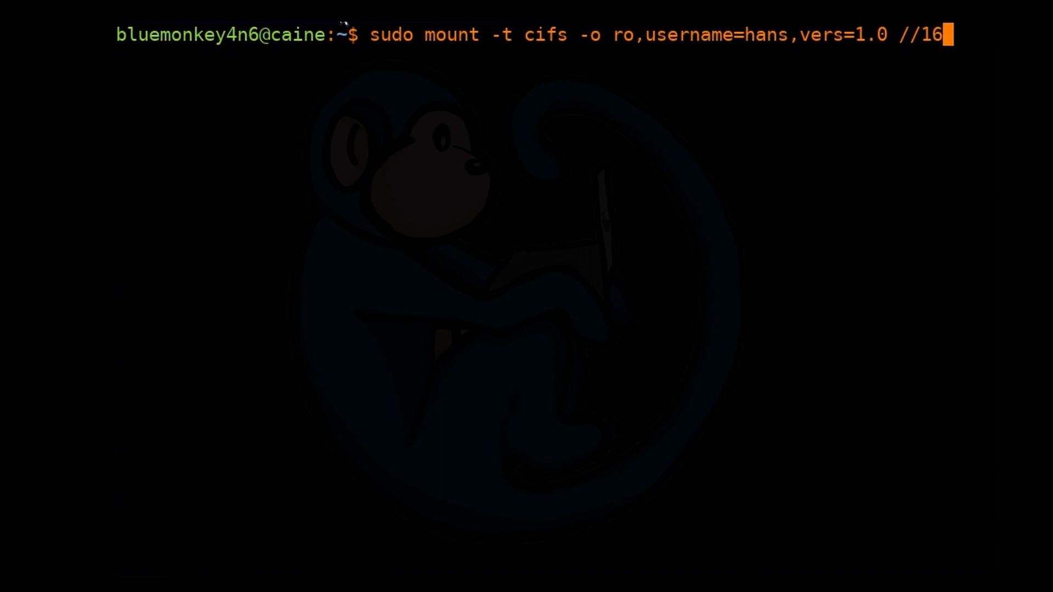
type("9.25")
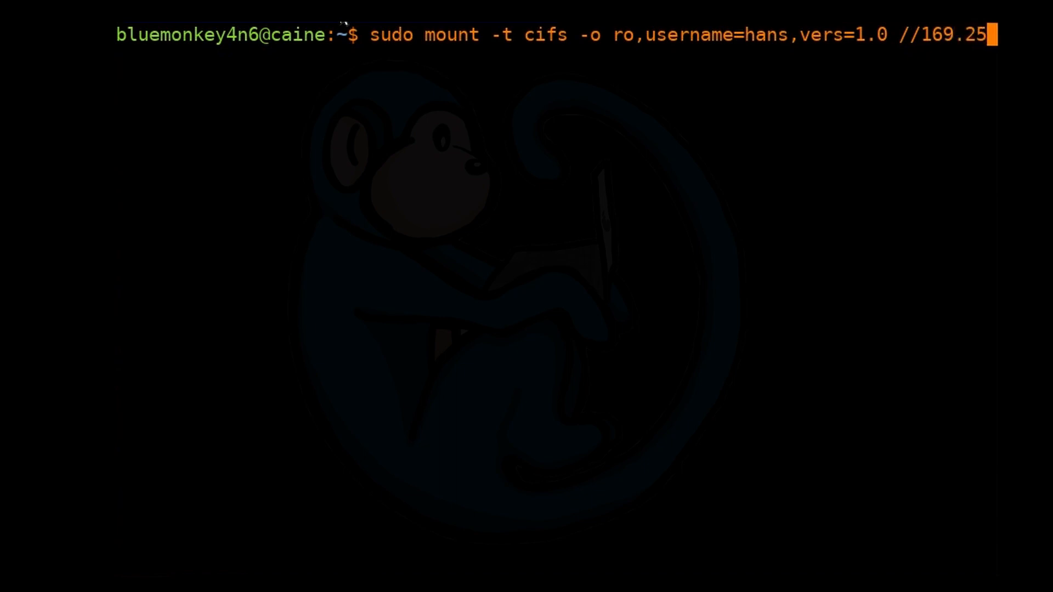
type("4.220")
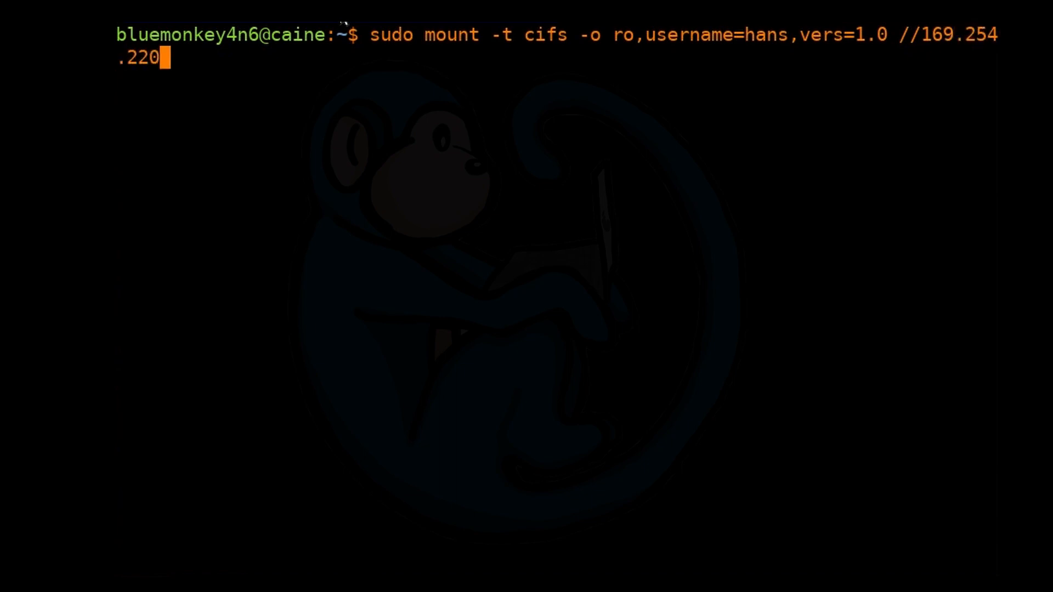
type(".11")
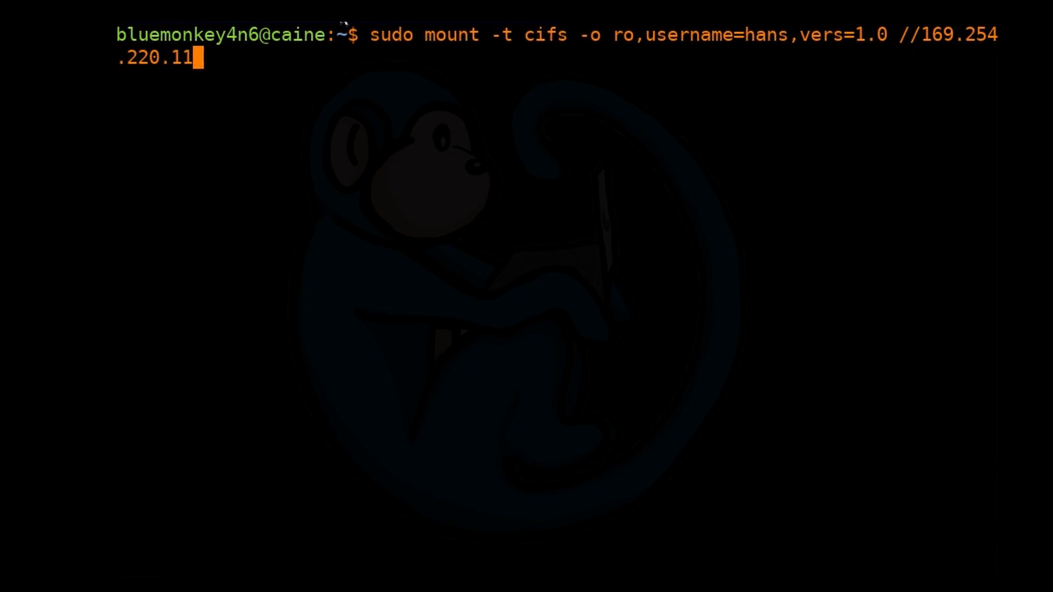
type("/hans /")
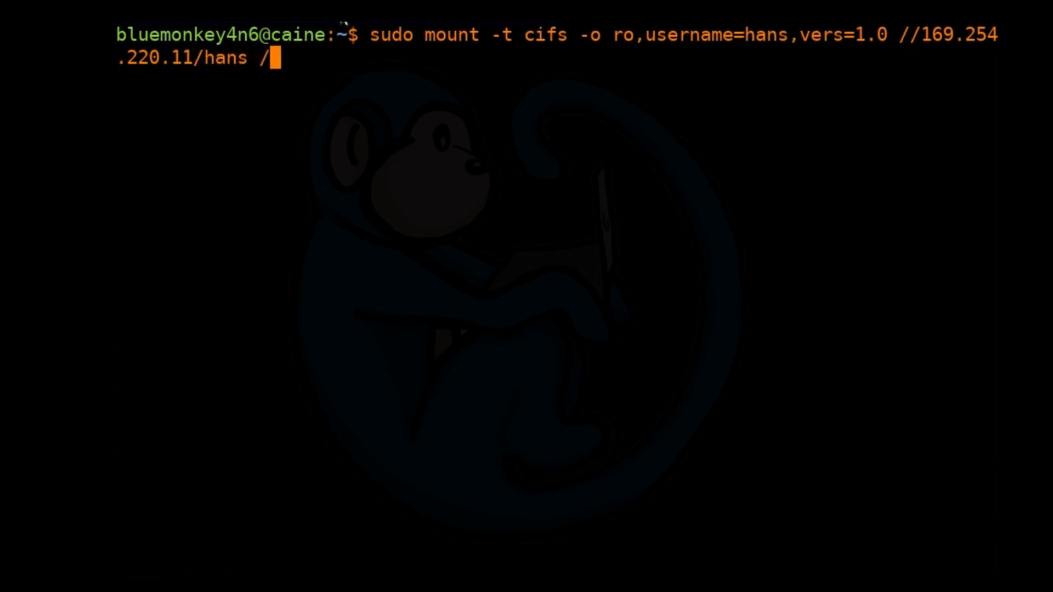
type("mnt/sm")
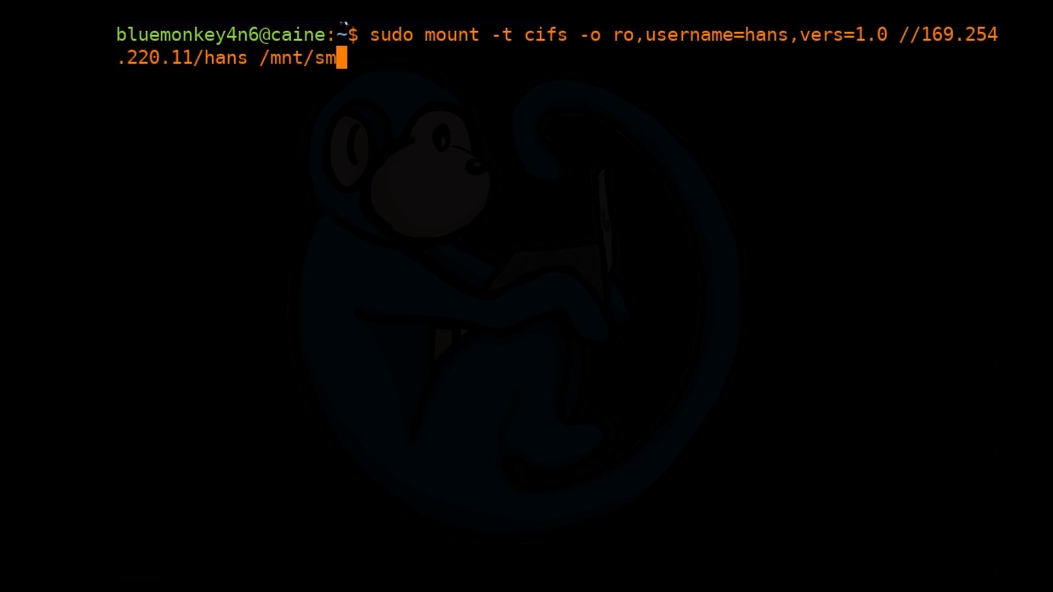
type("b")
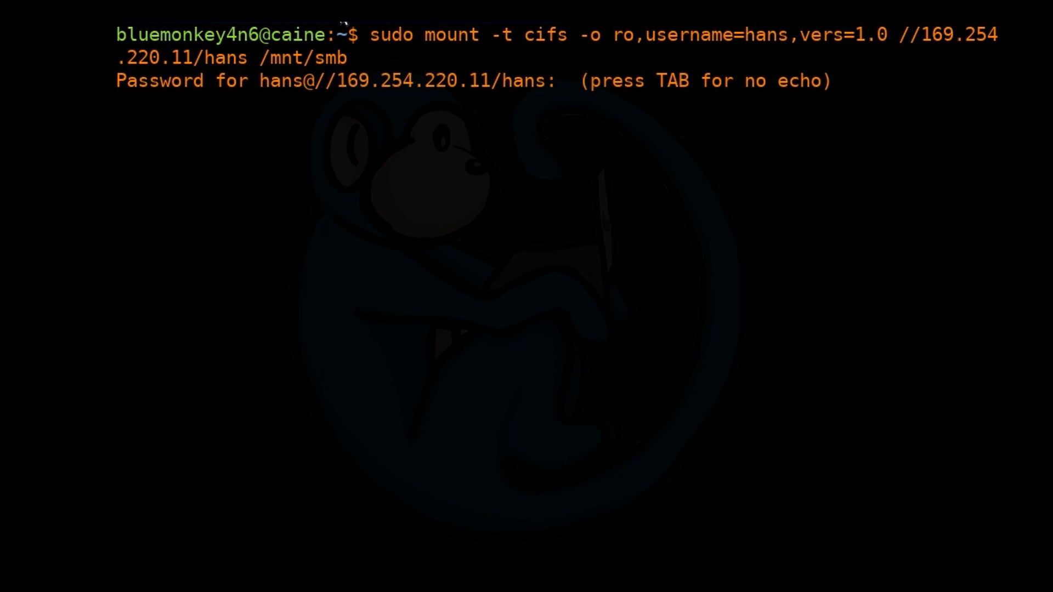
type("**")
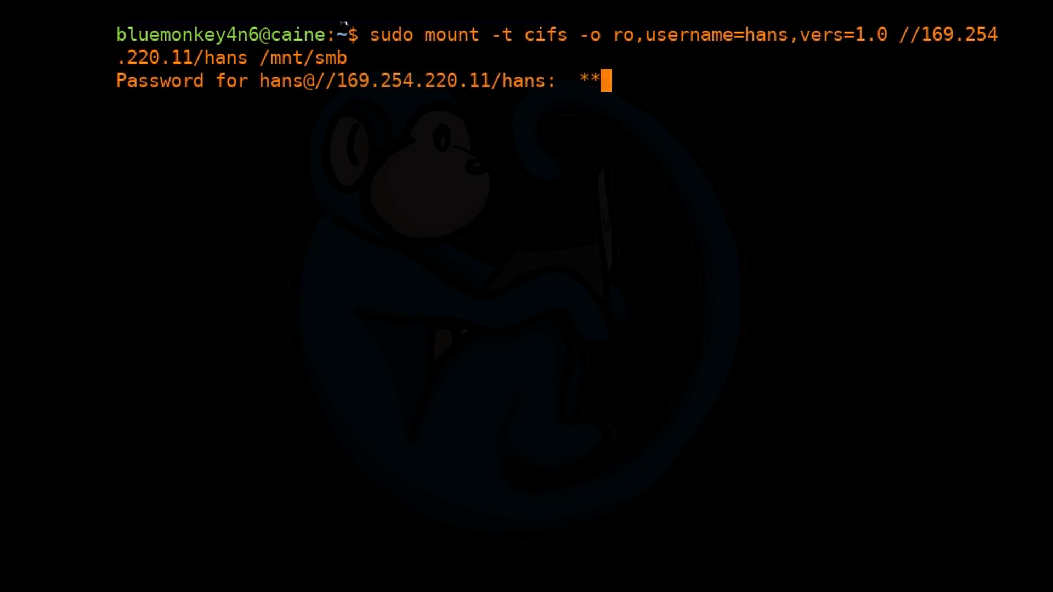
type("***")
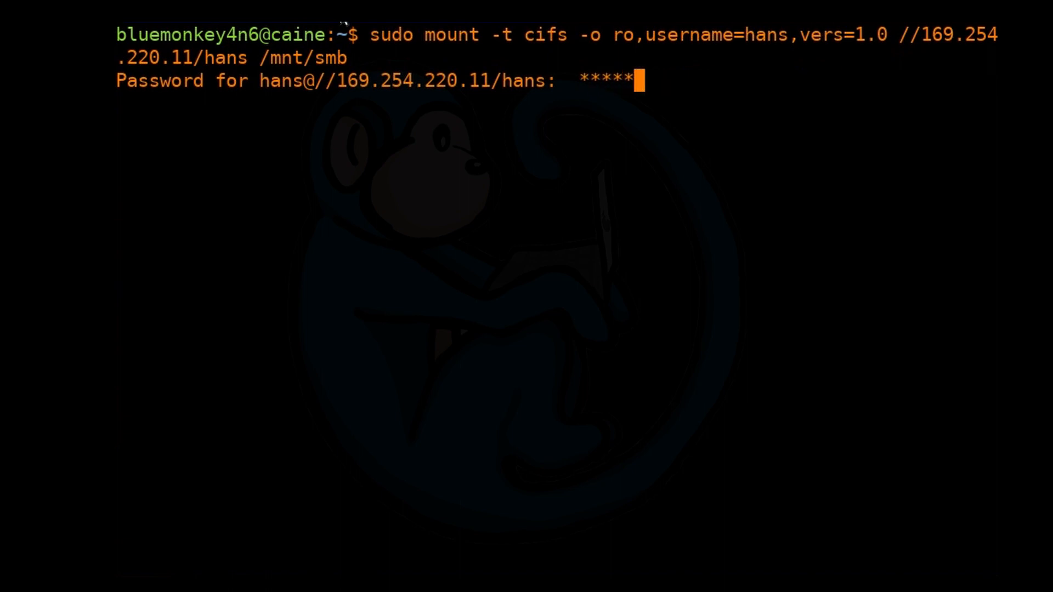
type("***")
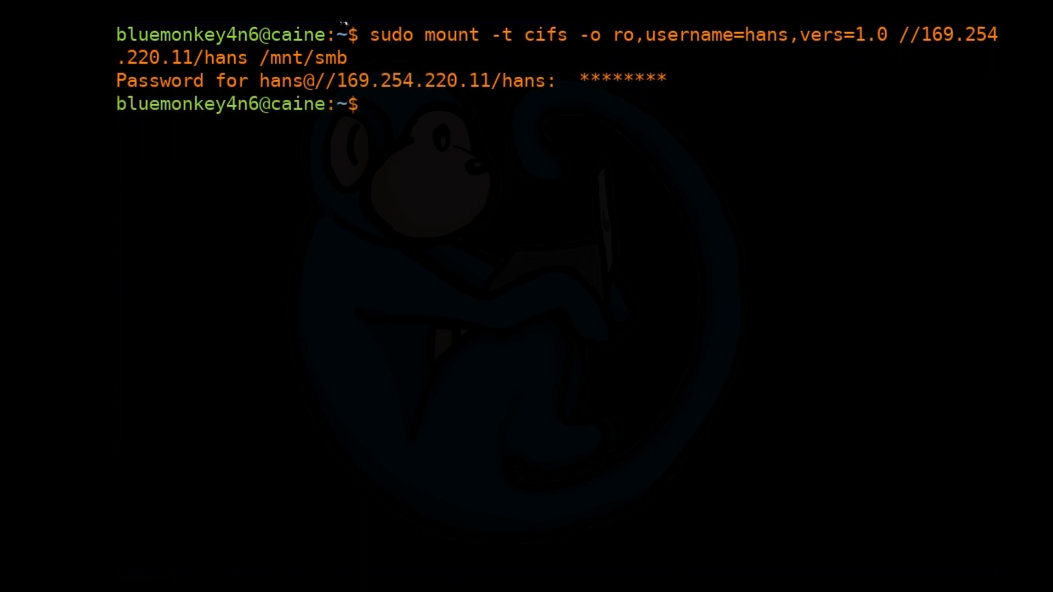
Enter /mnt/smb, list it and show its tree (nakatomi, trashbox, volksfrei), then return home
type("cd")
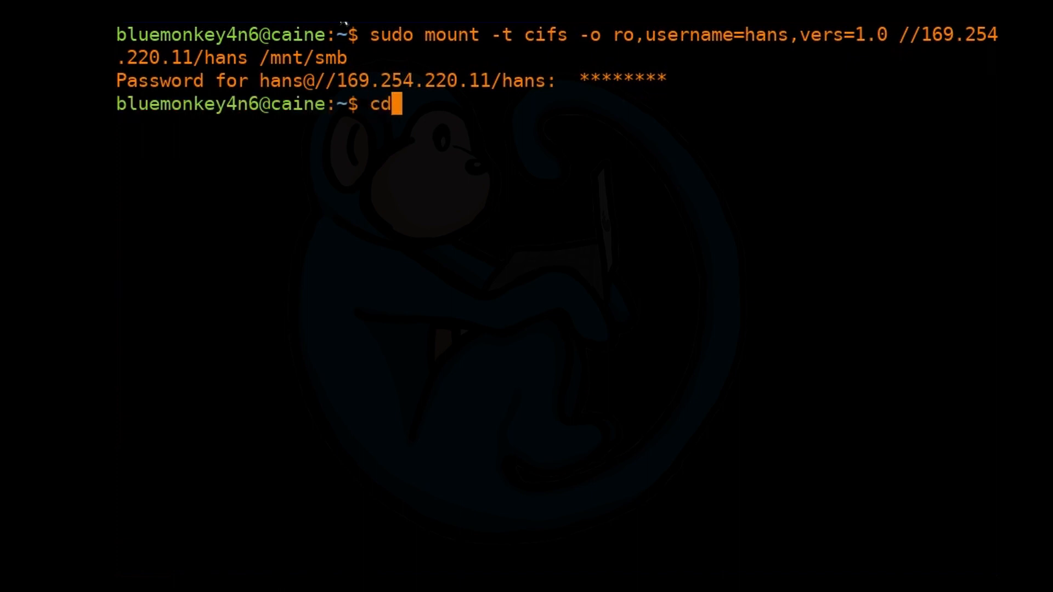
type("/")
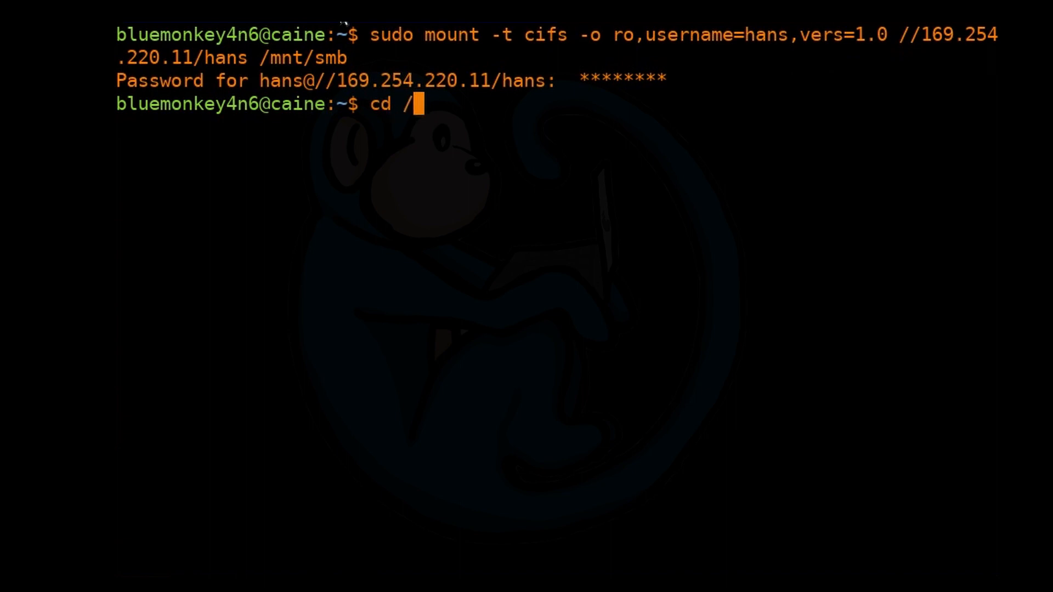
type("mn")
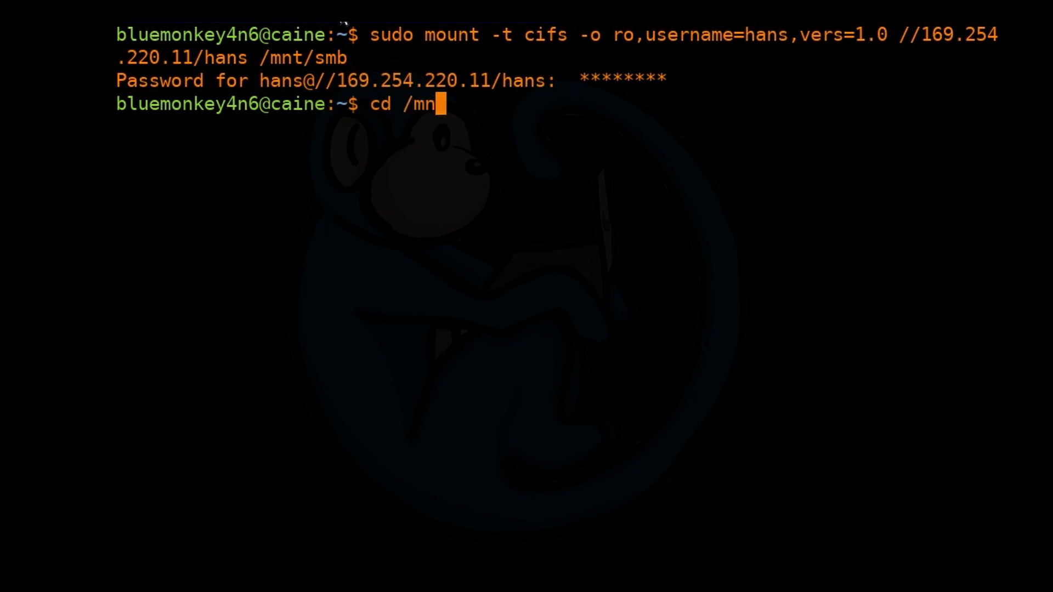
type("t/smb")
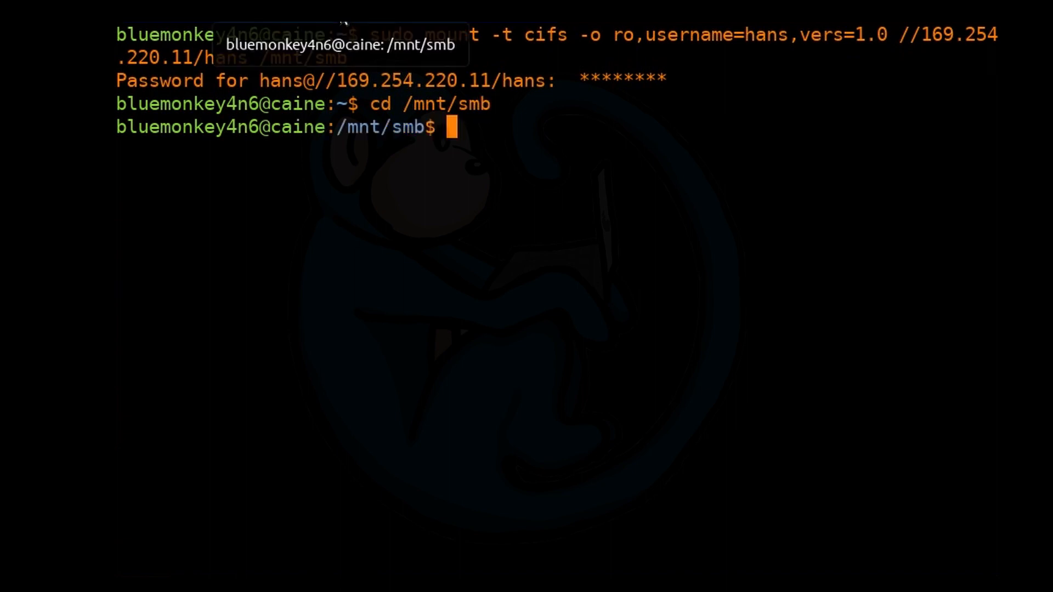
type("ls -F")
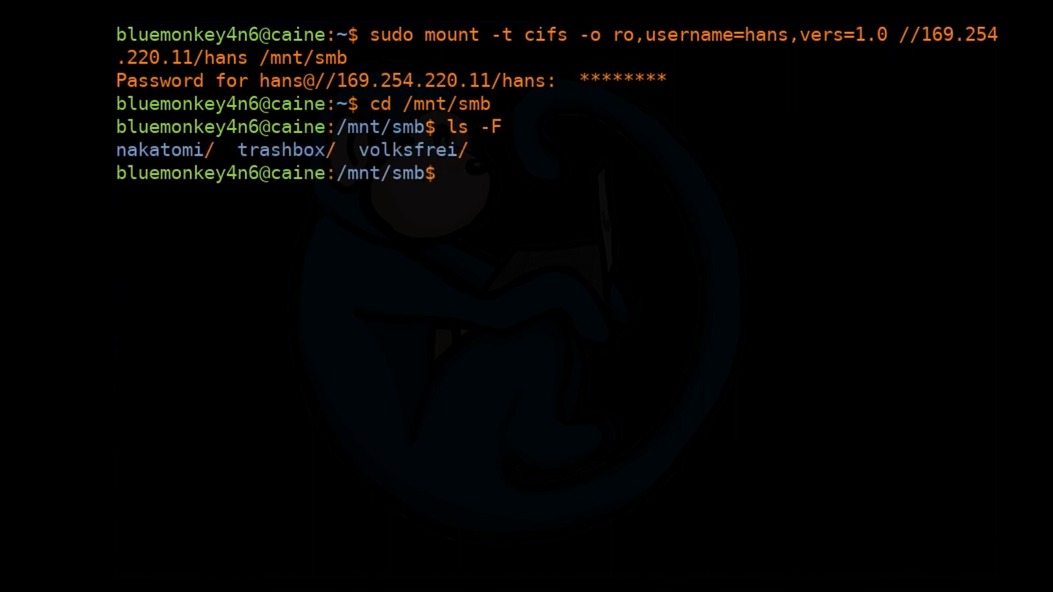
type("tree")
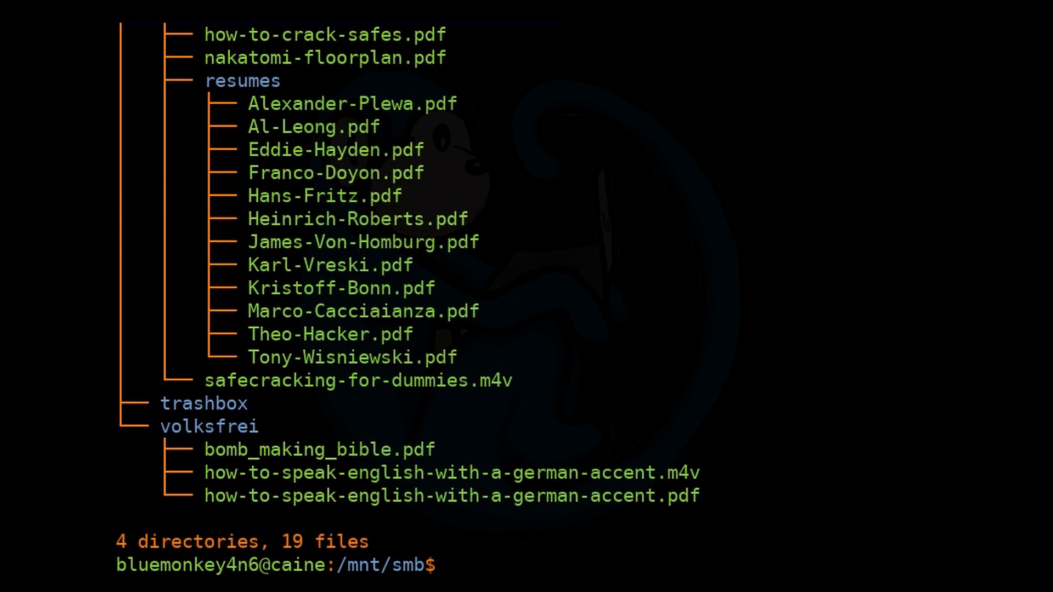
type("cd")
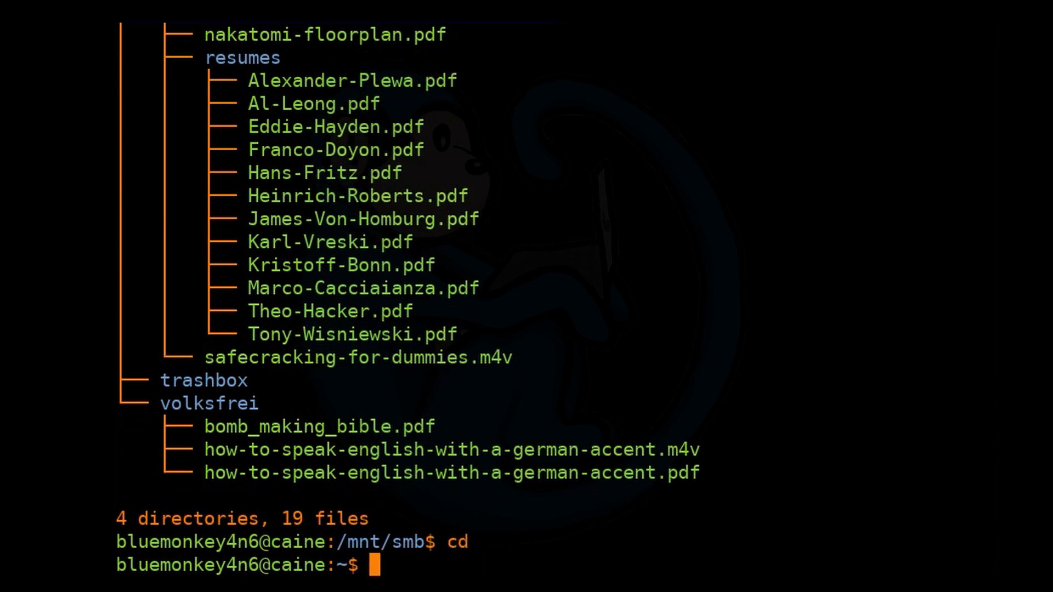
Archive /mnt/smb/volksfrei/ into volksfrei.tar.gz with tar -czvf
type("ta")
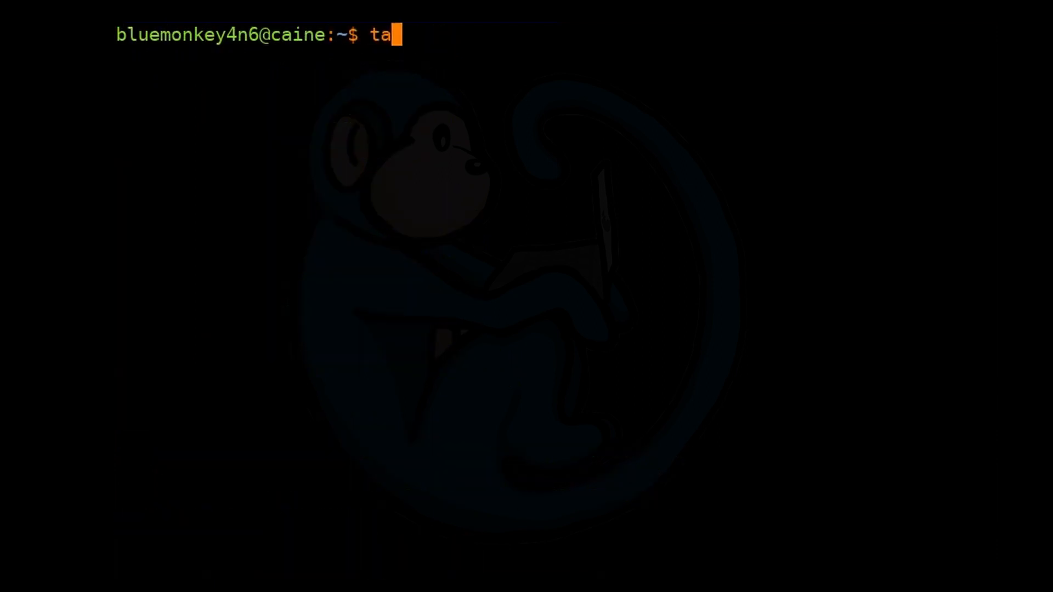
type("r -c")
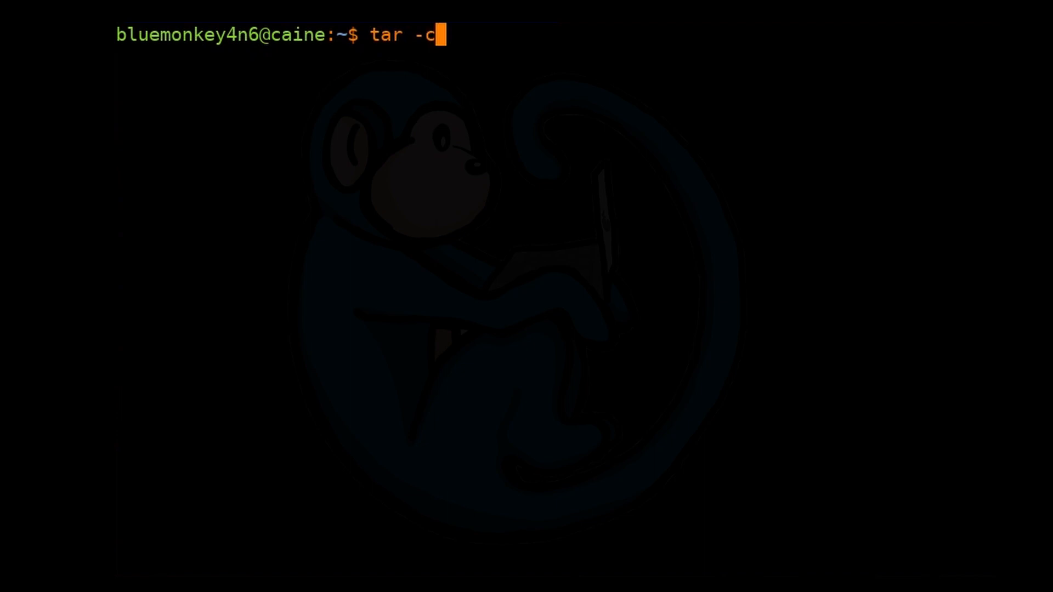
type("z")
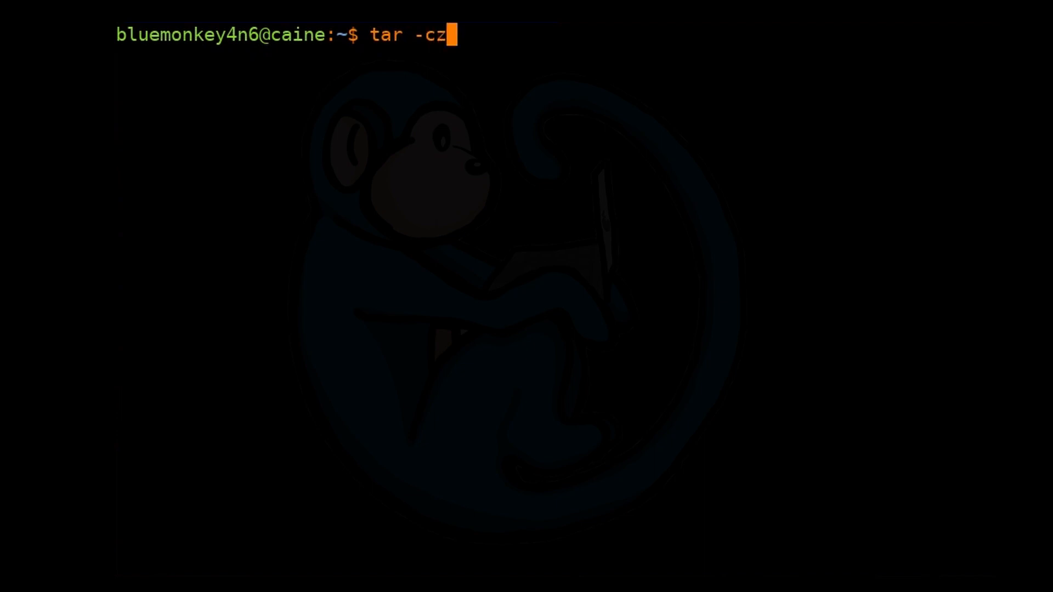
type("vf")
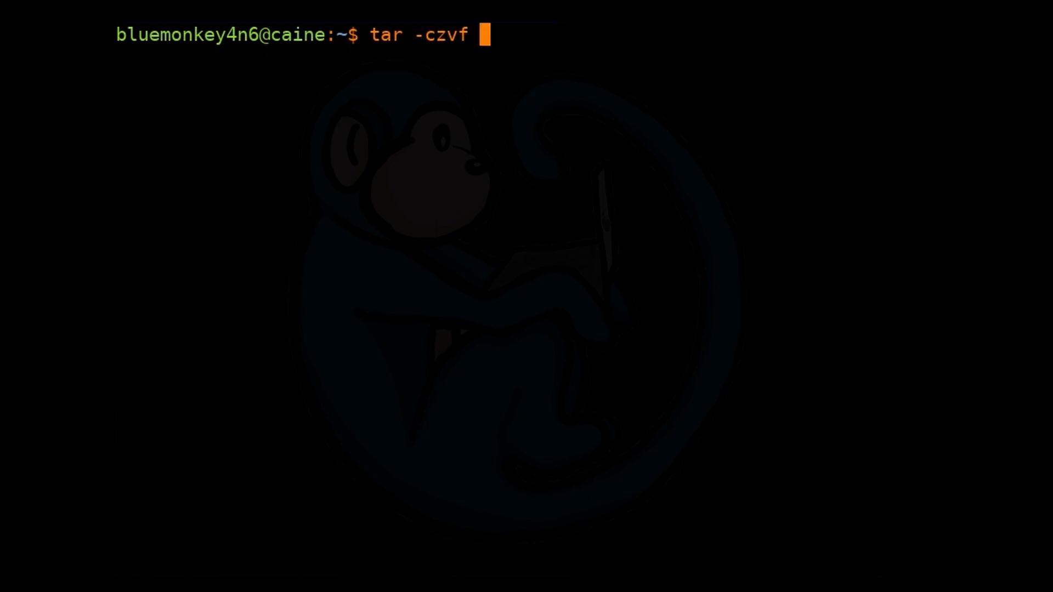
type("volk")
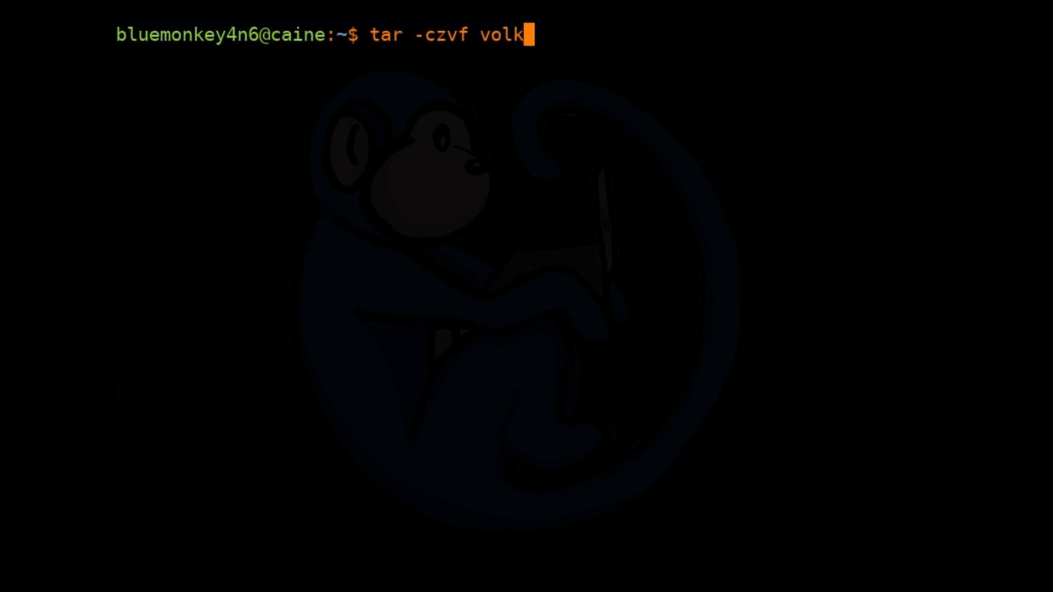
type("sfrei")
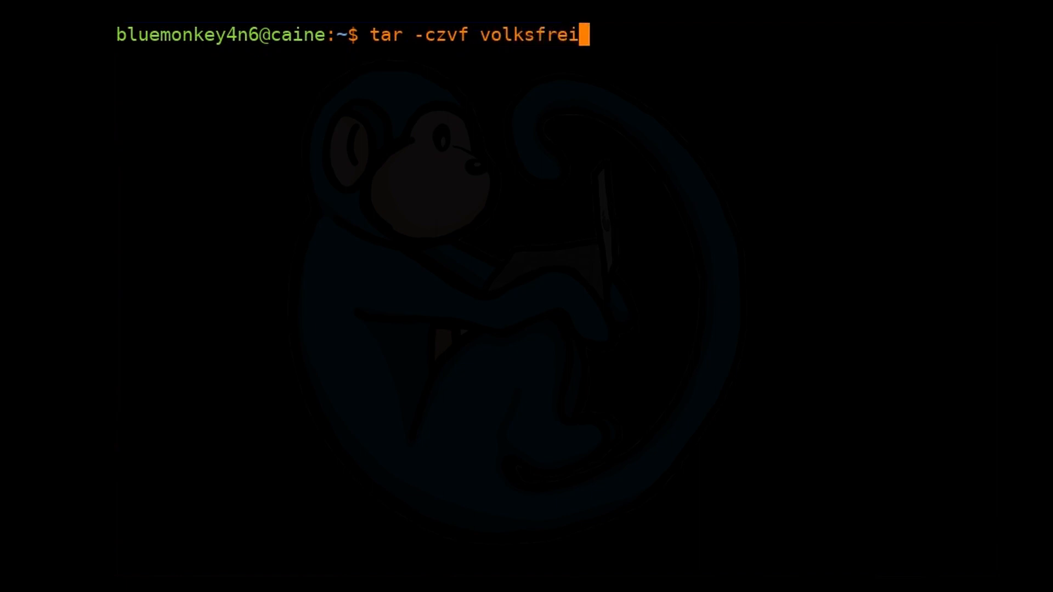
type(".t")
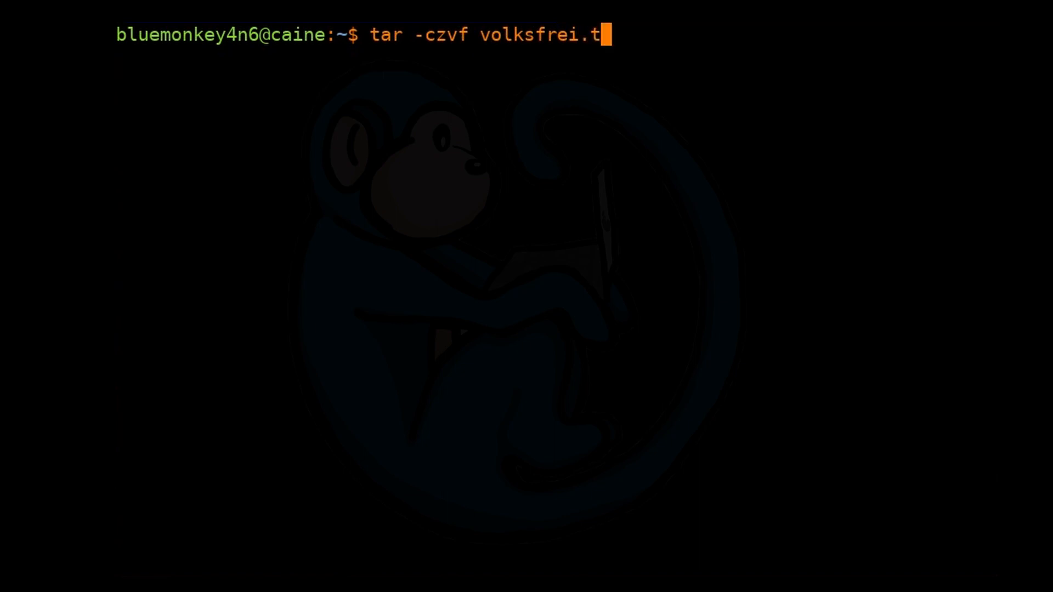
type("ar.gz")
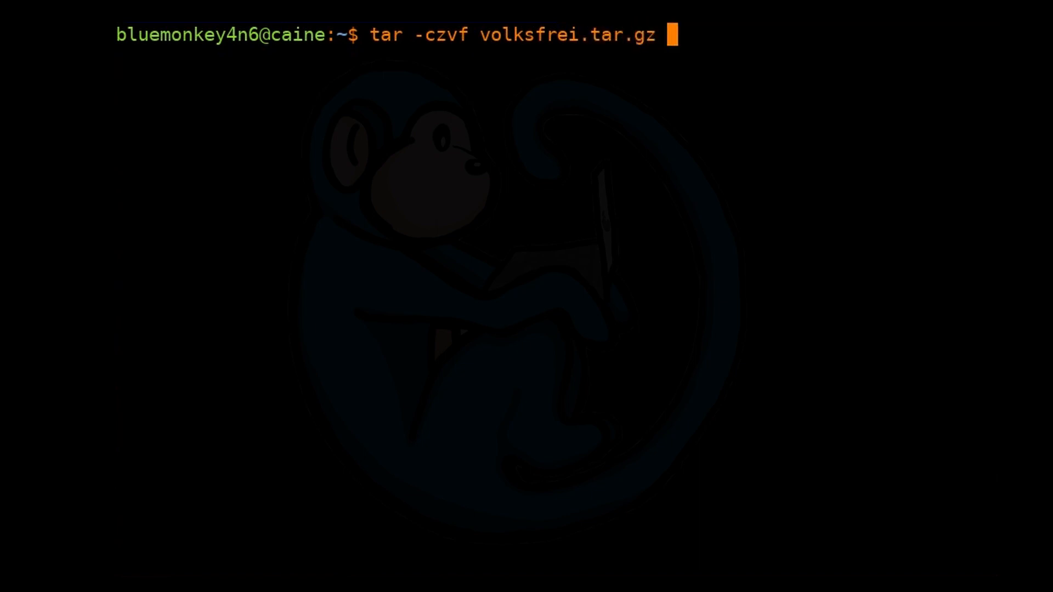
type("/mnt/")
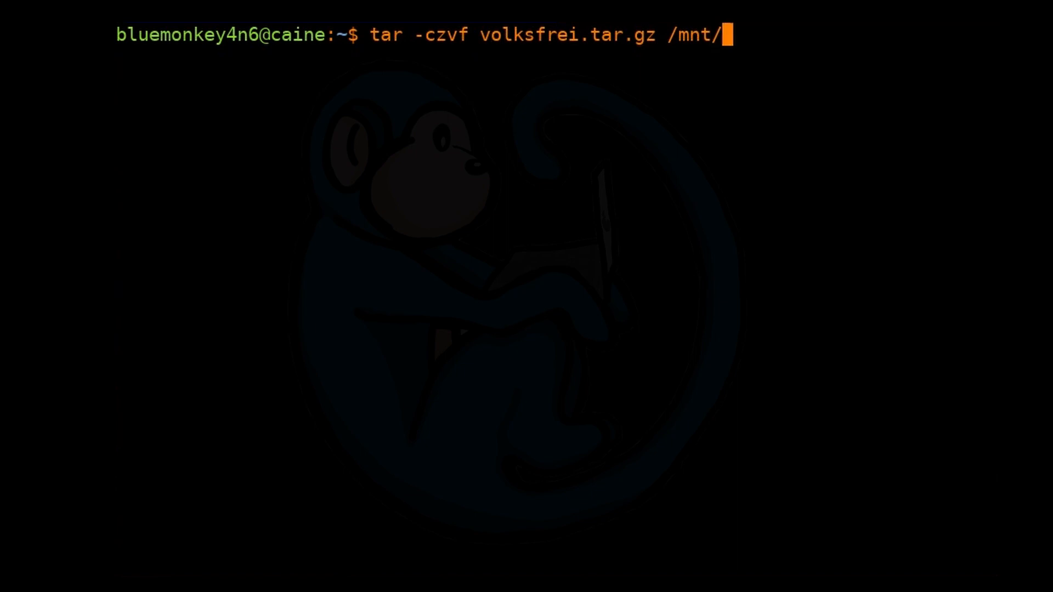
type("smb/volksfrei/")
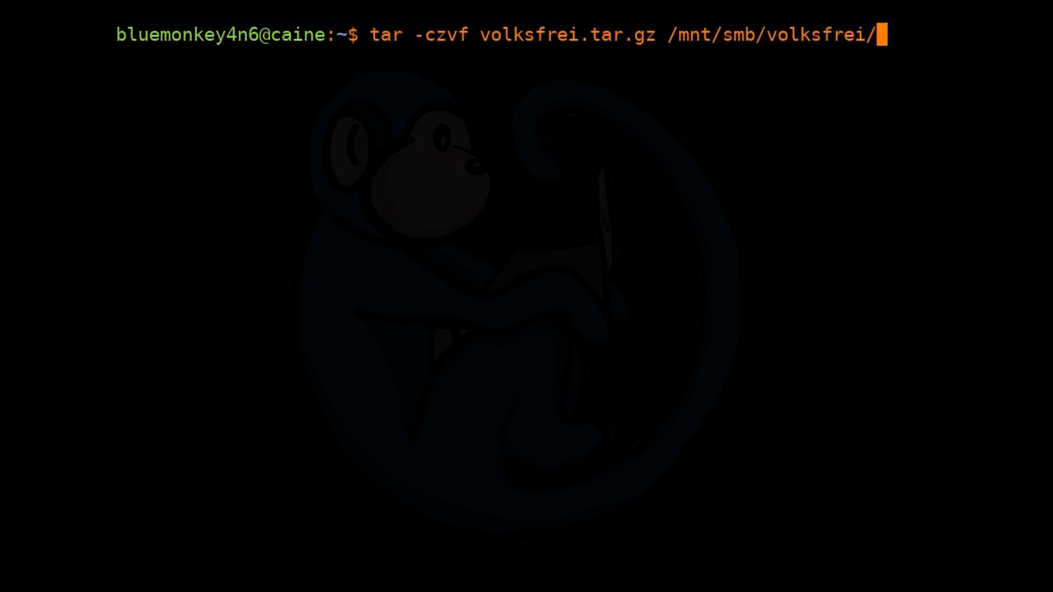
key("BackSpace")
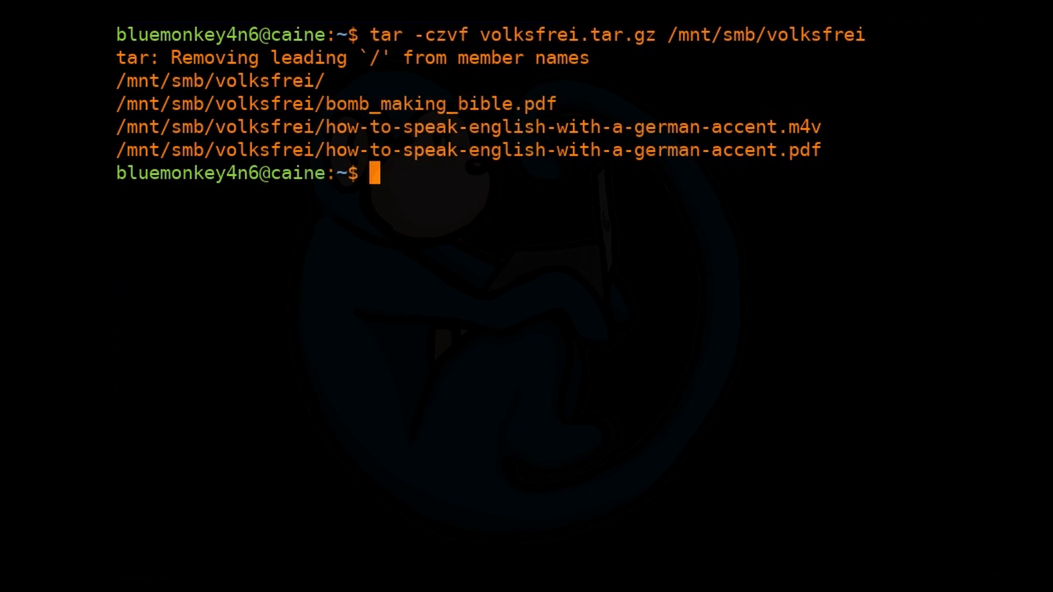
Unmount the SMB share with sudo umount /mnt/smb
type("s")
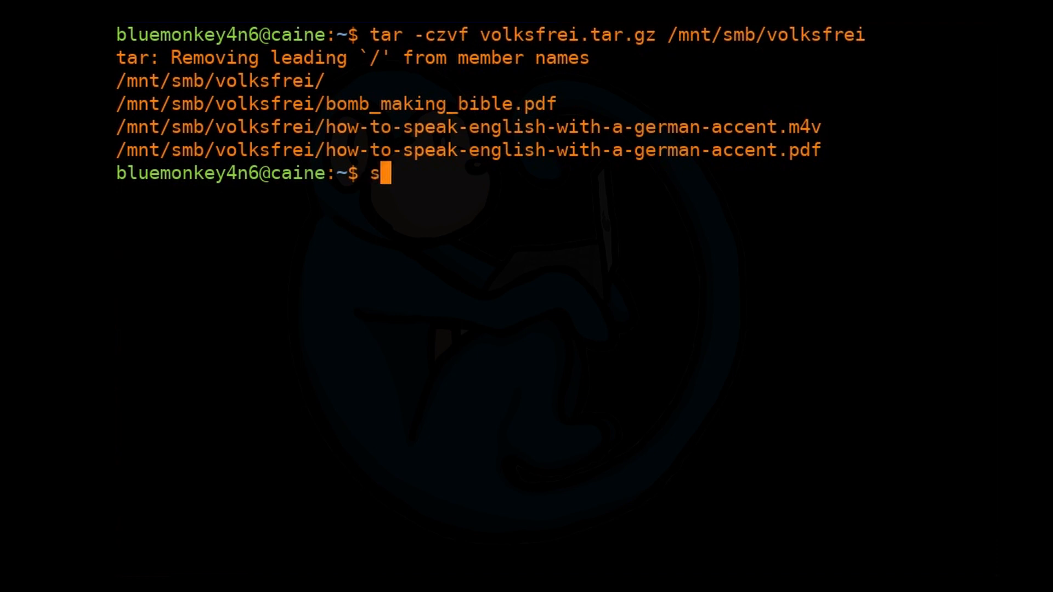
type("udo umoun")
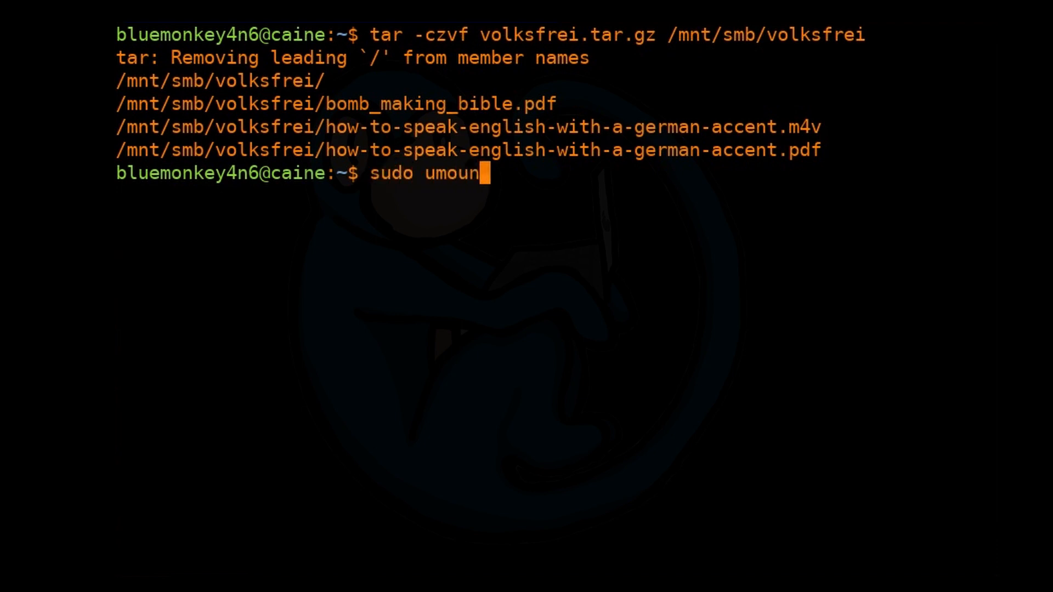
type("t /mnt/")
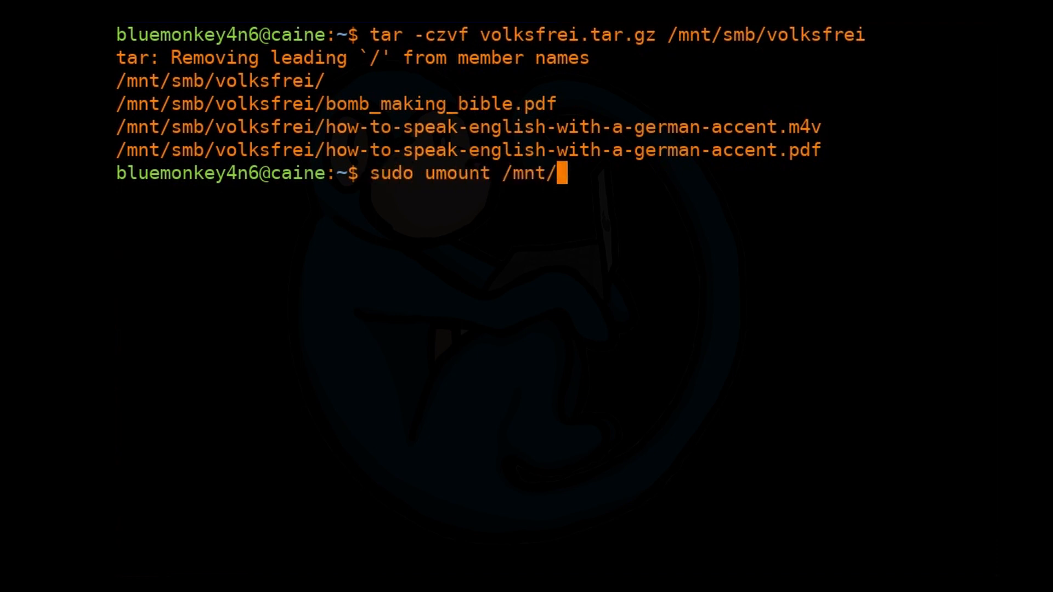
type("smb")
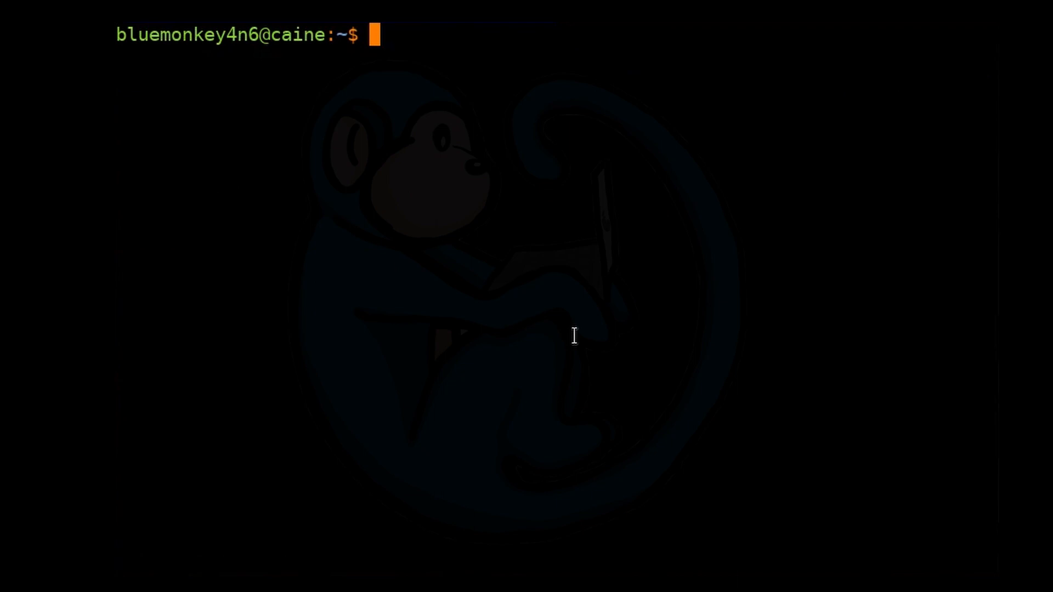
Show interfaces with ifconfig, confirming the 169.254.51.18 address, and begin a showmount -e query
type("ifc")
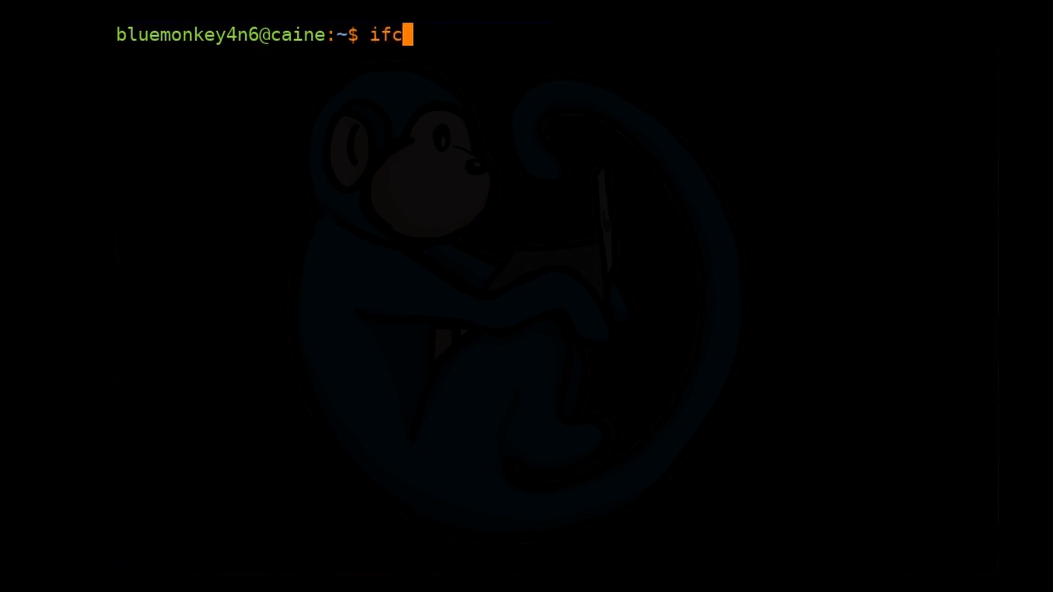
type("onfig")
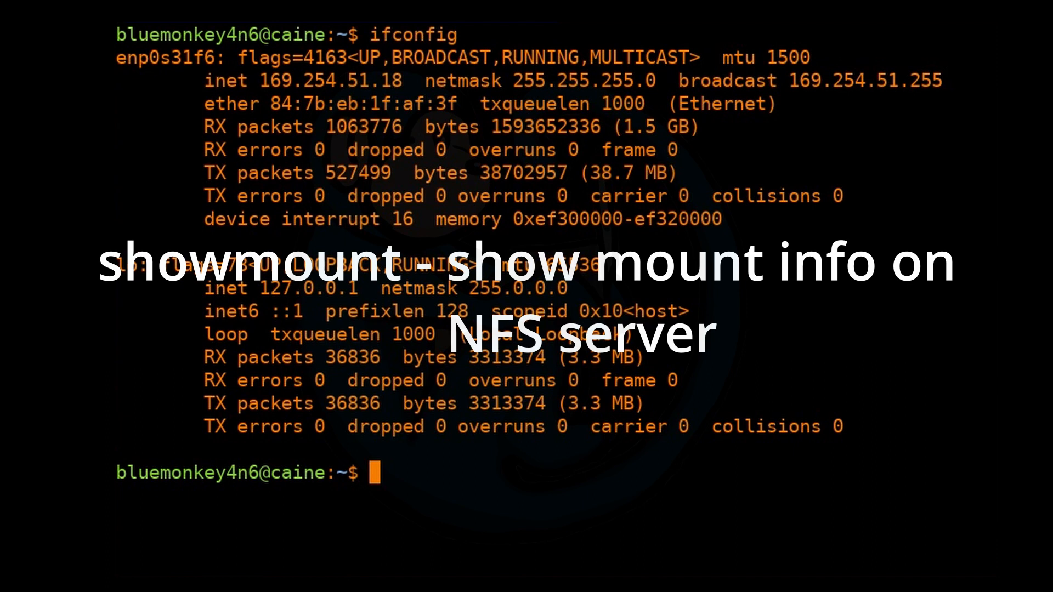
type("showmount -e 169.25")
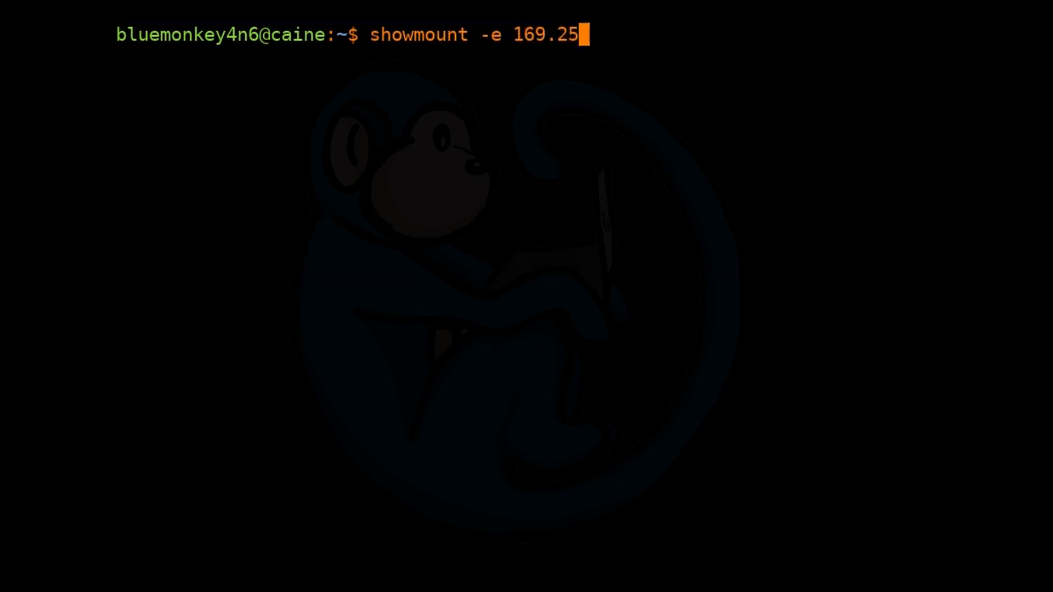
List the NFS exports of 169.254.51.230 — hans, Public, Dan_test and Download under /DataVolume
type("4.51.230")
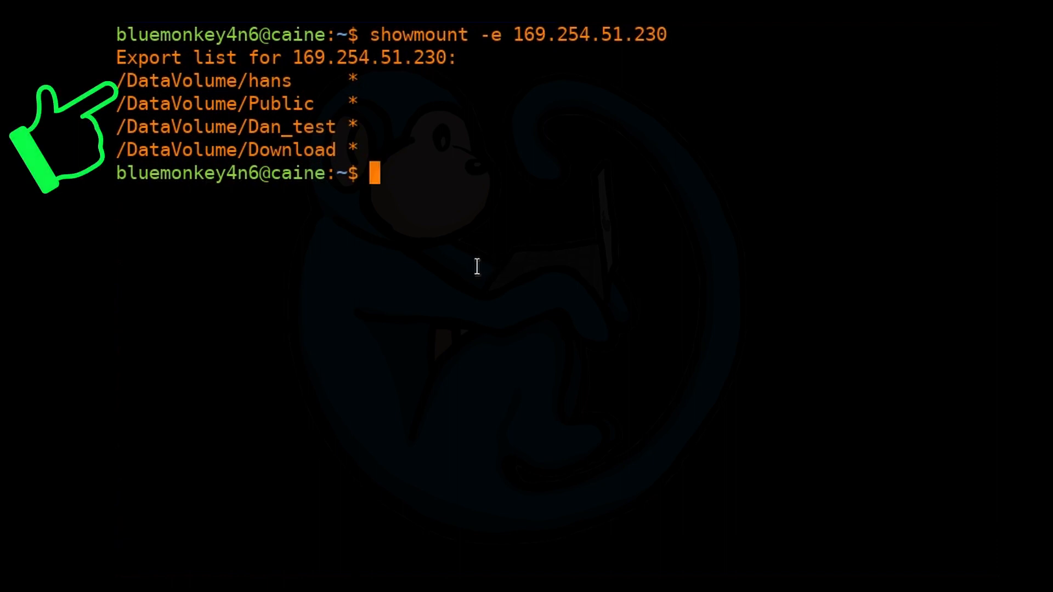
type("sudo mkdir /mnt/m")
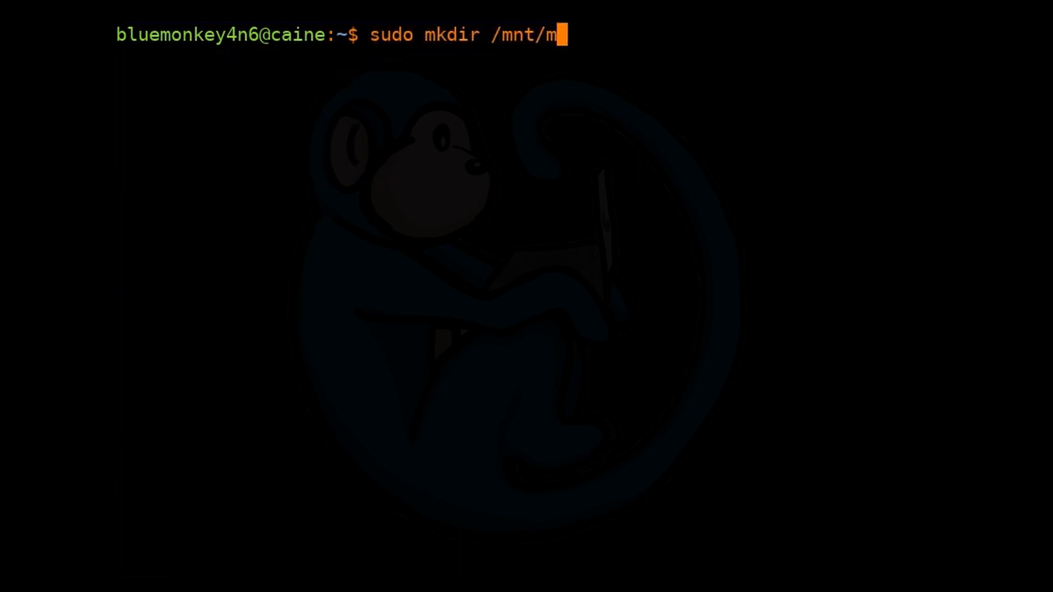
Run sudo mount -t nfs -o ro 169.254.51.230://DataVolume/hans /mnt/smb to mount the share read-only
type("smb")
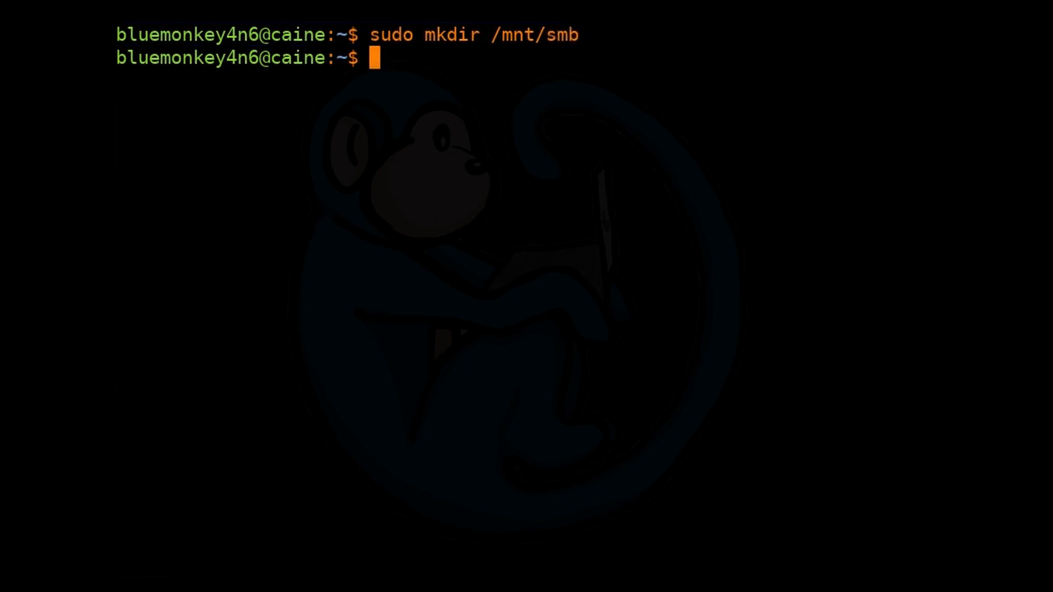
type("sudo mount -t")
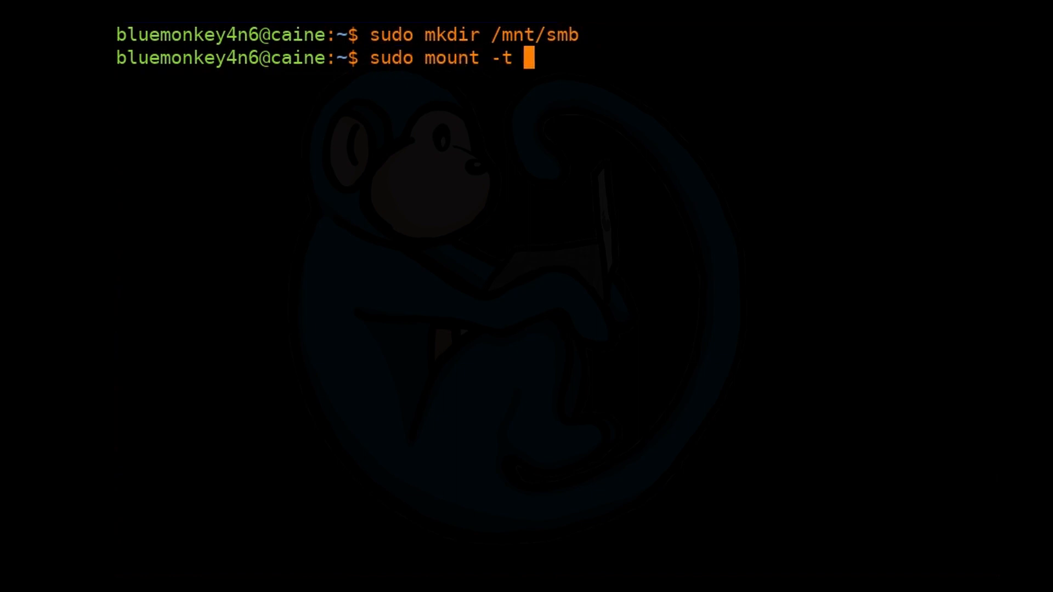
type("nfs")
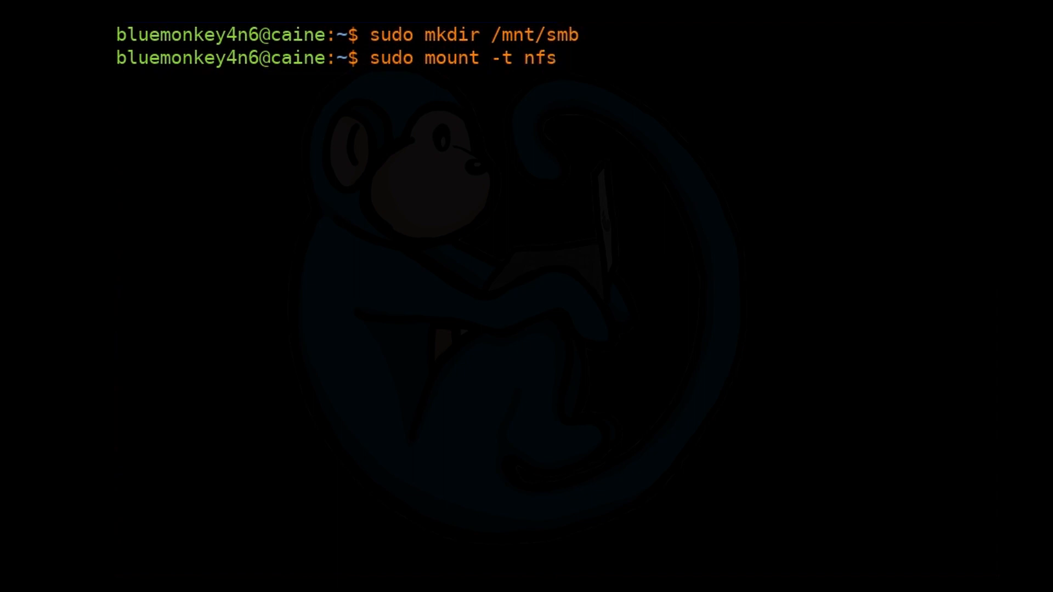
type("-o ro 1")
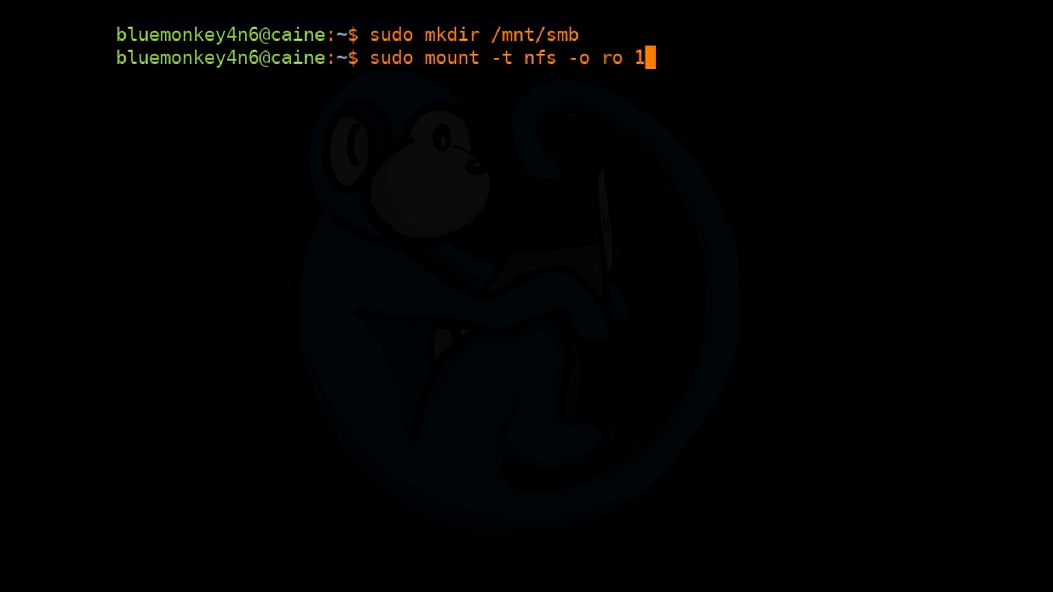
type("69.")
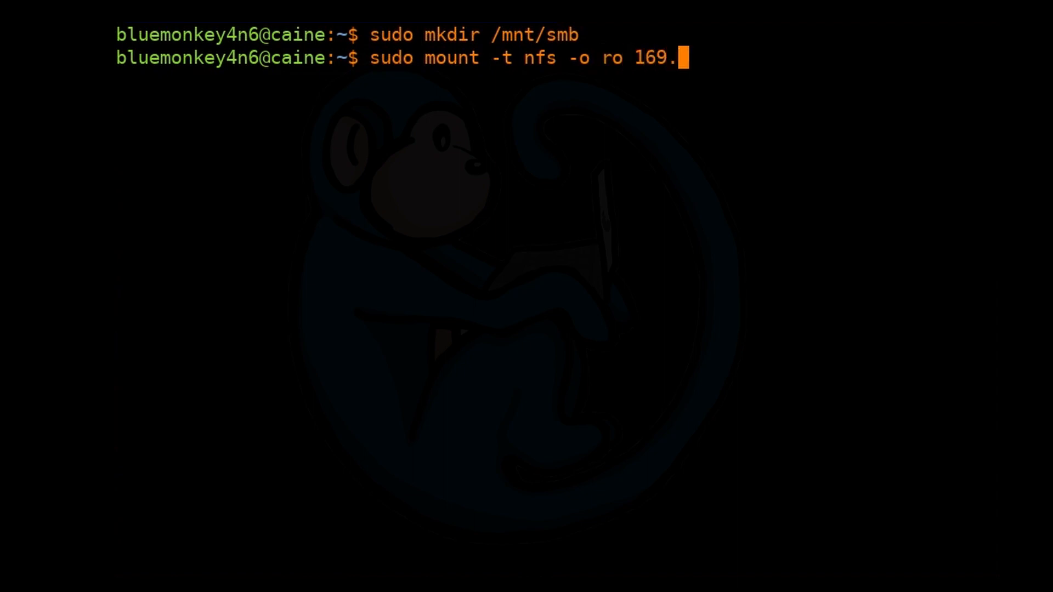
type("254.512")
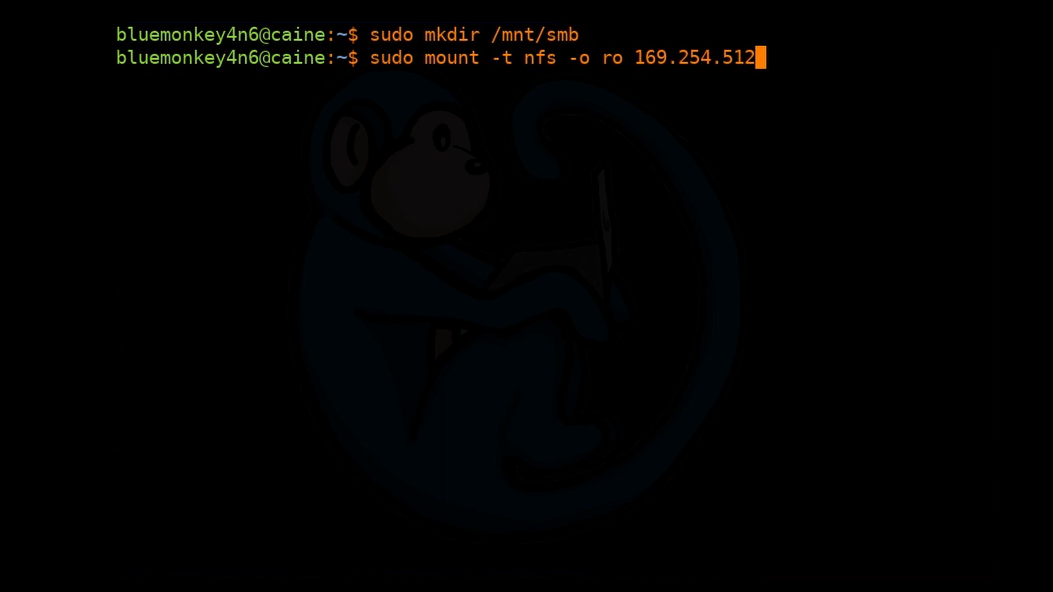
type("1.230")
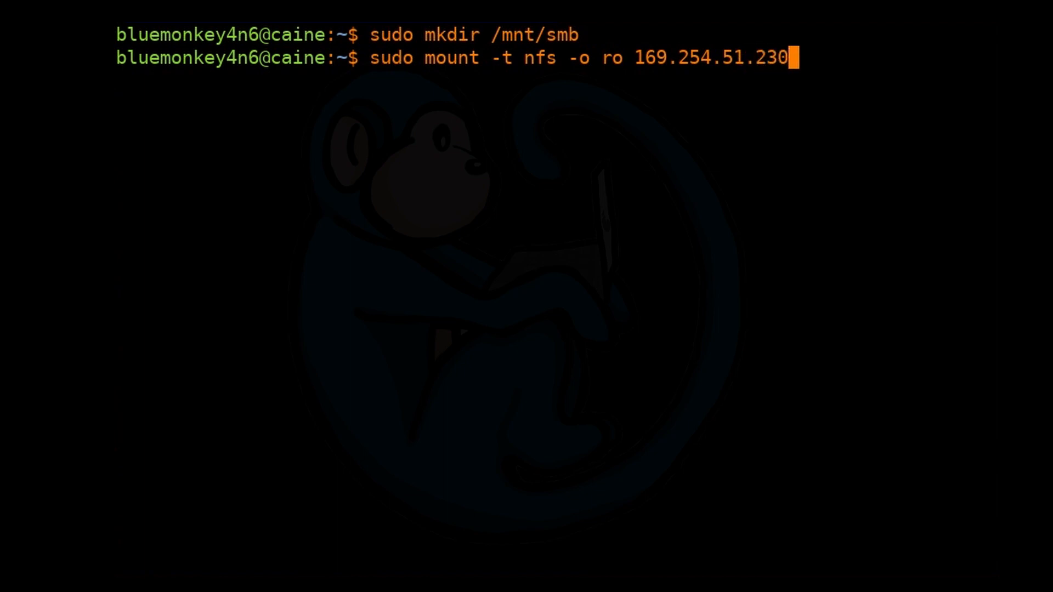
type("//")
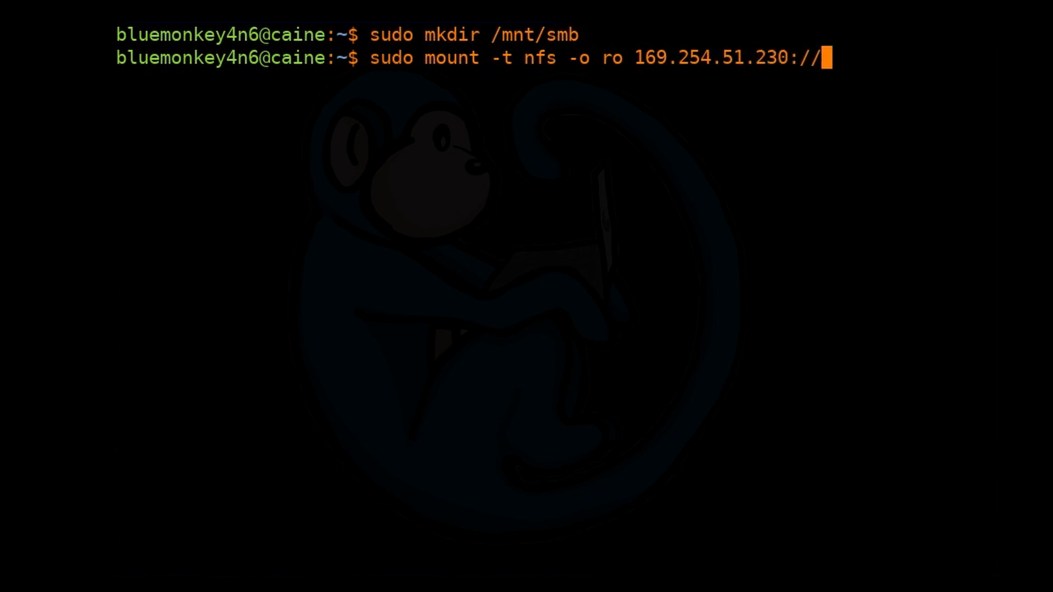
type("Data")
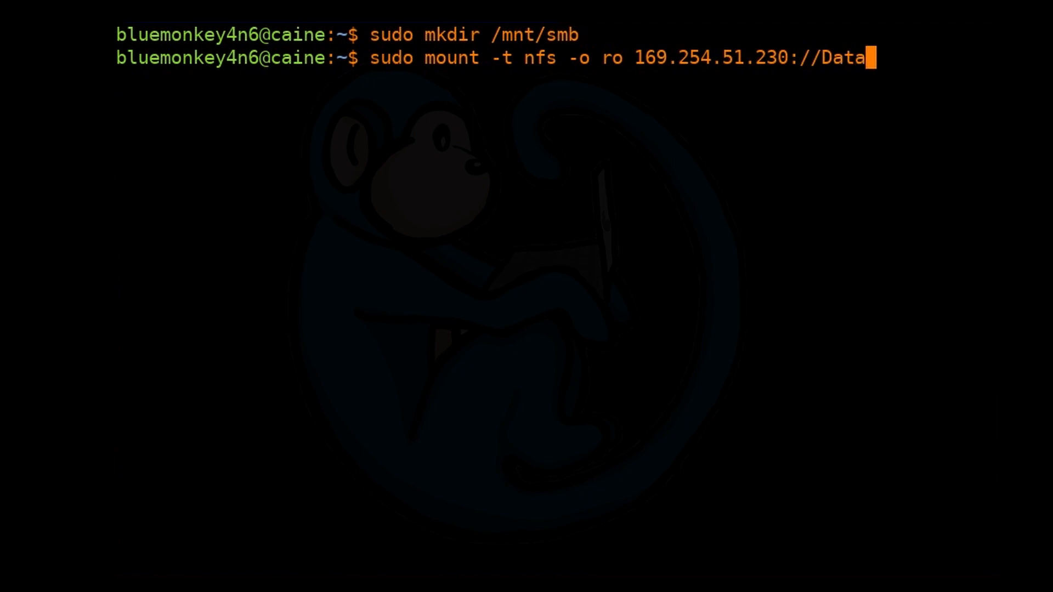
type("Volum")
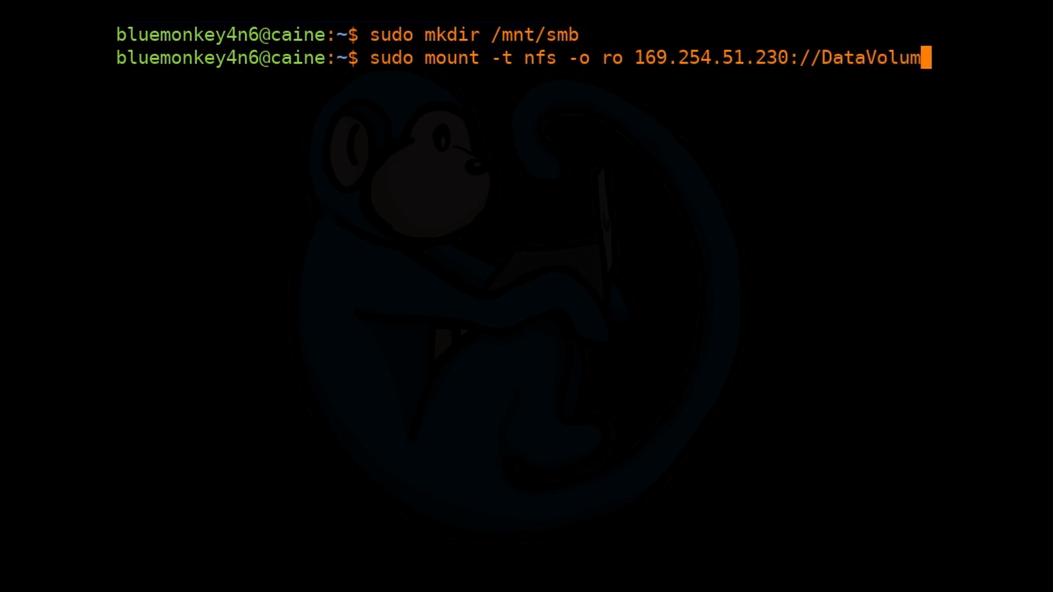
type("/h")
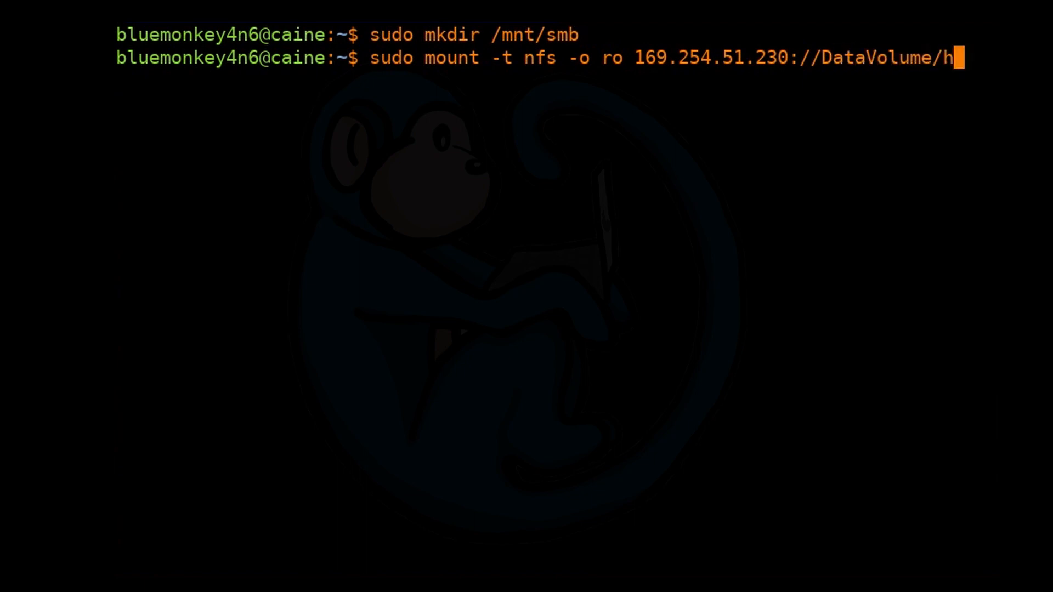
type("ans /mn")
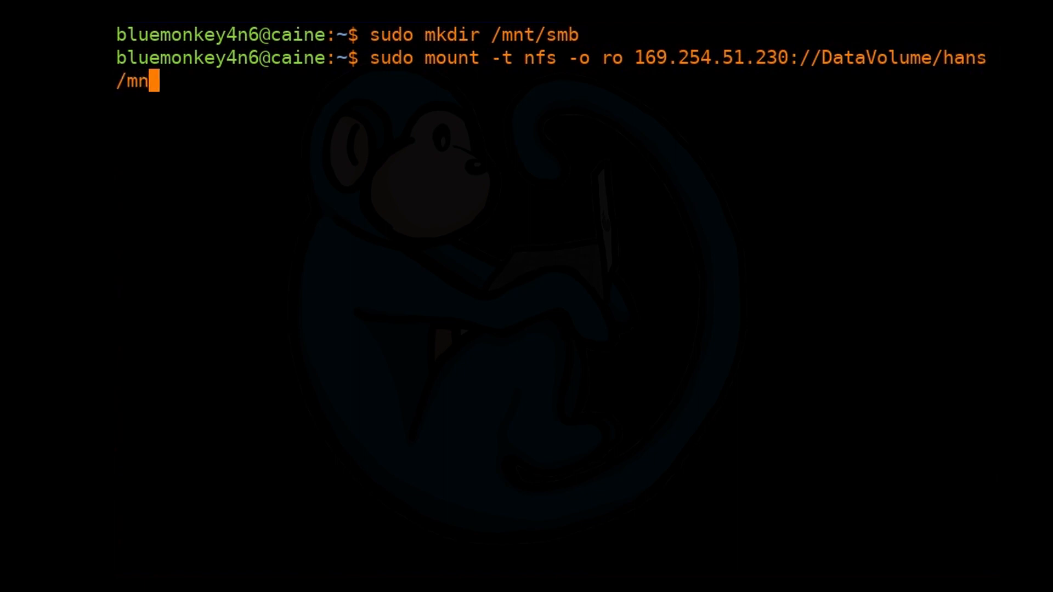
type("t")
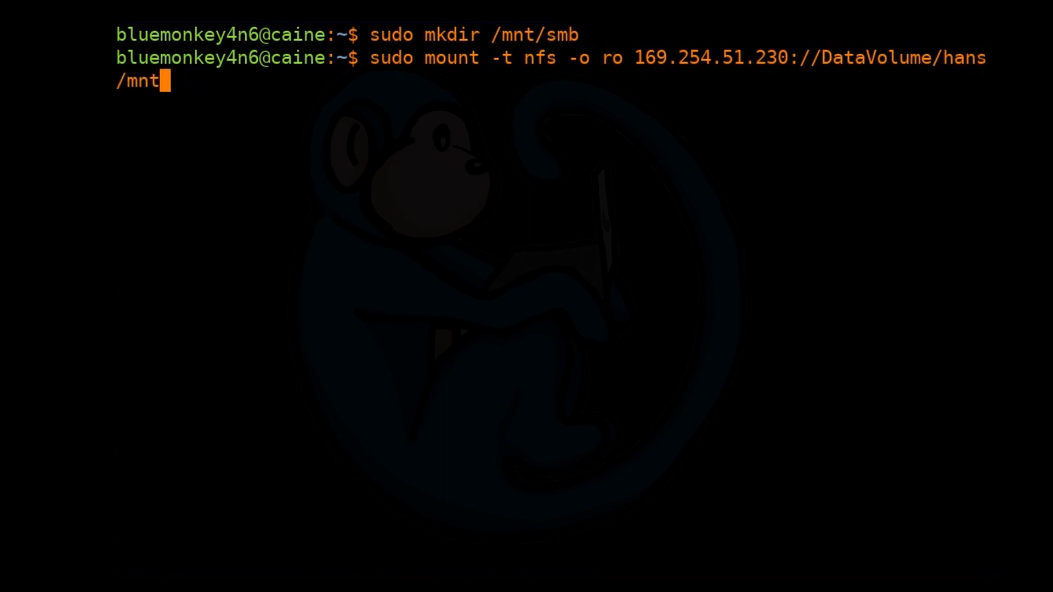
type("/smb")
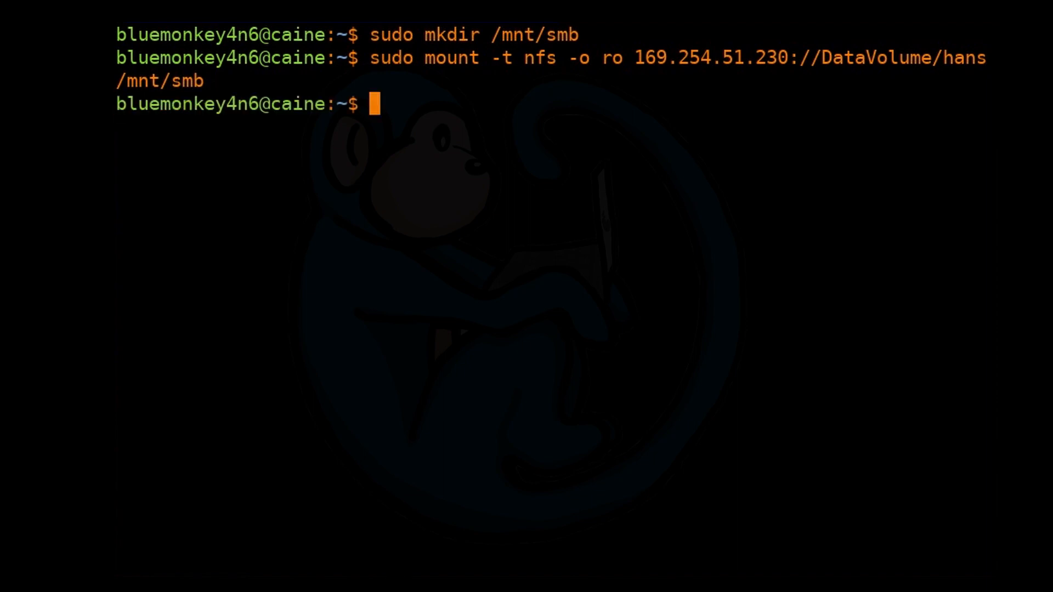
List /mnt/smb, revealing the nakatomi and volksfrei folders
type("ls /m")
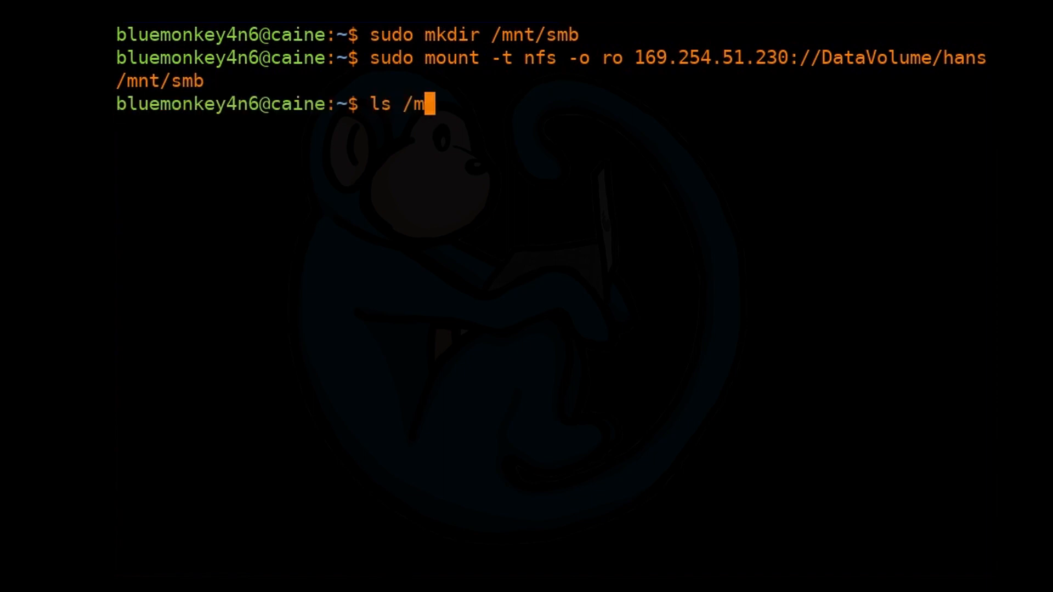
type("nt/smb")
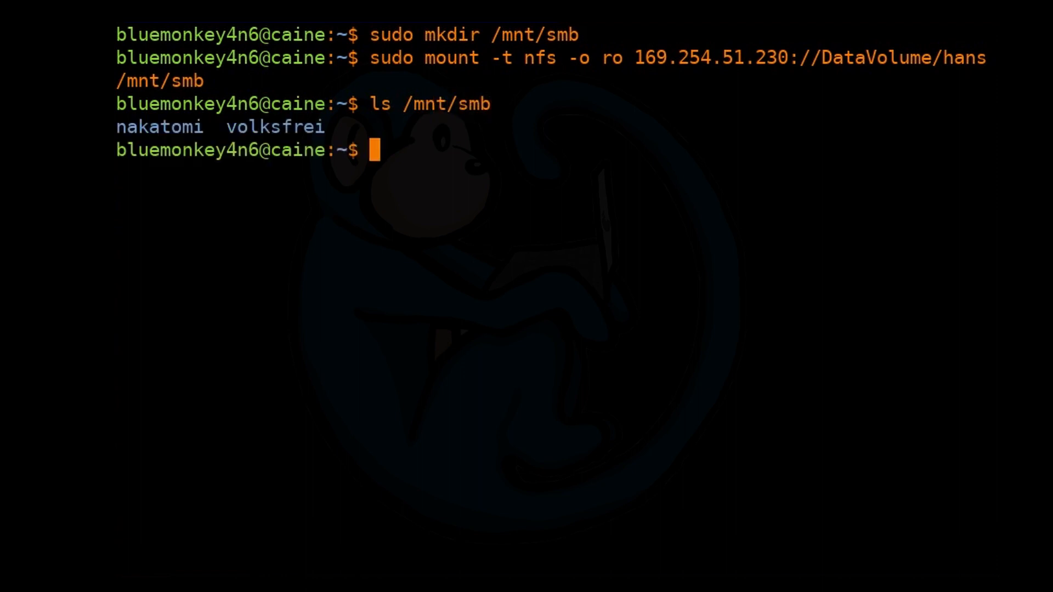
Archive /mnt/smb/volksfrei into NFS.tar.gz with tar -cvzf, then begin an md5sum command
type("tar")
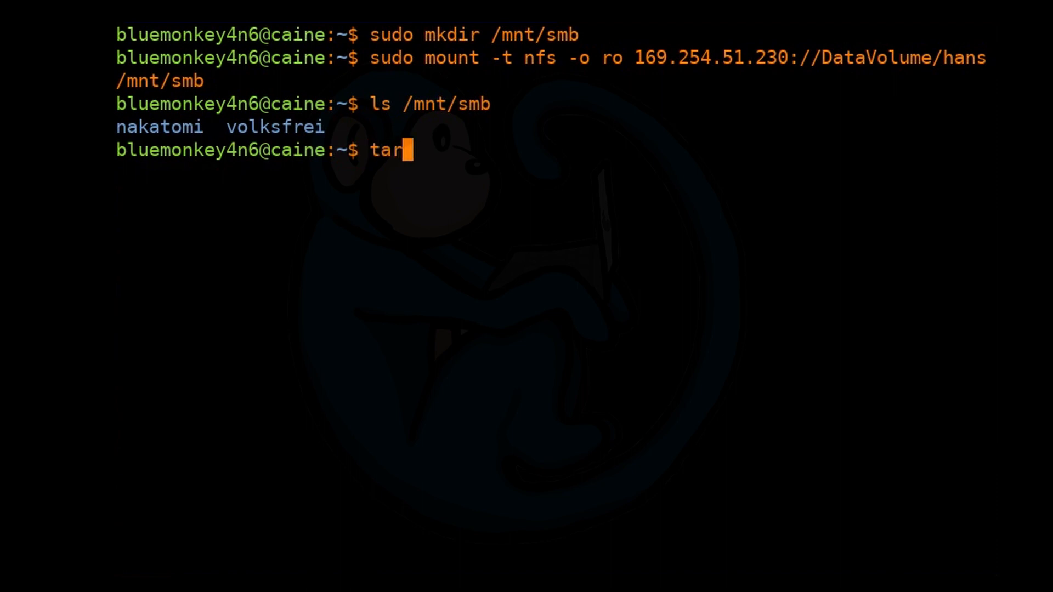
type("-cvf")
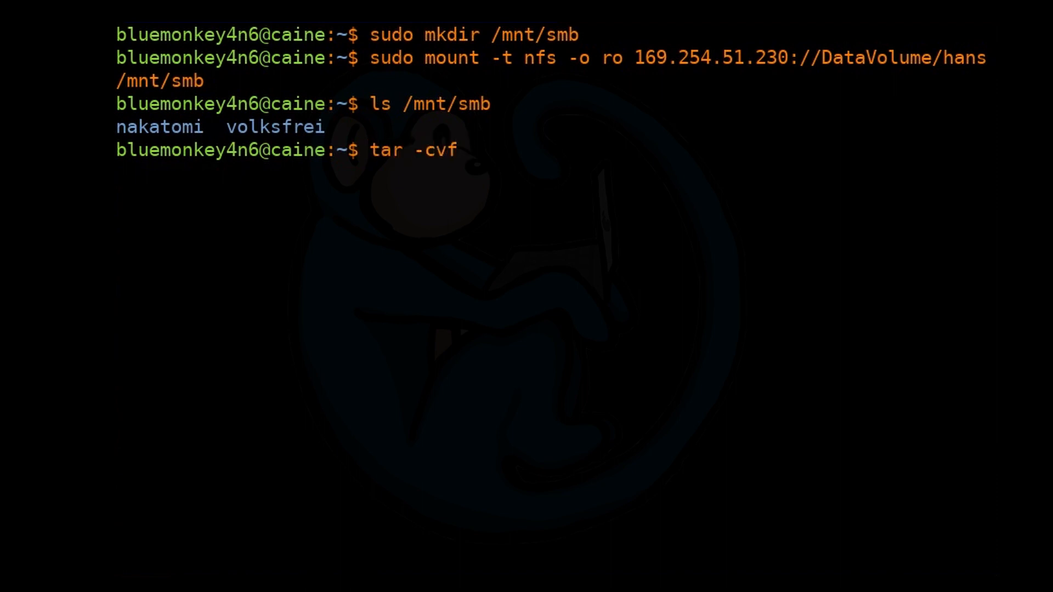
type("z")
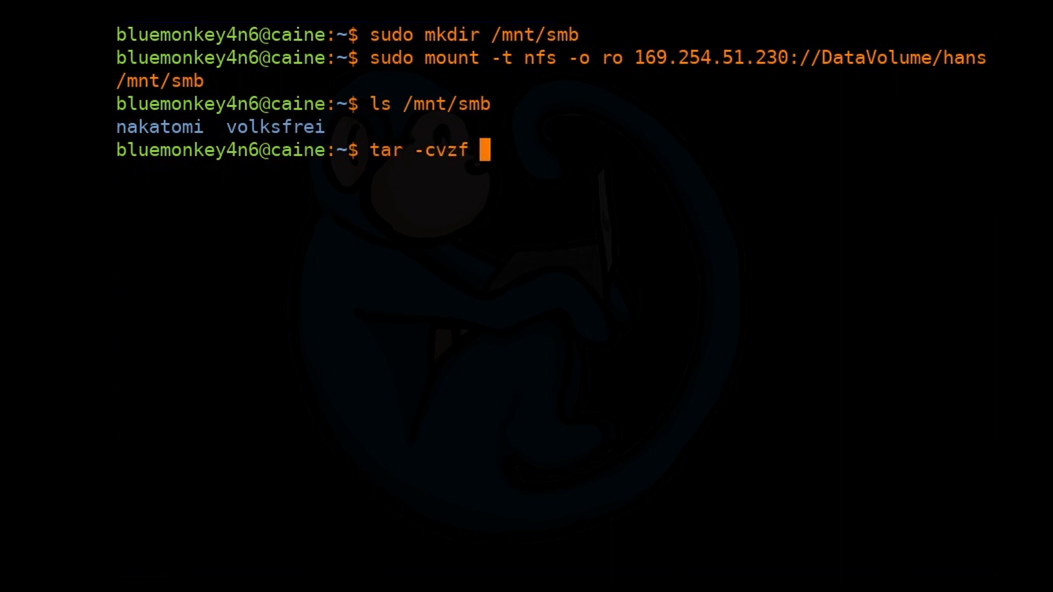
type("NFS")
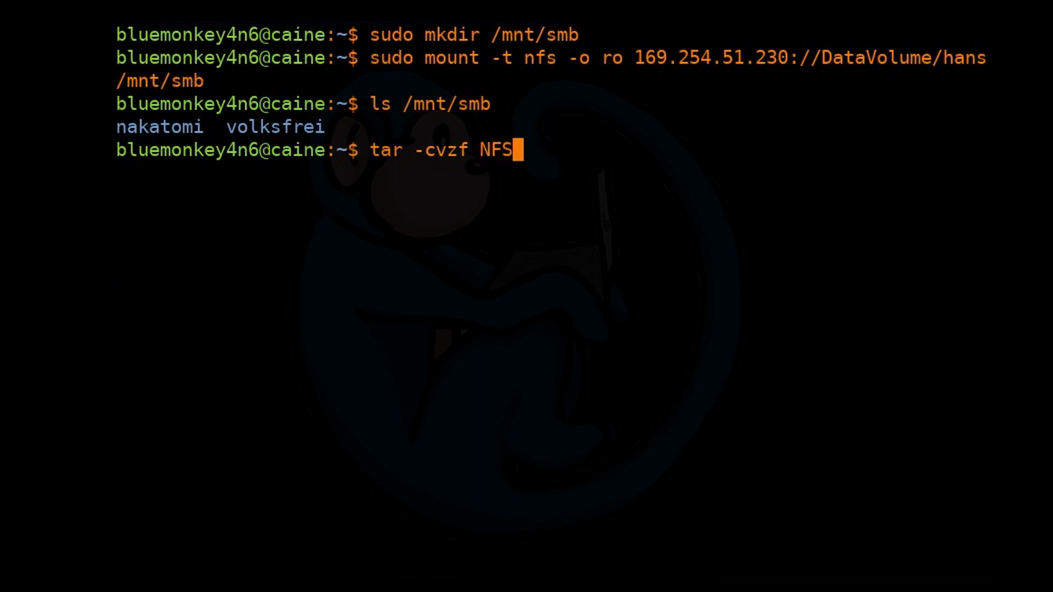
type(".tar.gz")
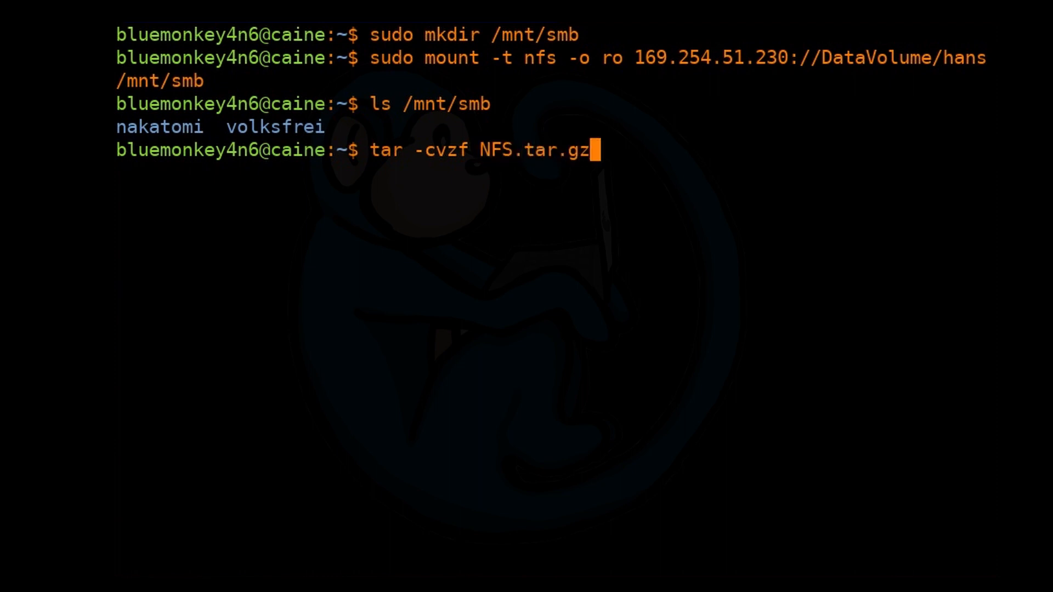
type("/mnt/")
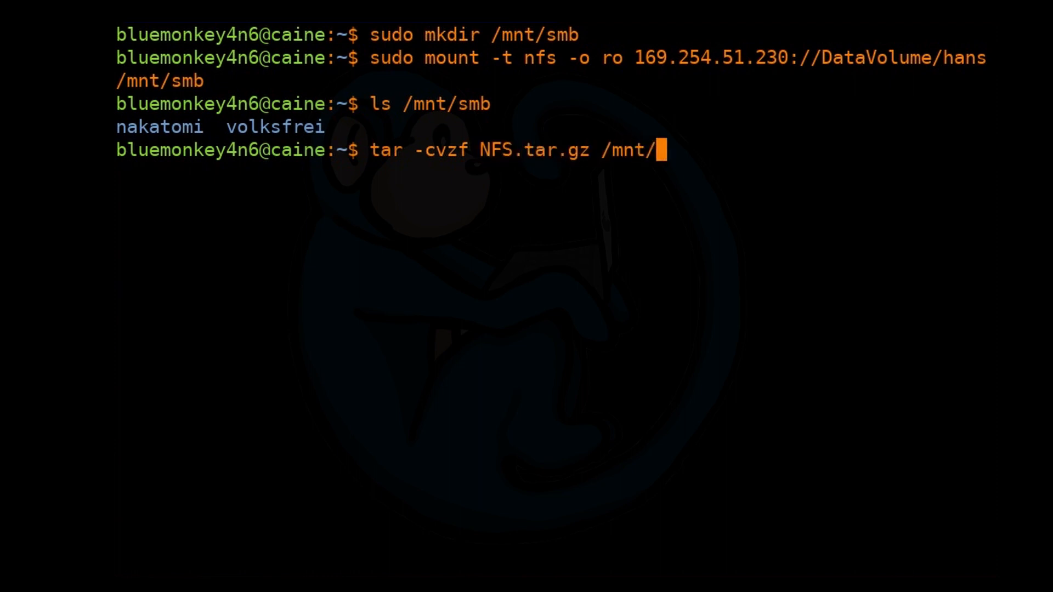
type("smb/")
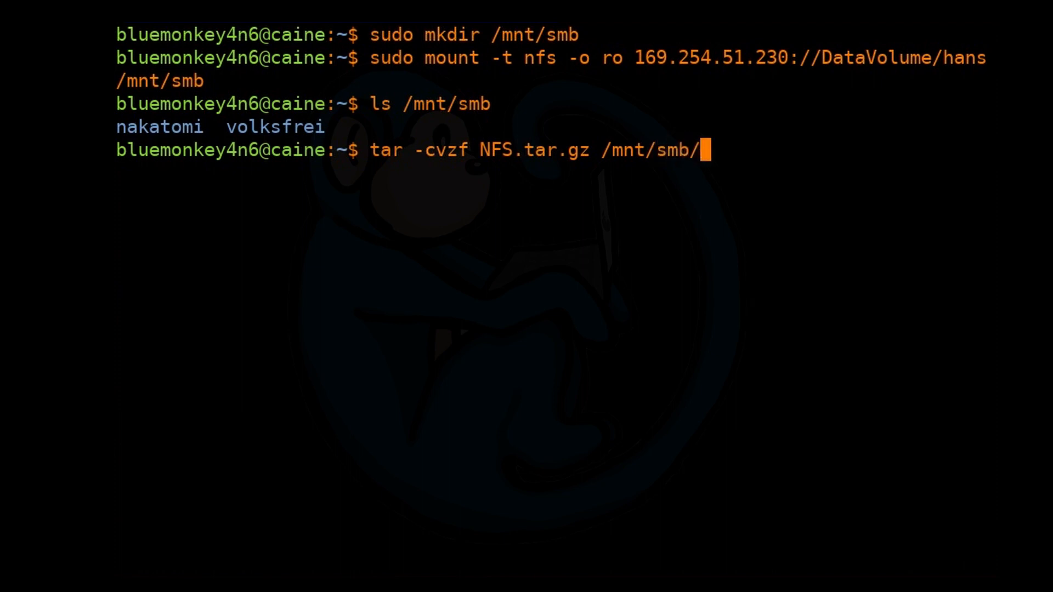
type("volksfrei/")
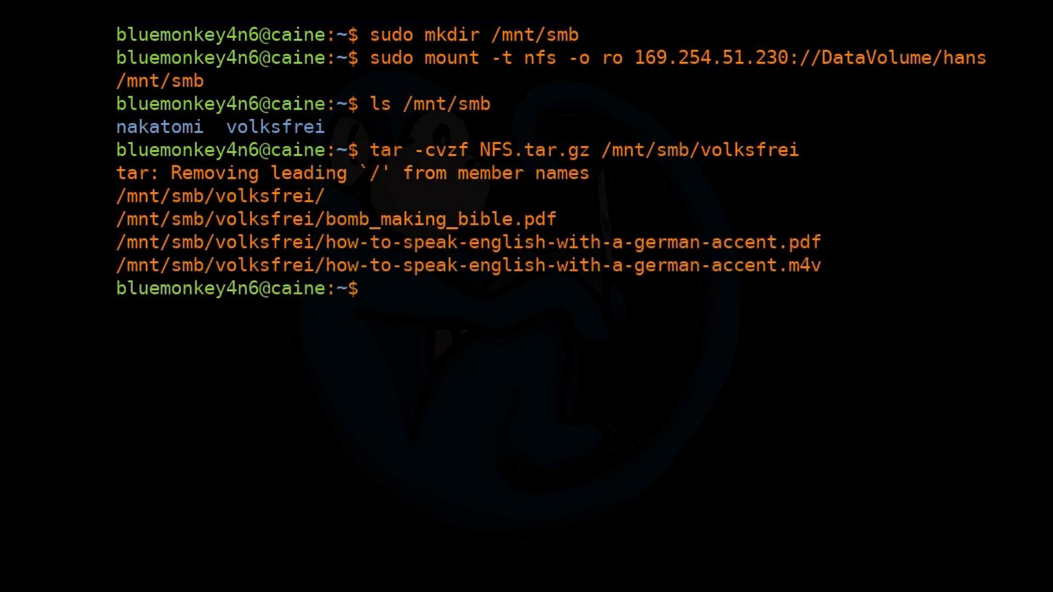
type("md5sum N")
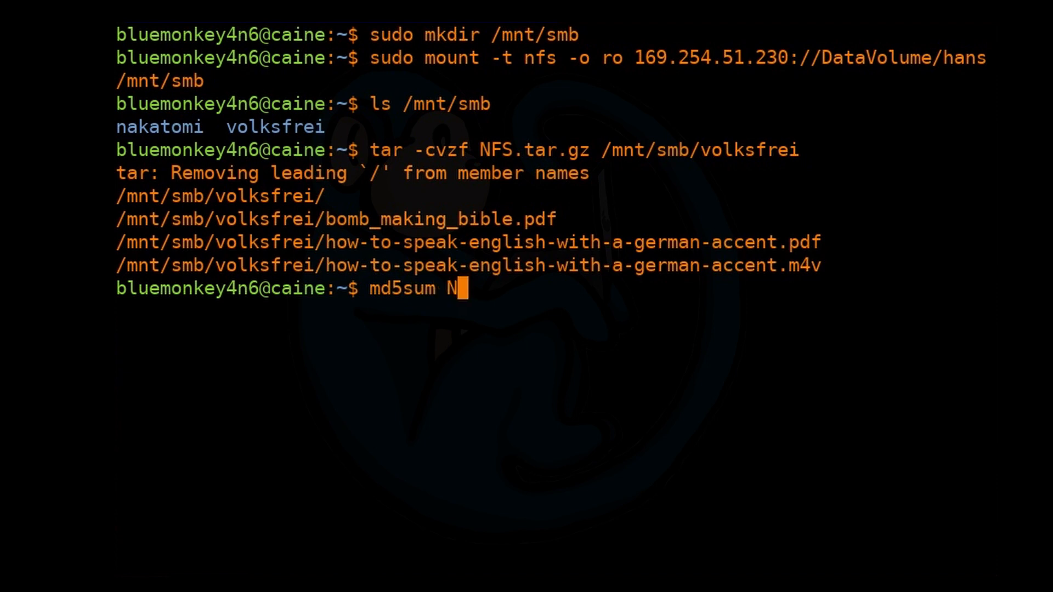
Run md5sum NFS.tar.gz | tee -a NFS.tar.gz.md5, appending hash fd1aa73c8406c617e4b742ded3ae18ef to the .md5 file
type("AS")
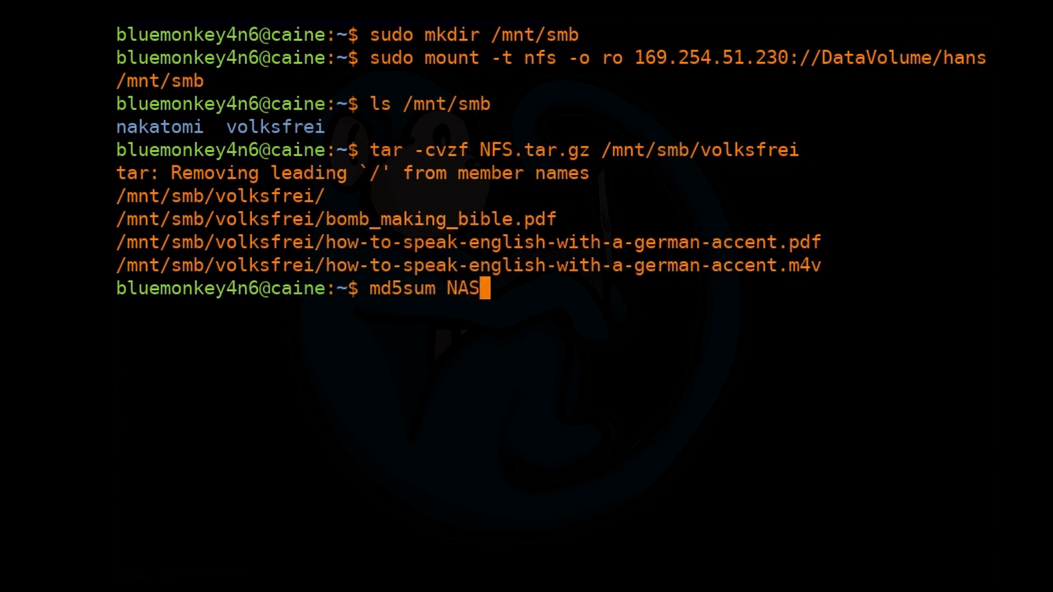
key("BackSpace")
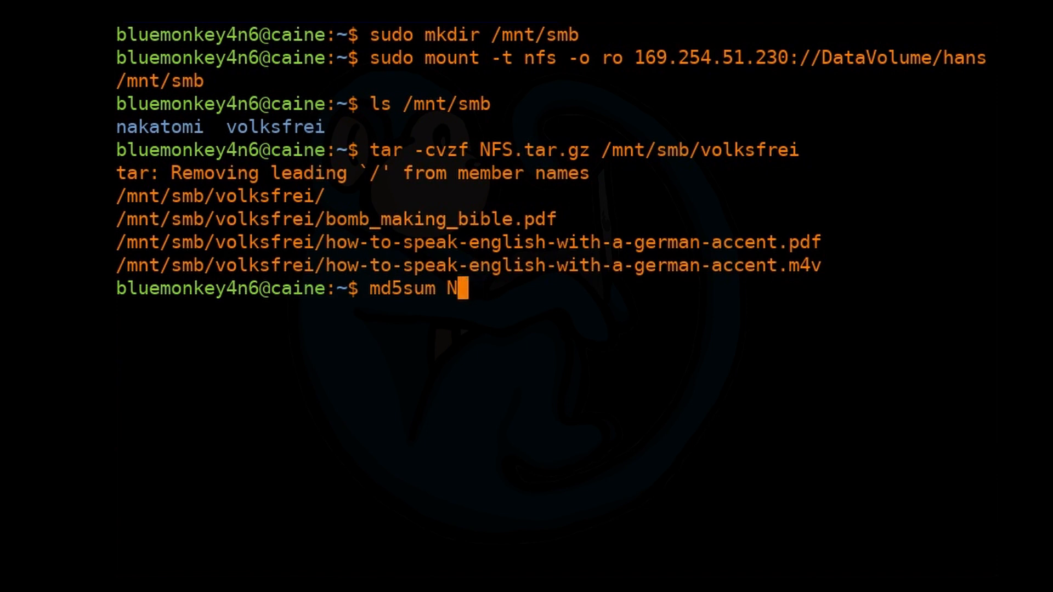
type("FS.tar.gz")
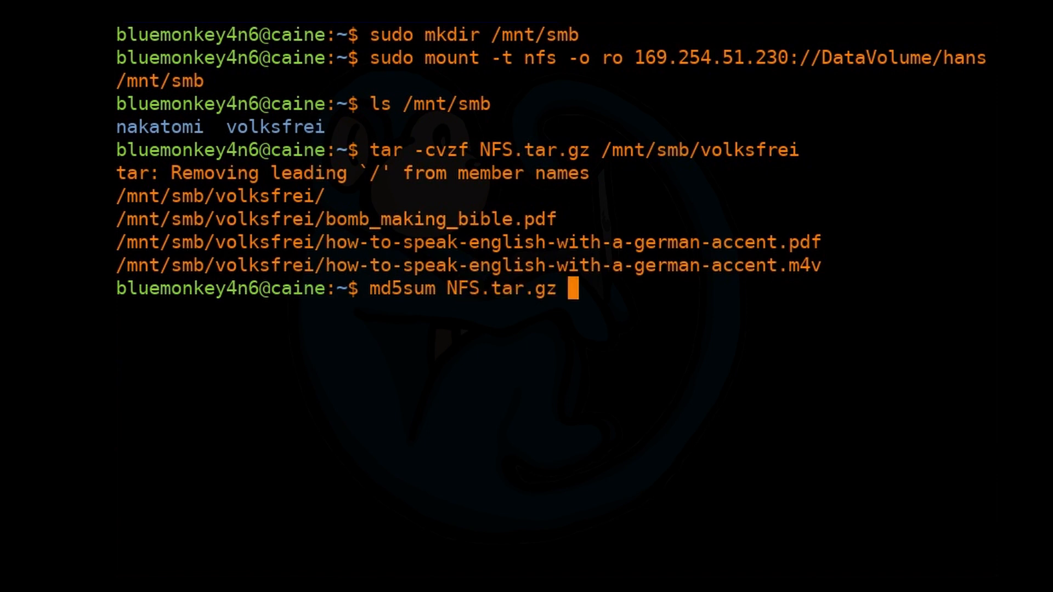
type("| t")
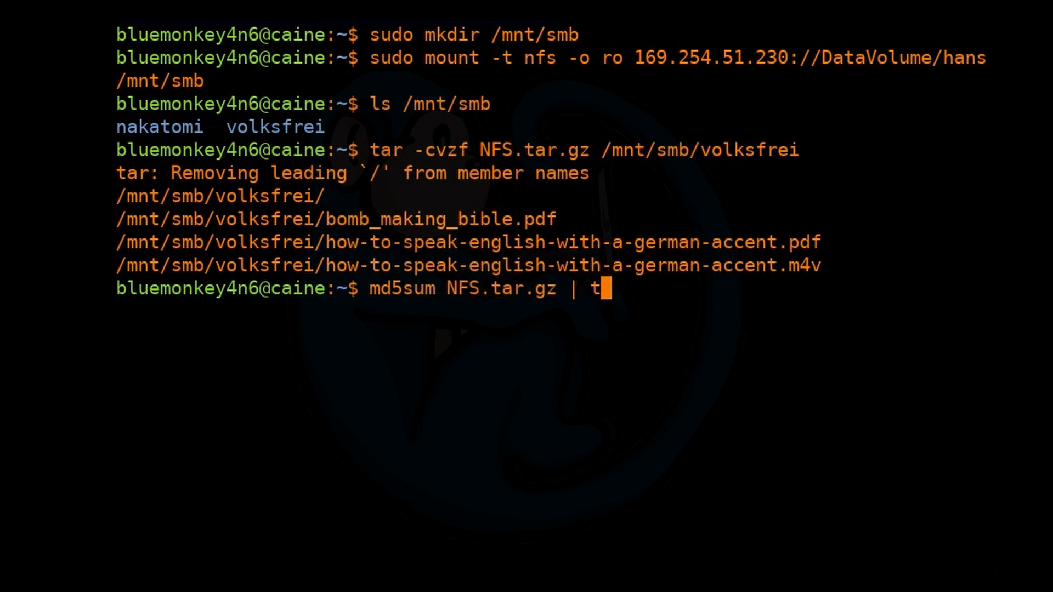
type("ee -a NFS.t")
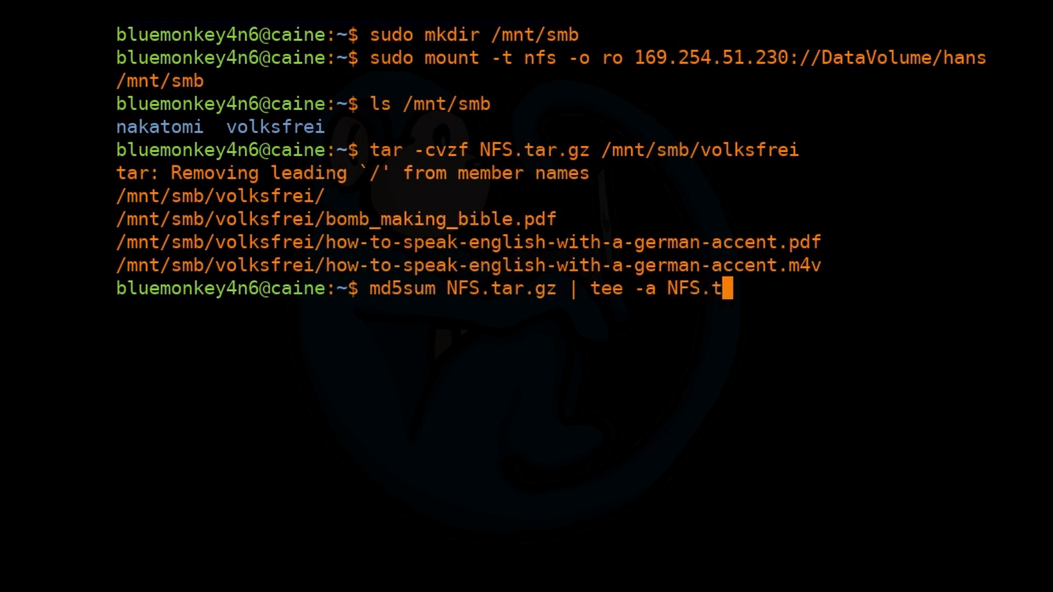
type("ar.gz.md")
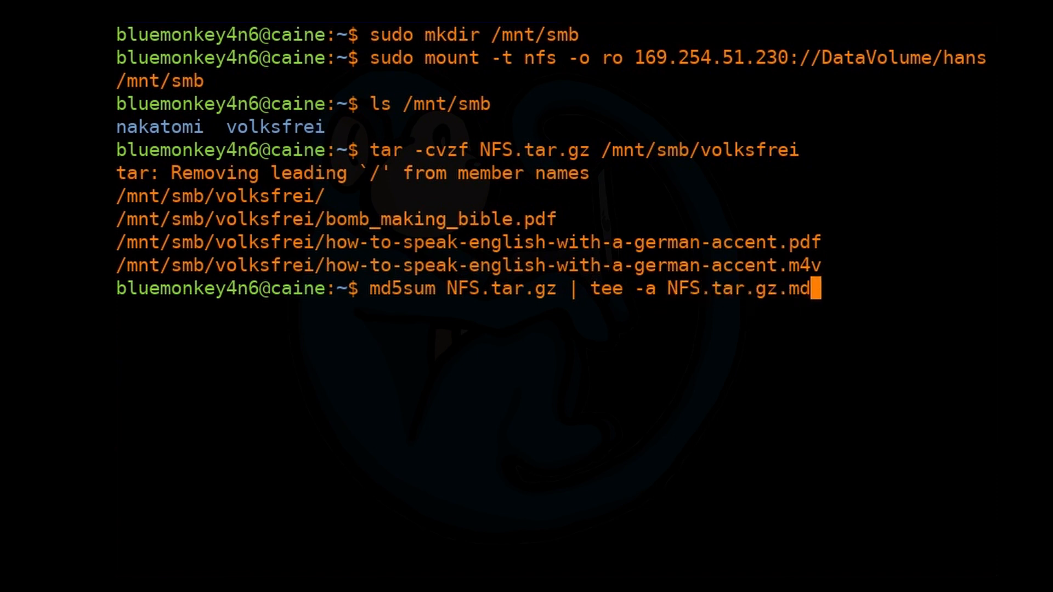
type("5")
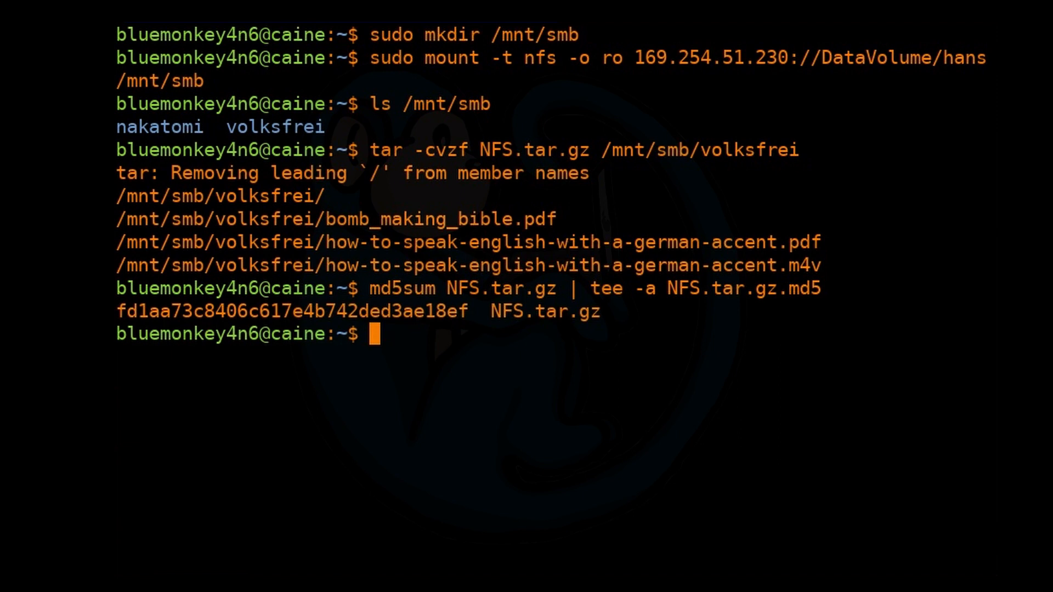
Enter sudo umount /mnt/smb at the prompt without running it yet
type("sudo")
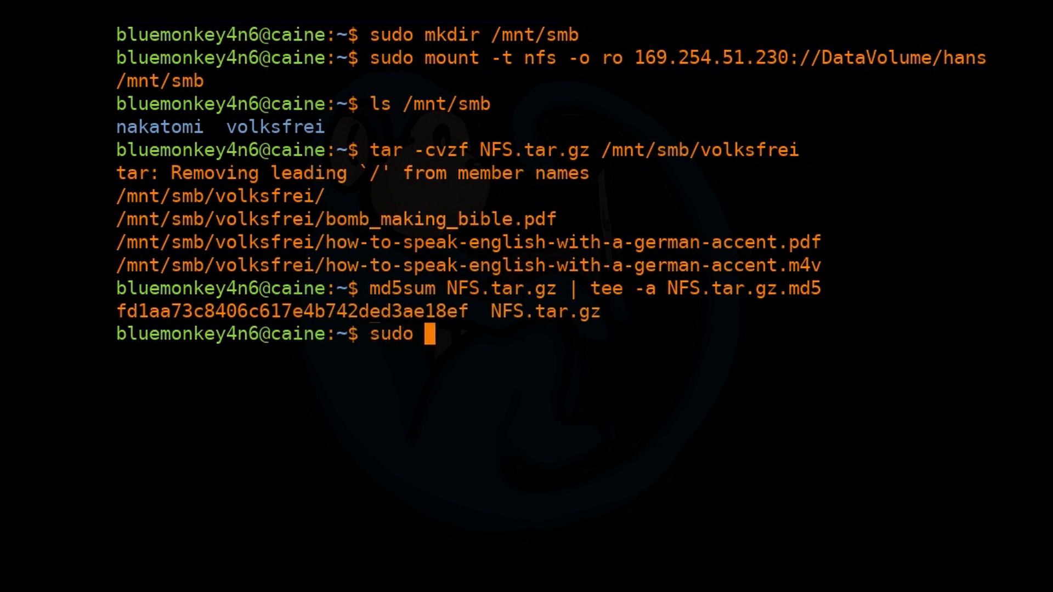
type("umount /")
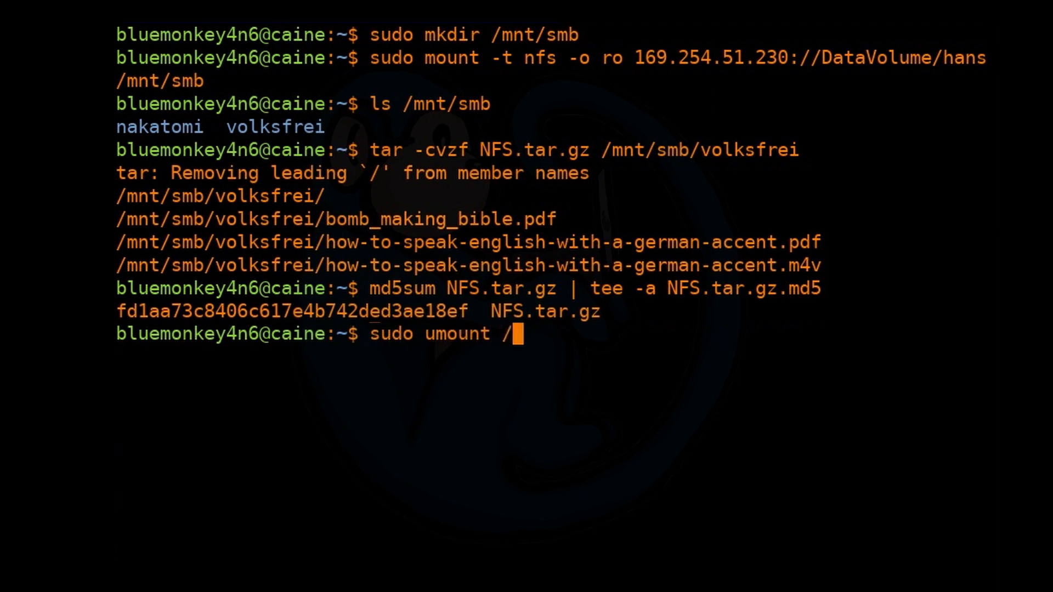
type("mnt/")
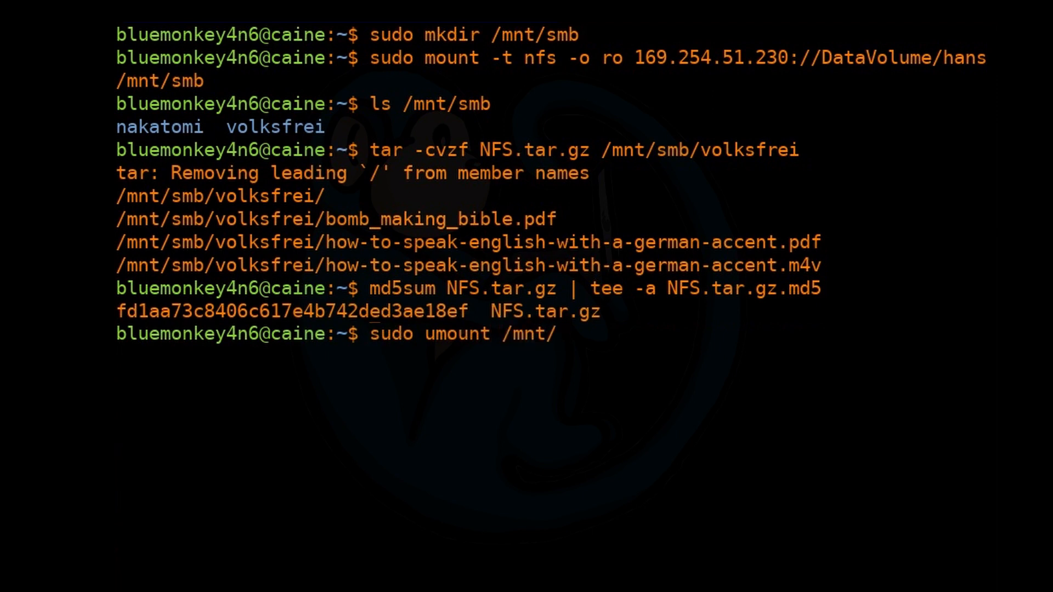
type("smb")
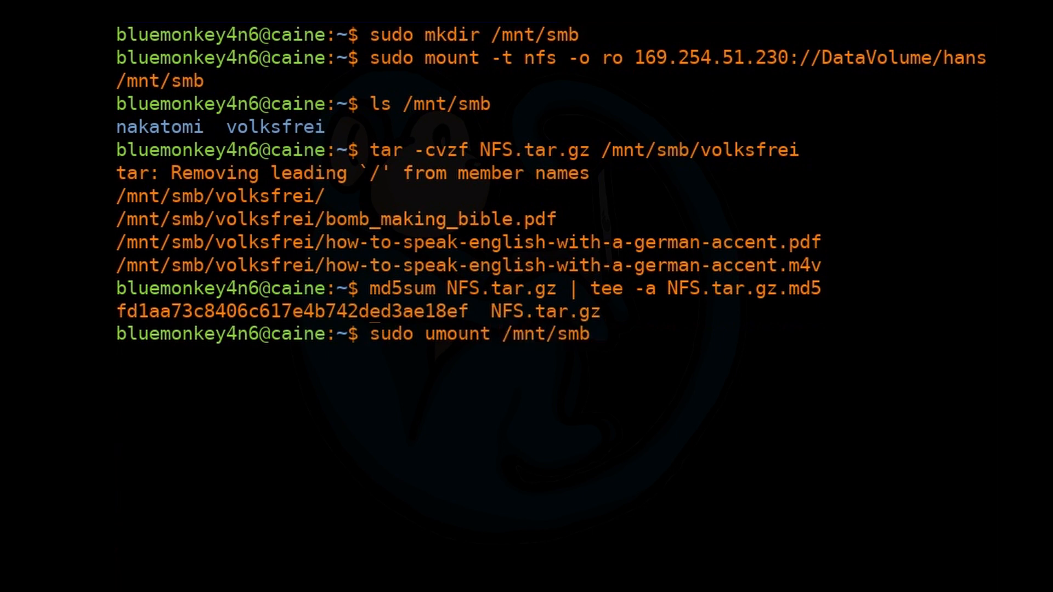